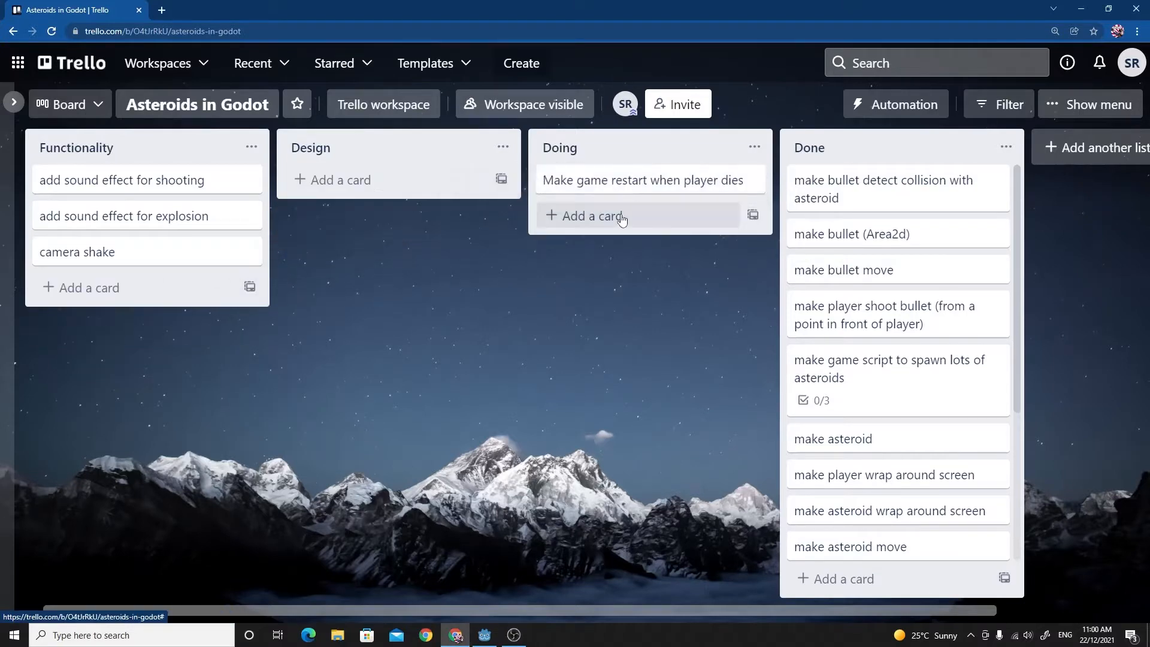
Move the sound effect card from Functionality into the Doing list.
left_click_drag(124, 180, 624, 215)
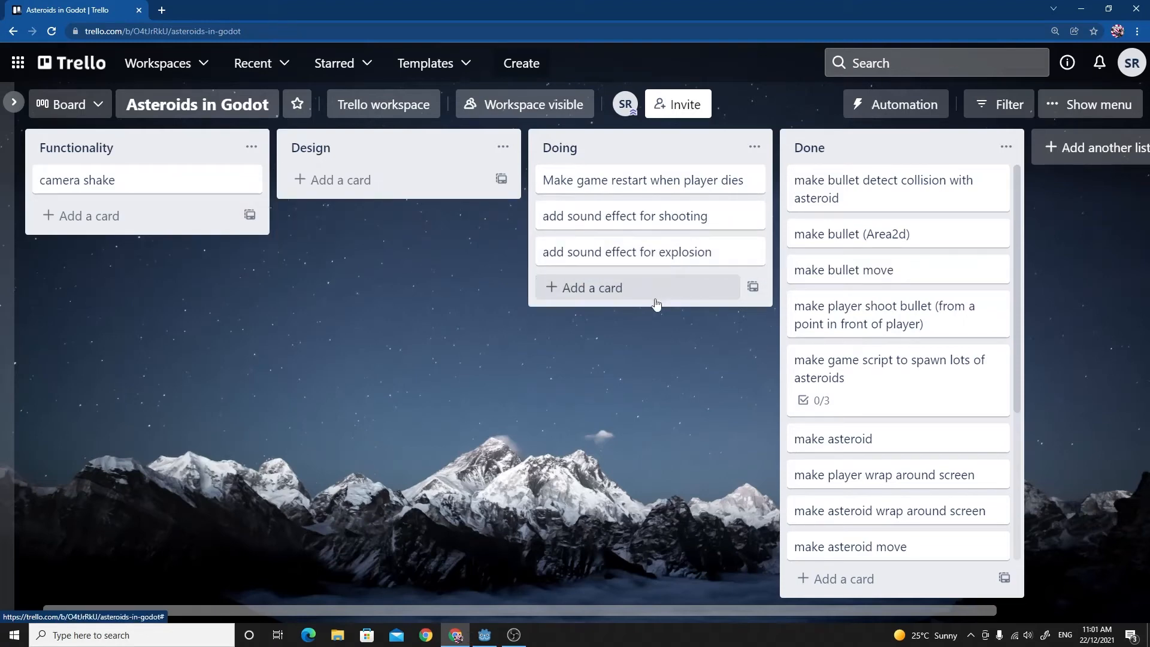
mouse_move(649, 216)
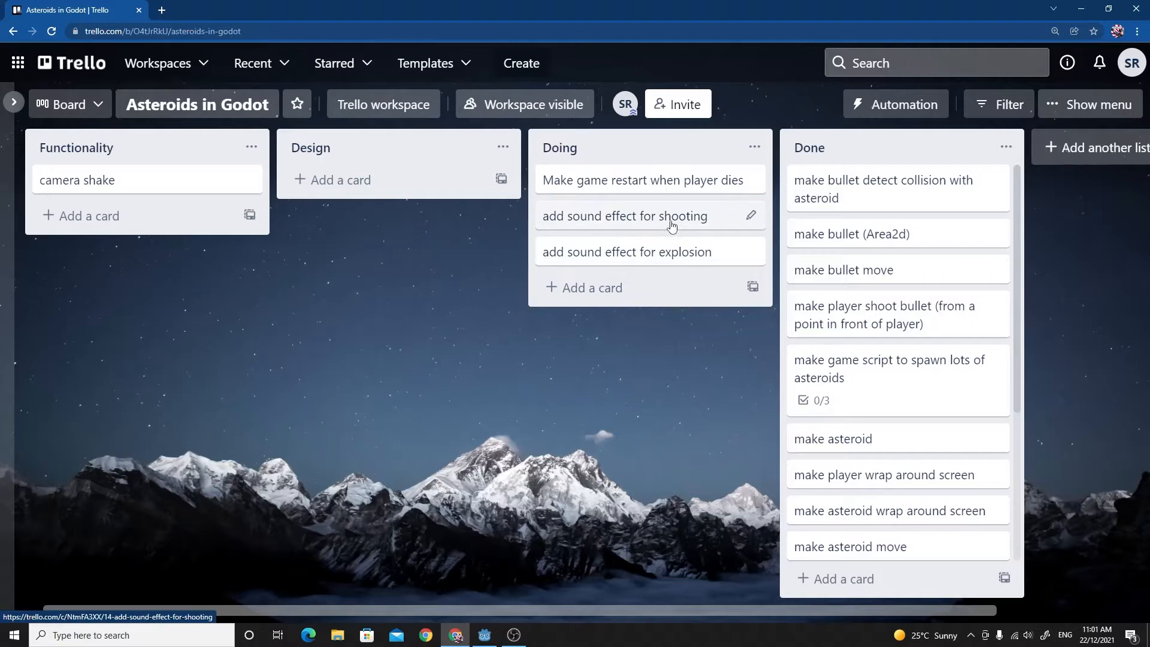
mouse_move(670, 253)
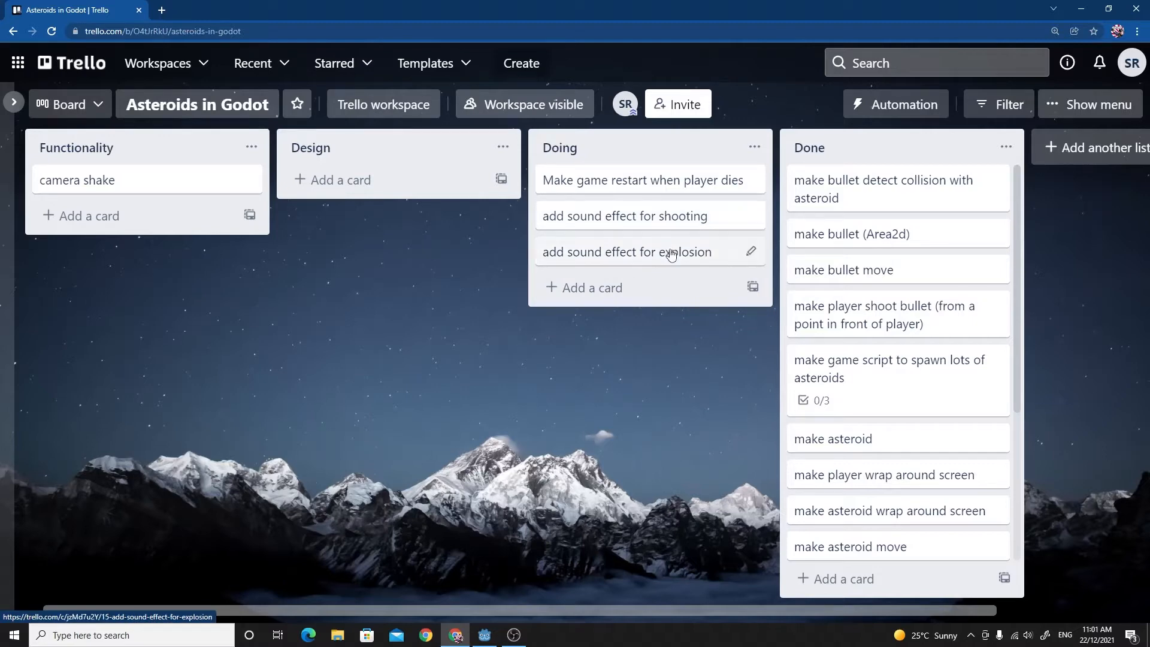
mouse_move(590, 258)
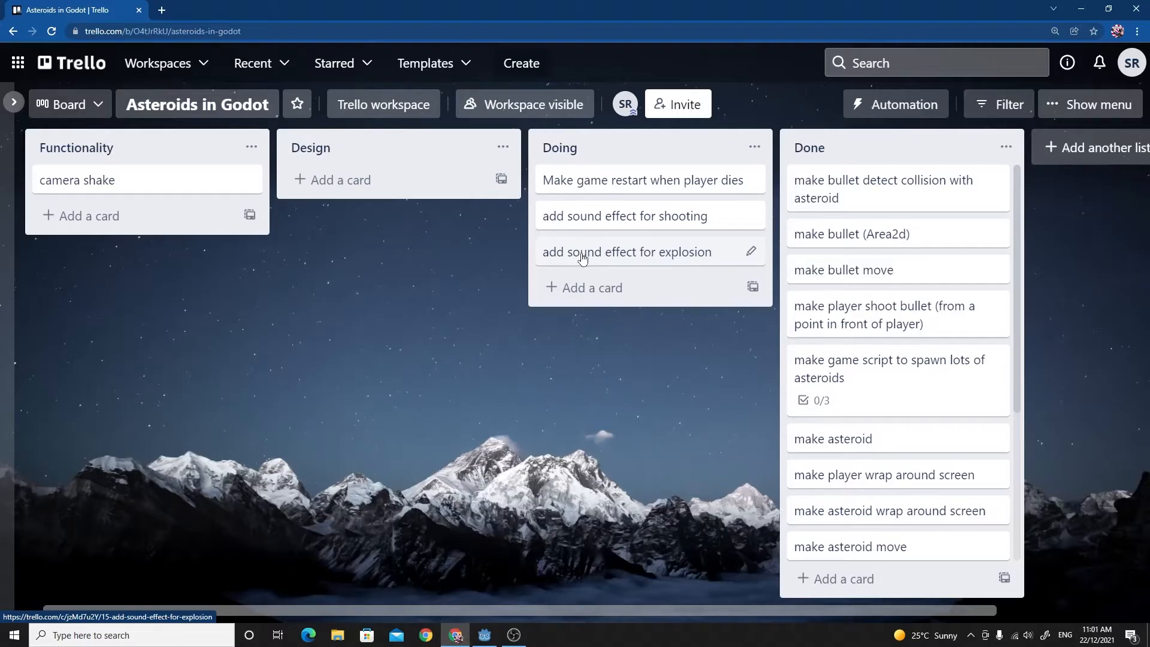
In the player script, remove the print("Ouch") line from the area-entered handler.
left_click(483, 635)
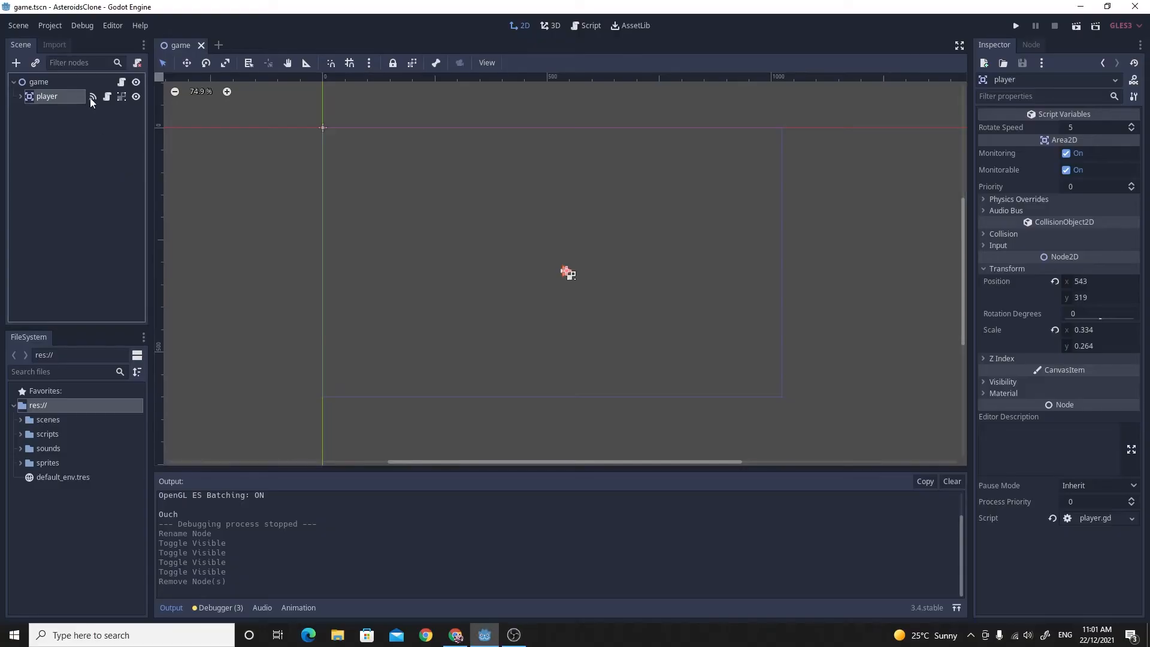
left_click(107, 95)
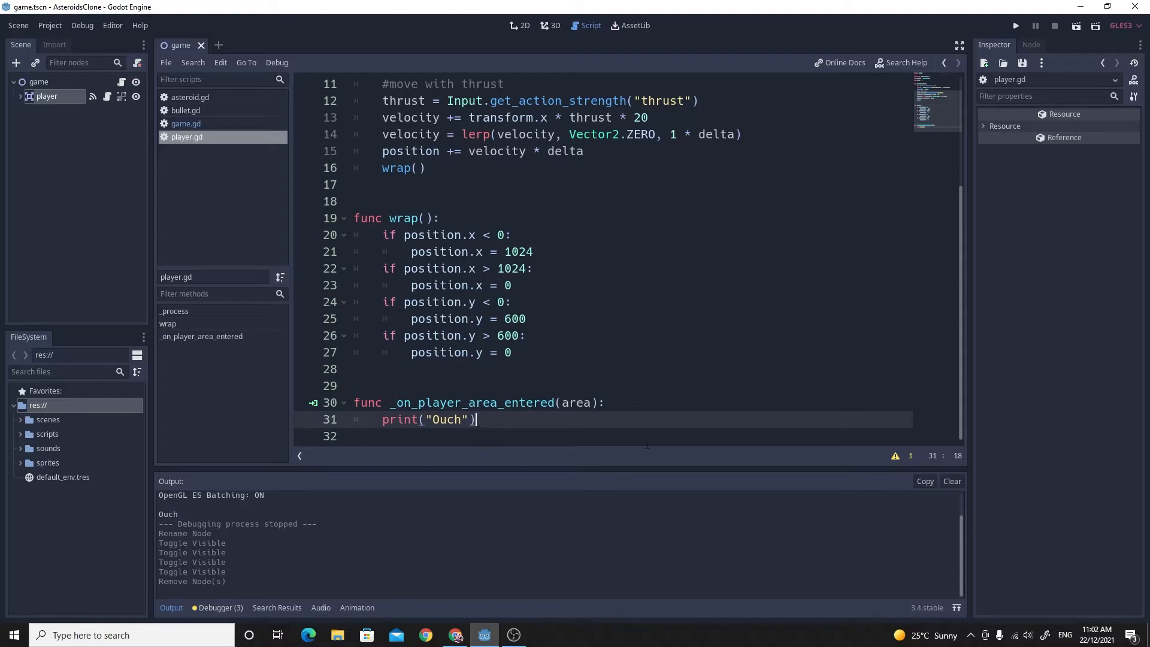
key("BackSpace")
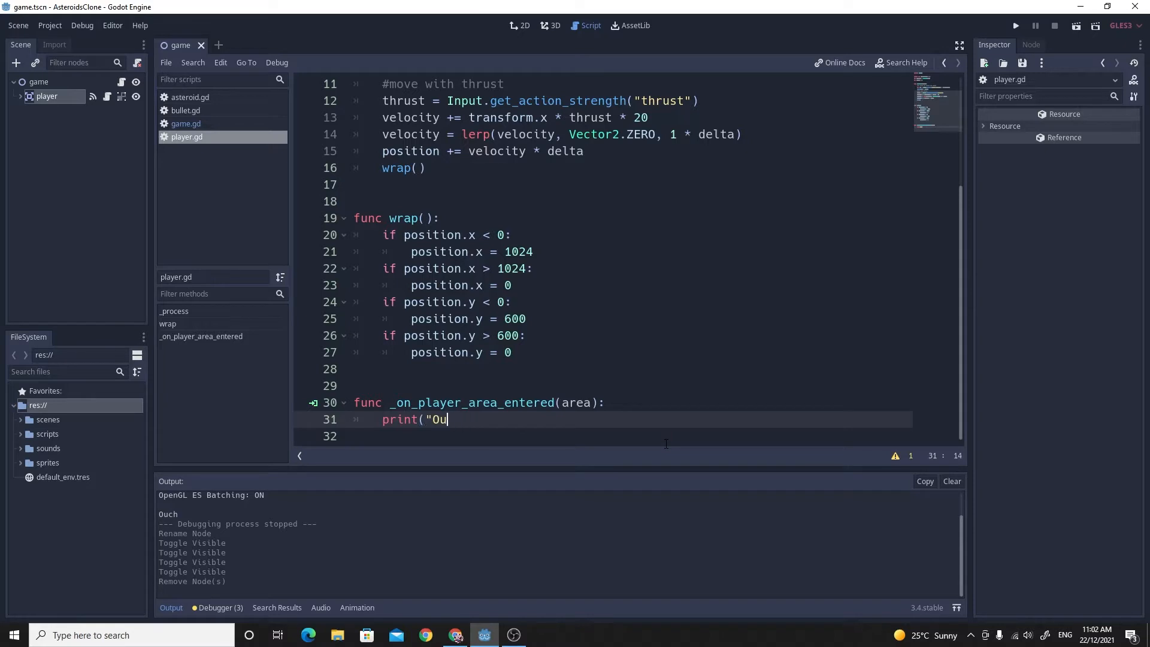
key("Ctrl+z")
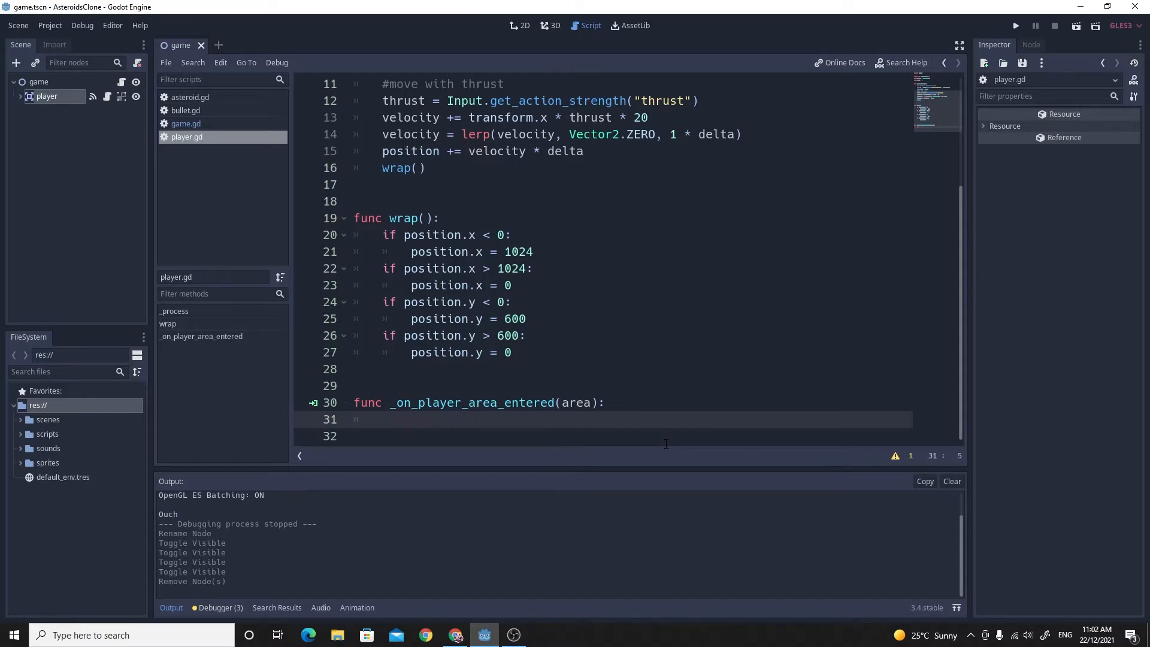
Replace it with get_tree().reload_current_scene() and save the script.
type("get_tree(")
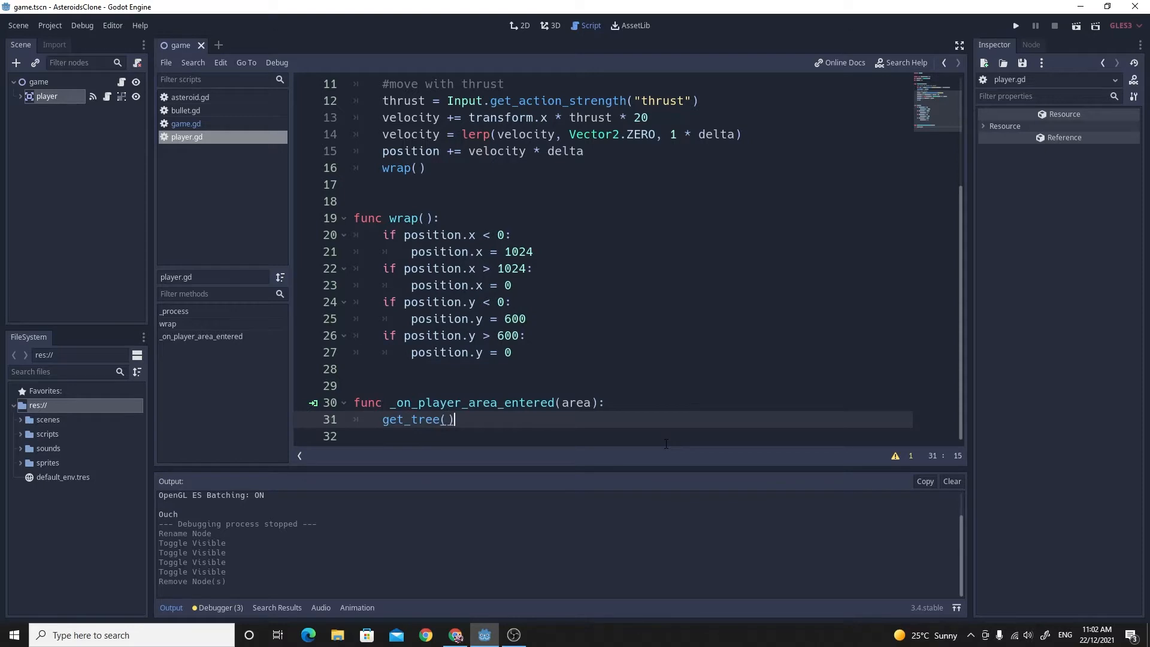
type(".")
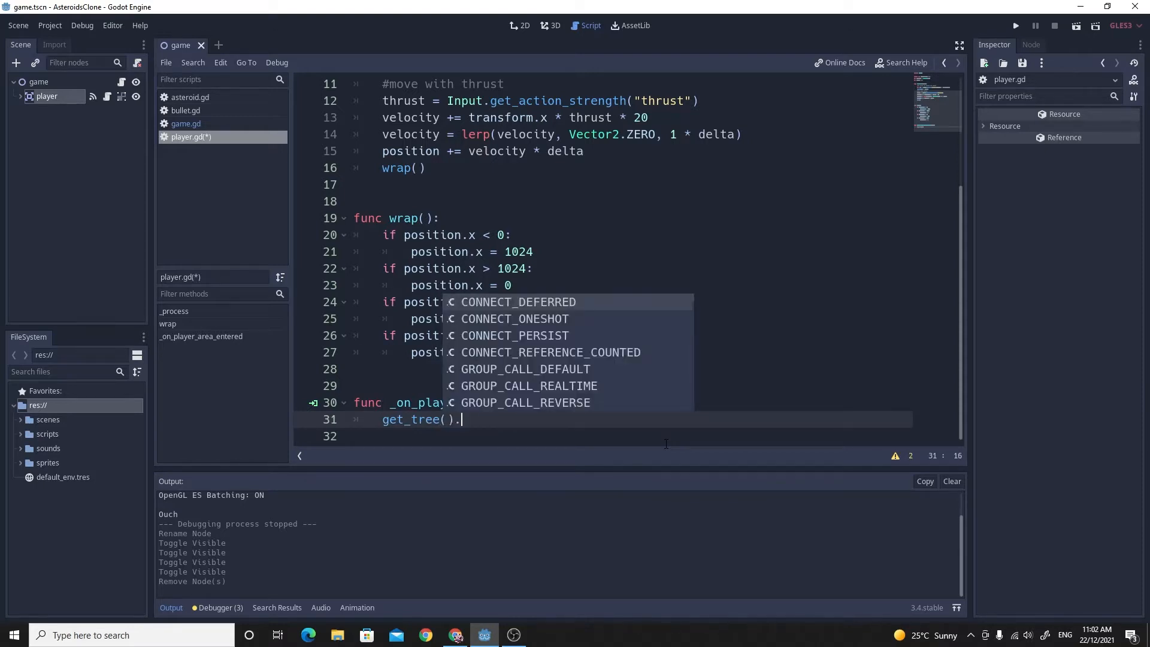
type("reload_current_scene(")
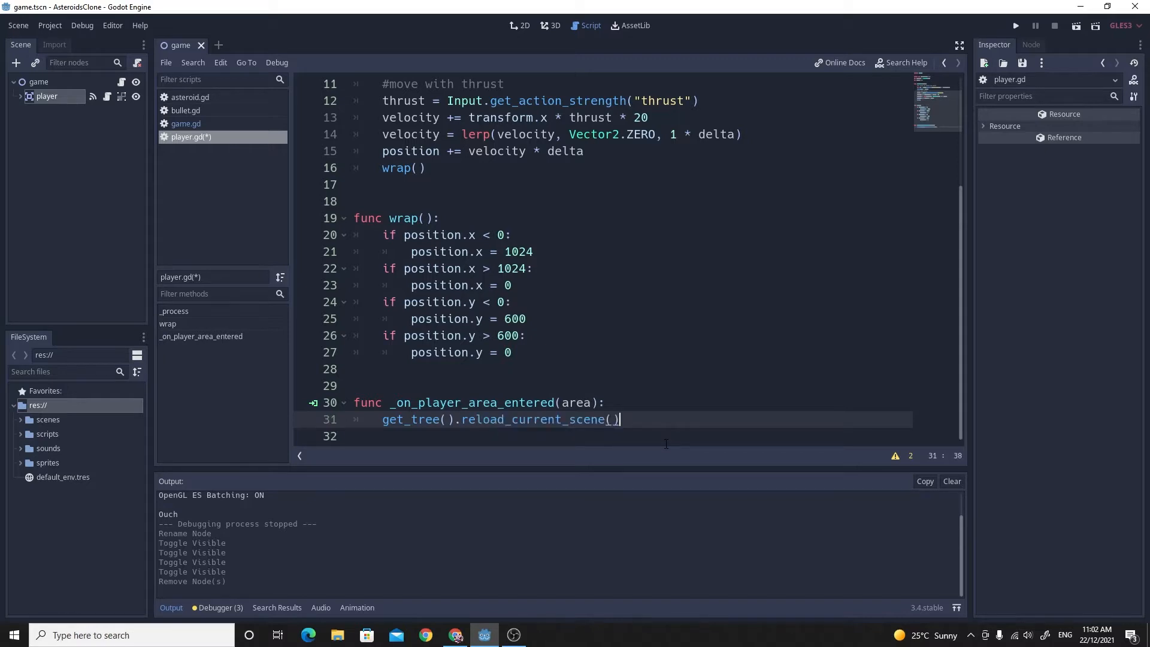
key("ctrl+s")
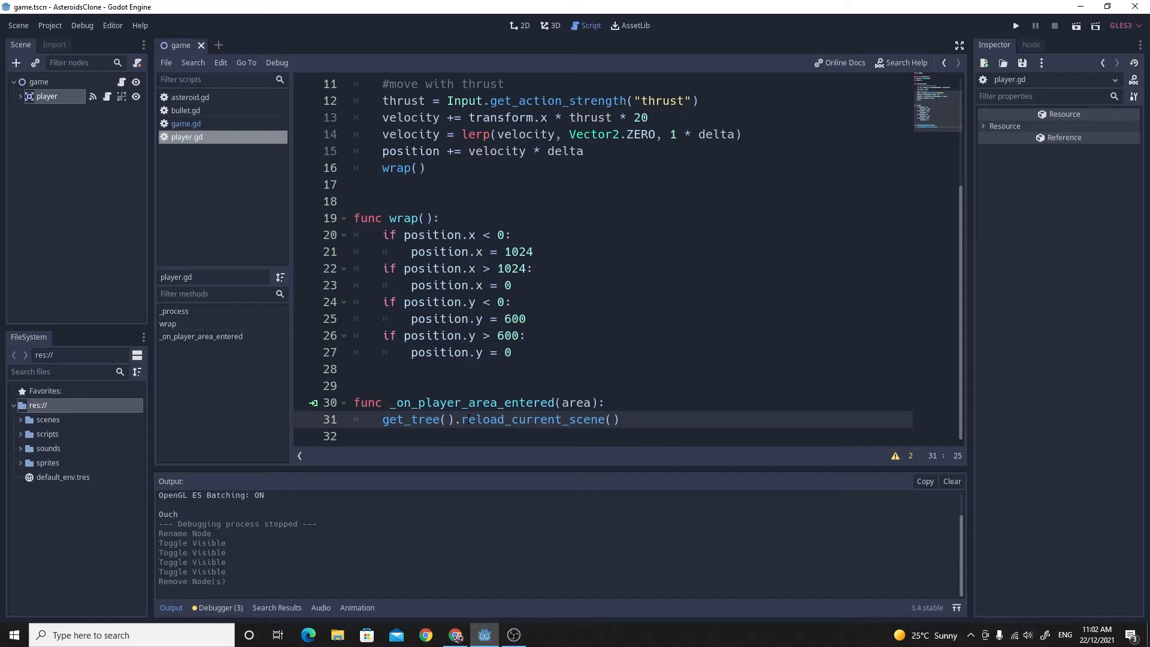
left_click(619, 419)
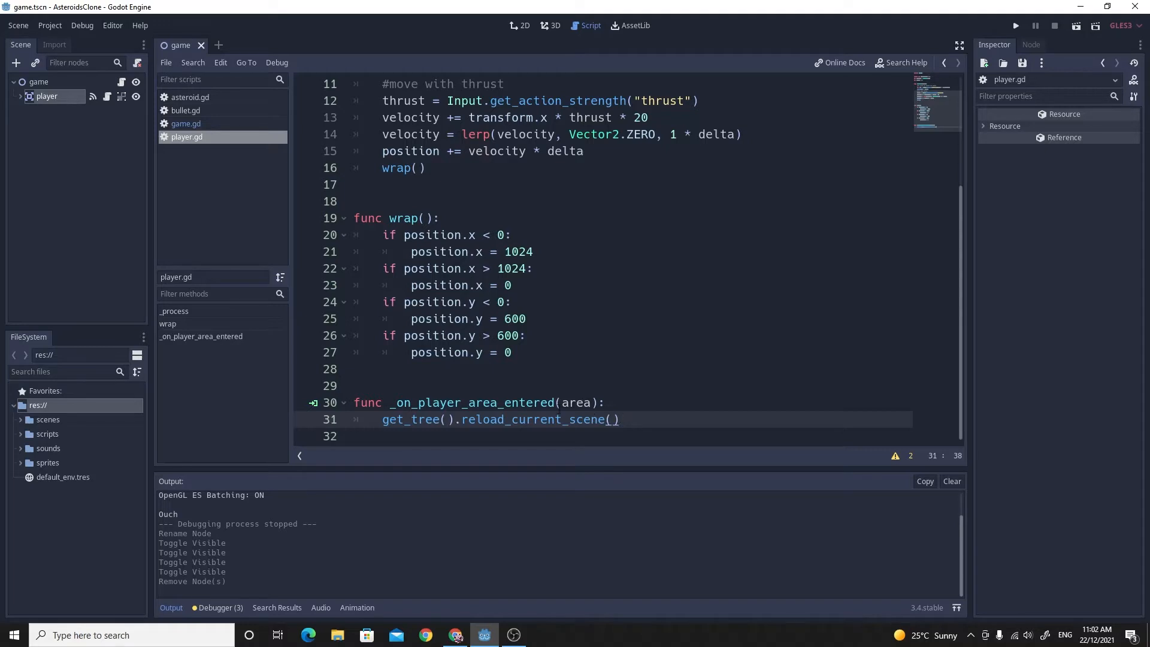
left_click(1014, 25)
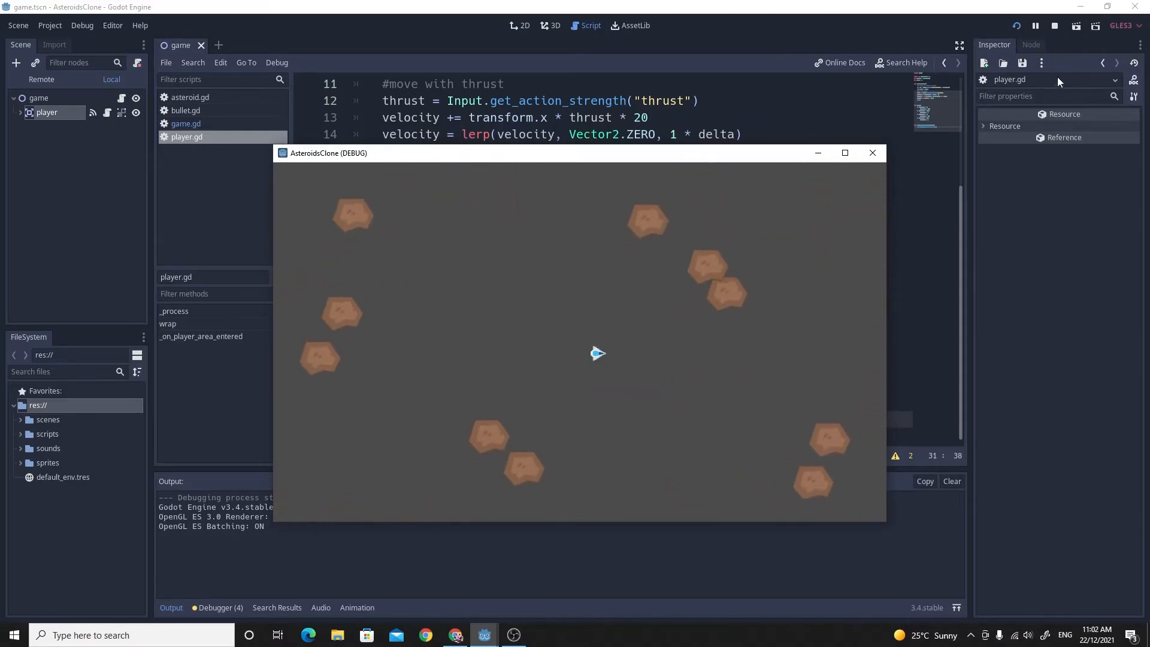
left_click(870, 152)
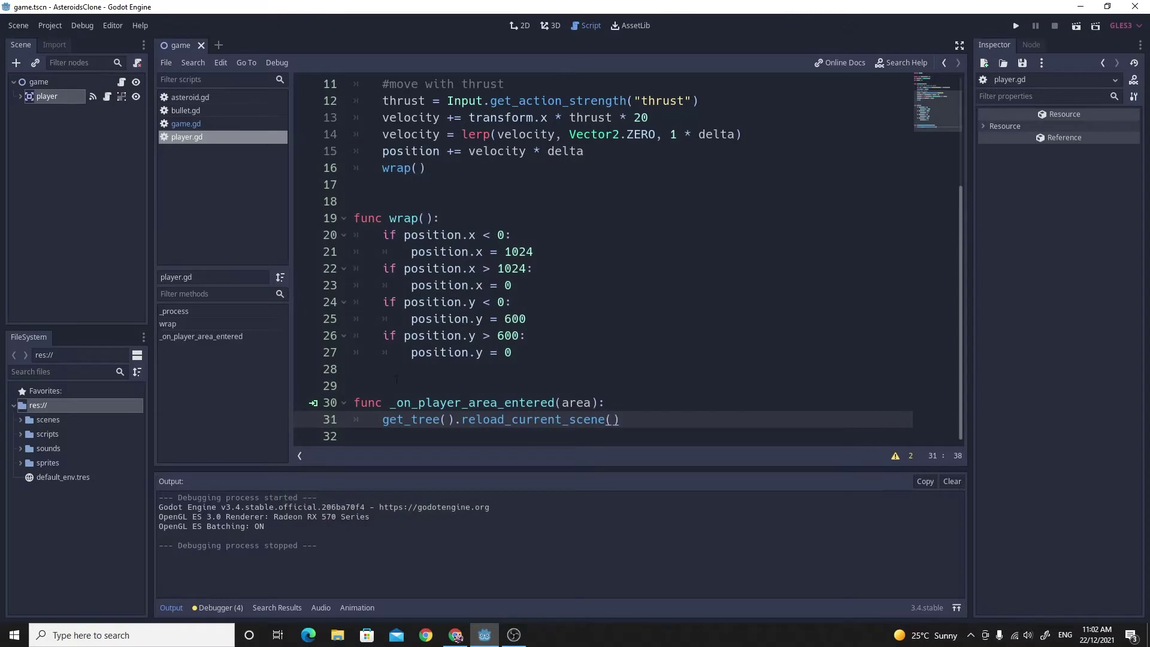
Comment out the reload_current_scene call with #, add a pass placeholder, and save.
type("#")
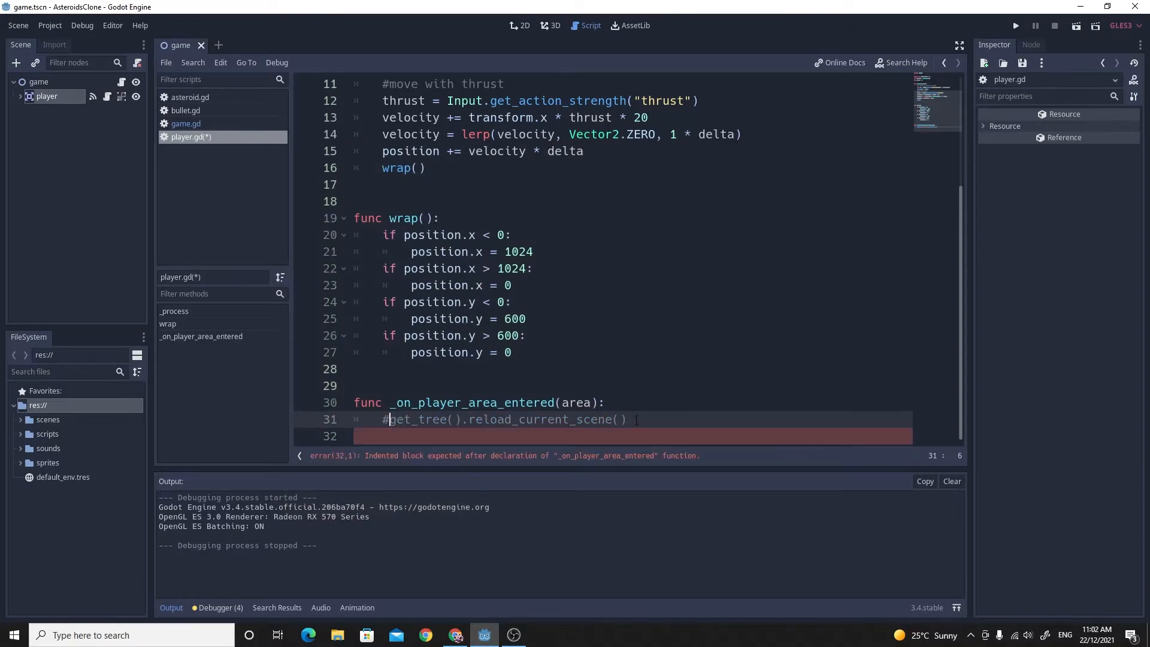
type("pass")
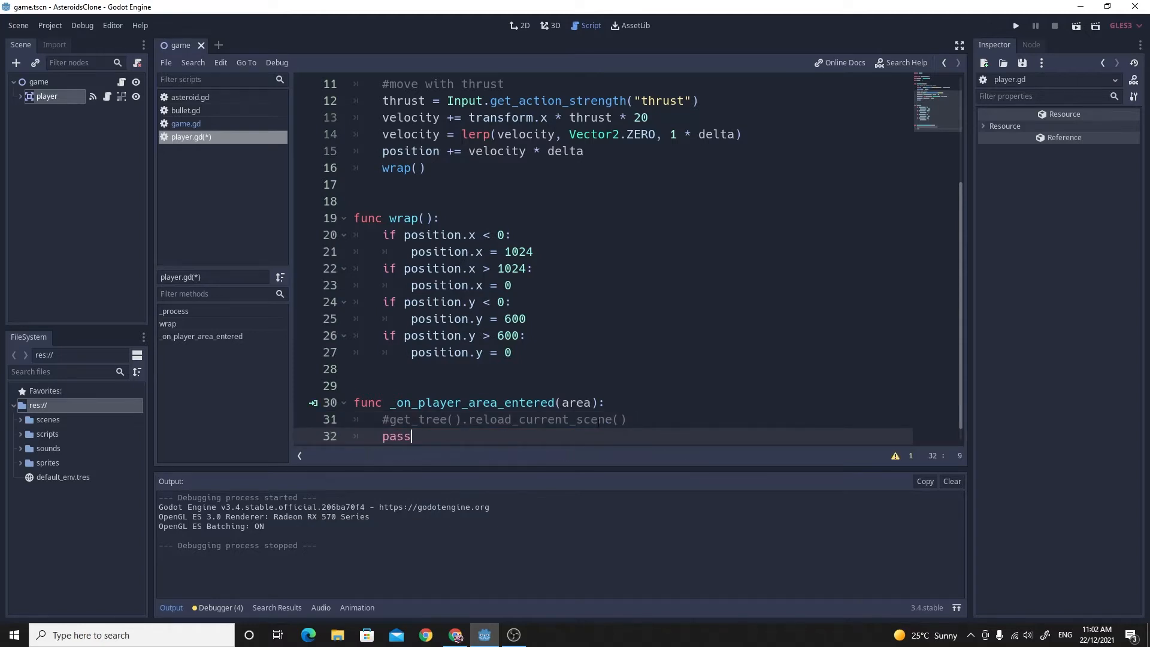
scroll("down", 3)
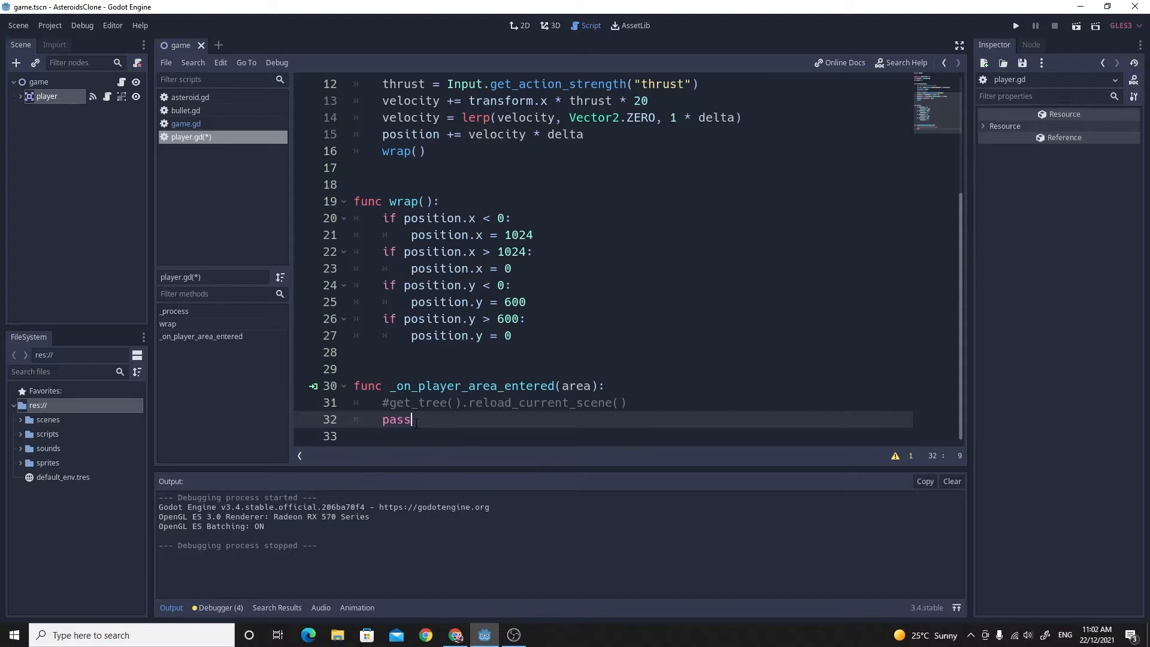
left_click(390, 403)
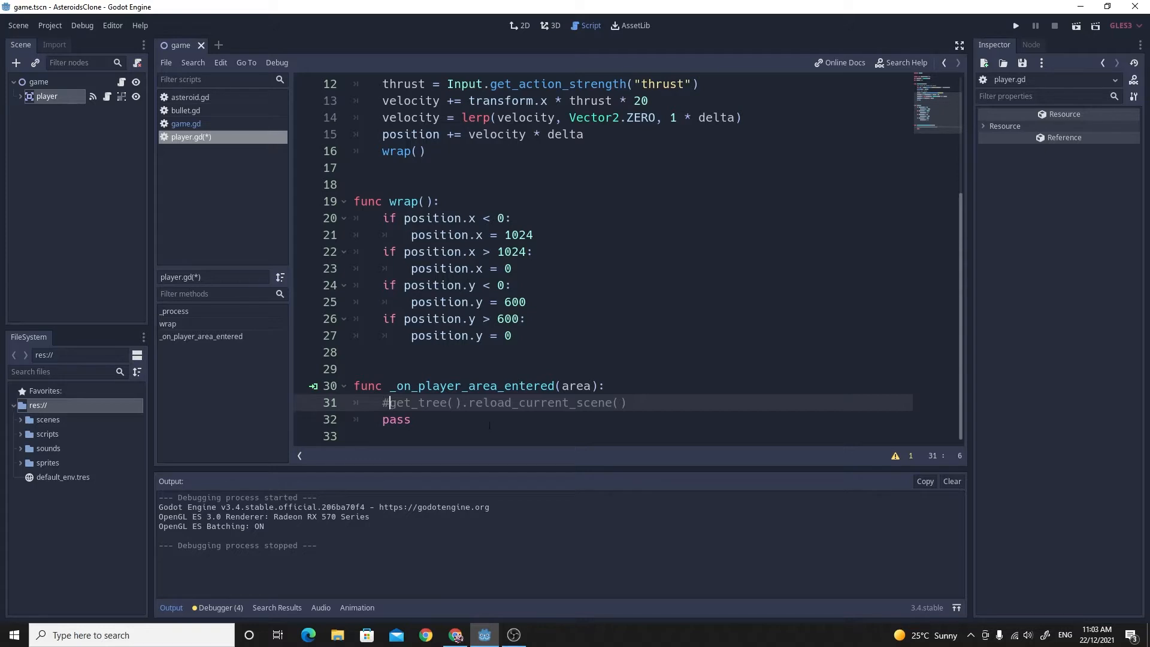
key("ctrl+s")
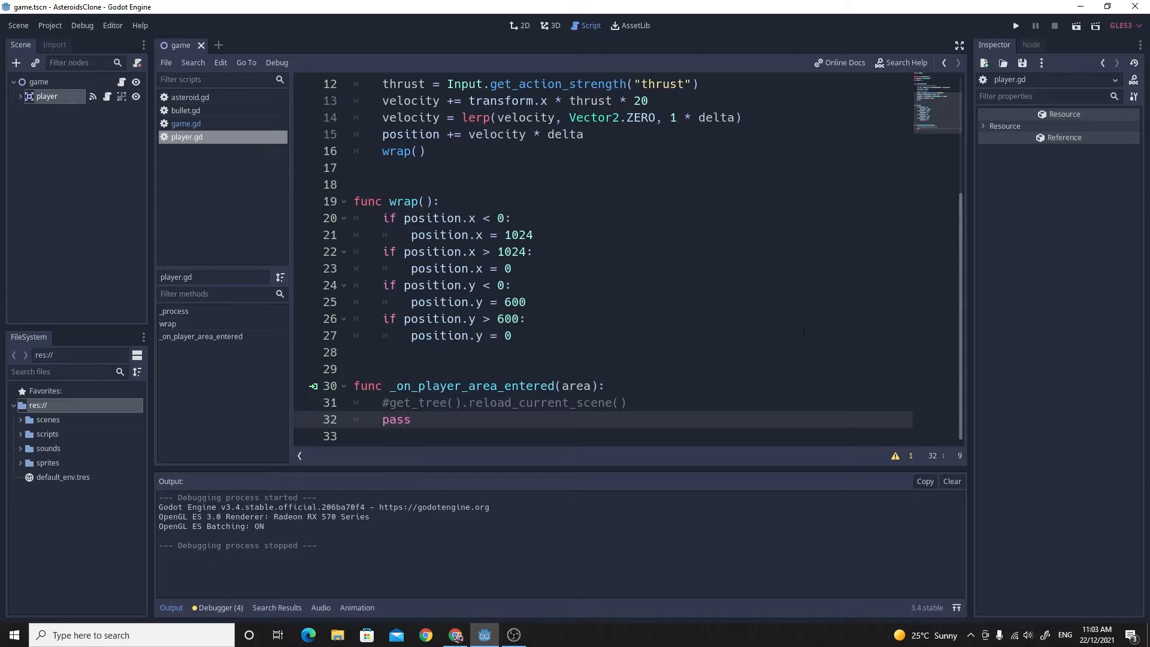
Select the game root node in the 2D view and bring up its game.gd script.
left_click(522, 25)
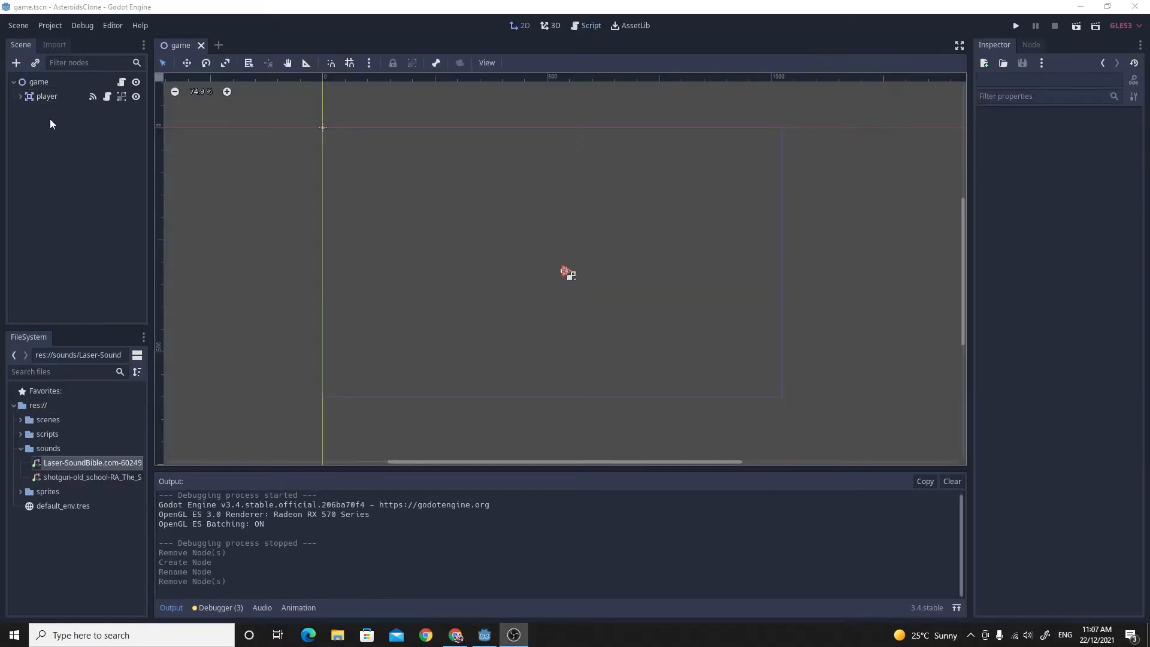
mouse_move(62, 119)
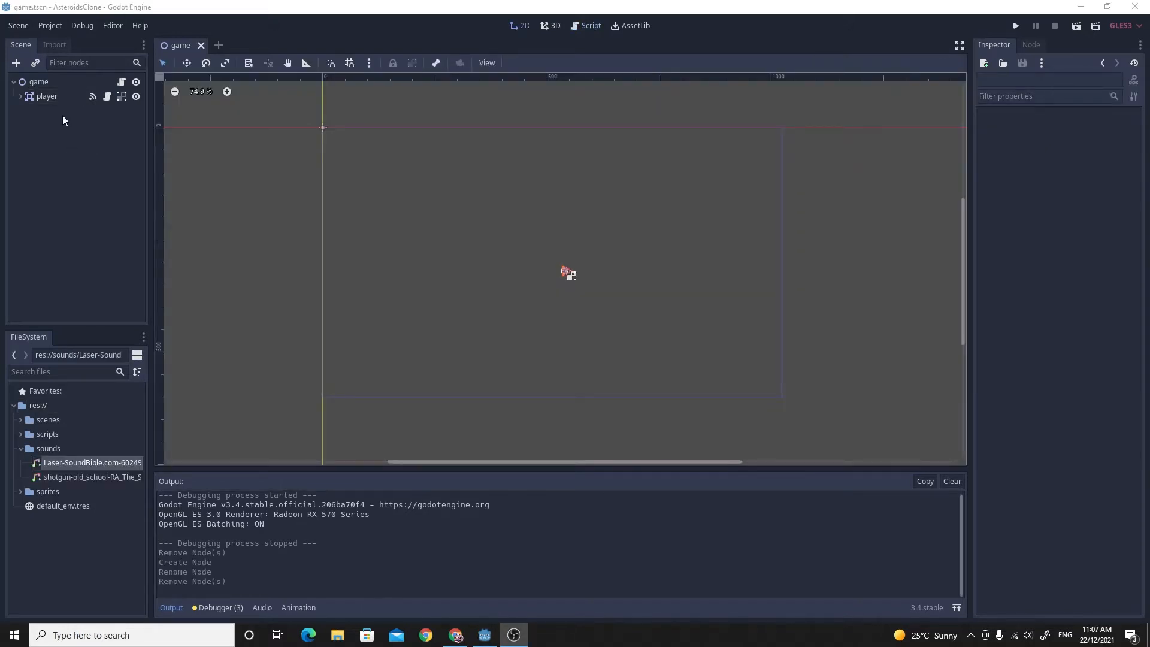
left_click(37, 81)
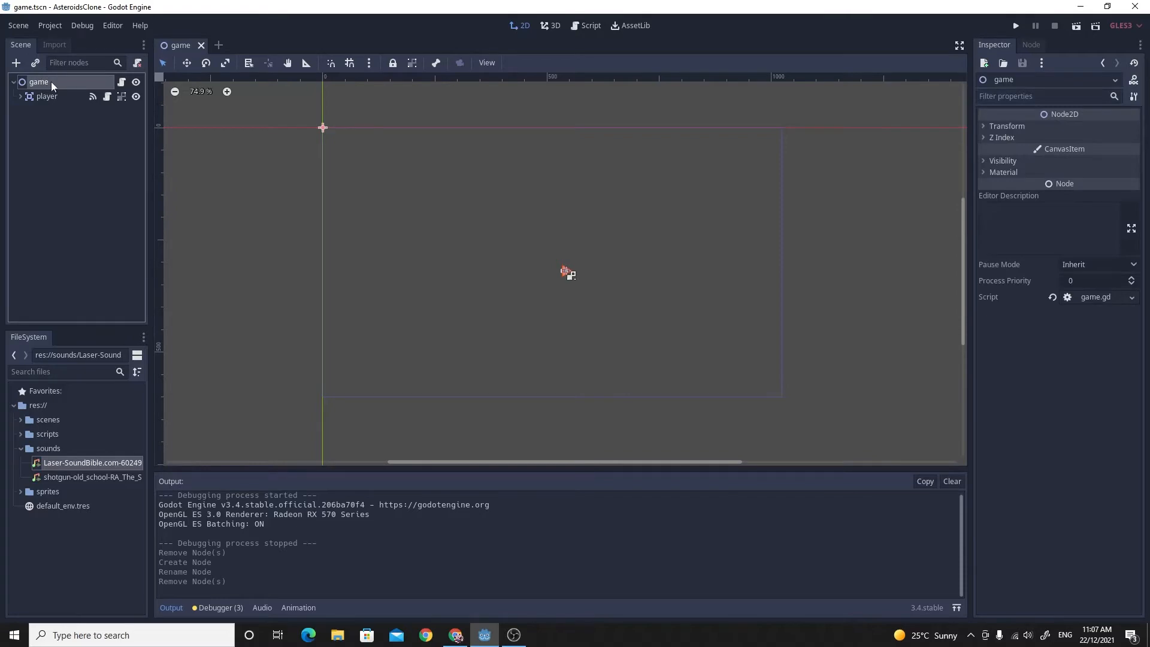
left_click(589, 25)
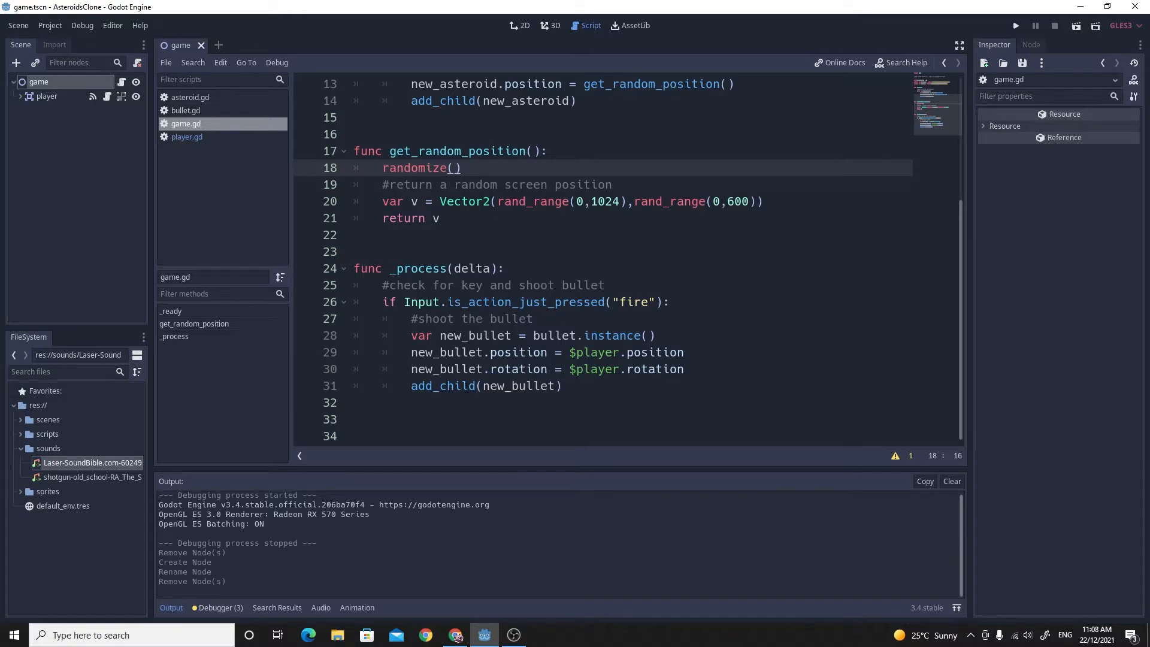
mouse_move(348, 337)
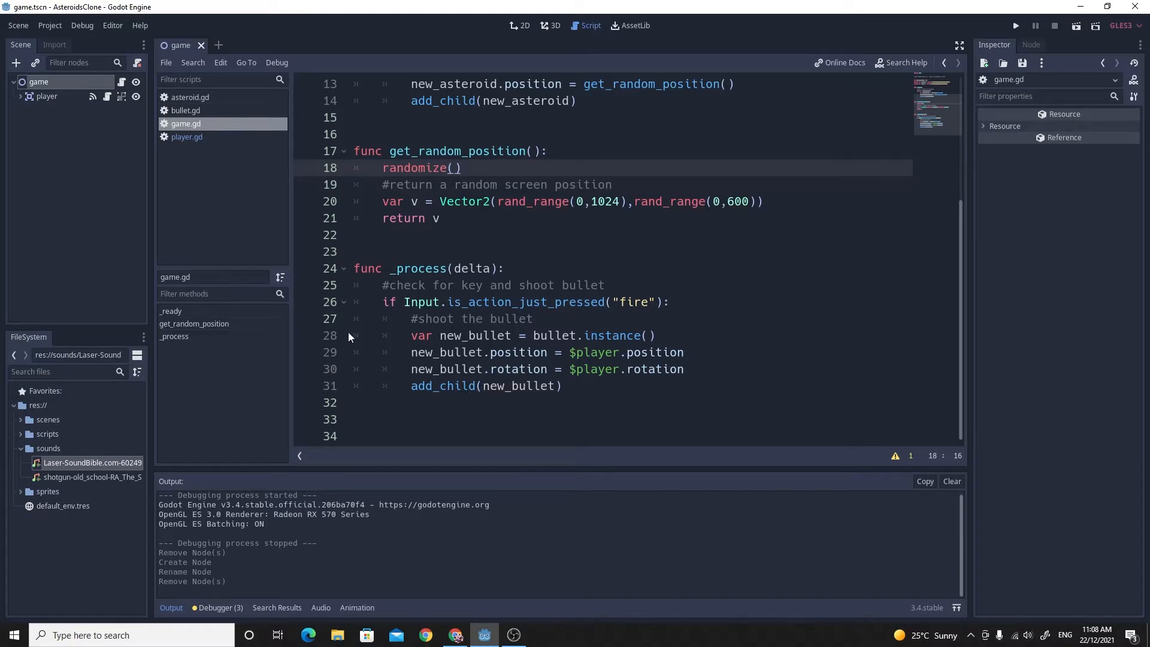
mouse_move(61, 92)
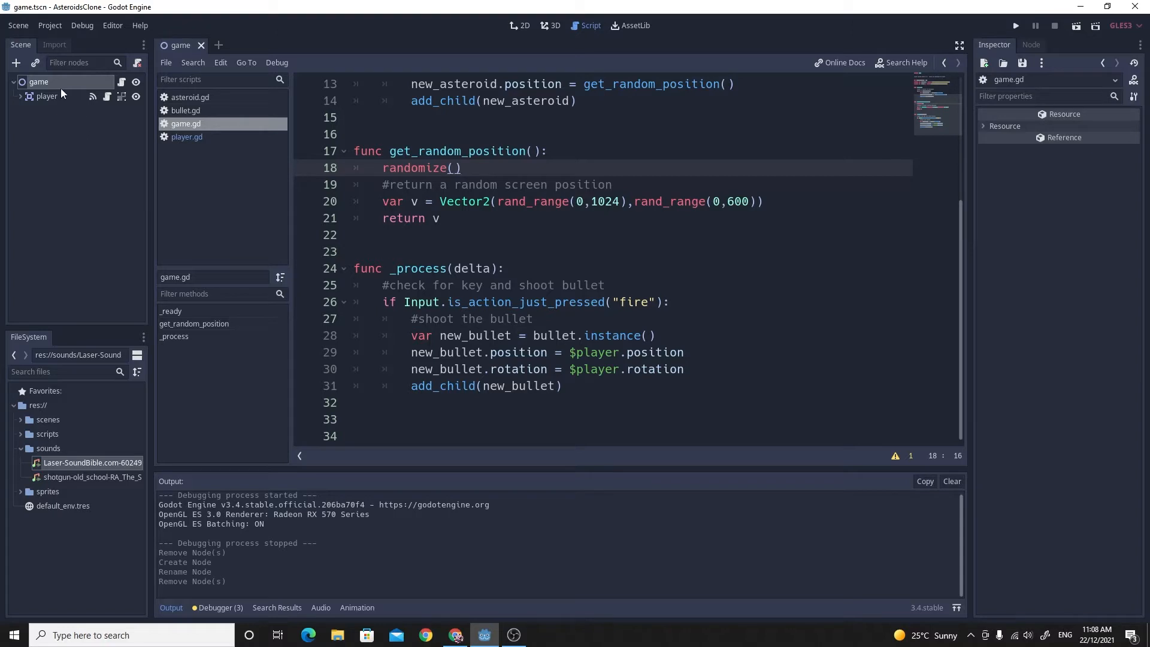
mouse_move(38, 82)
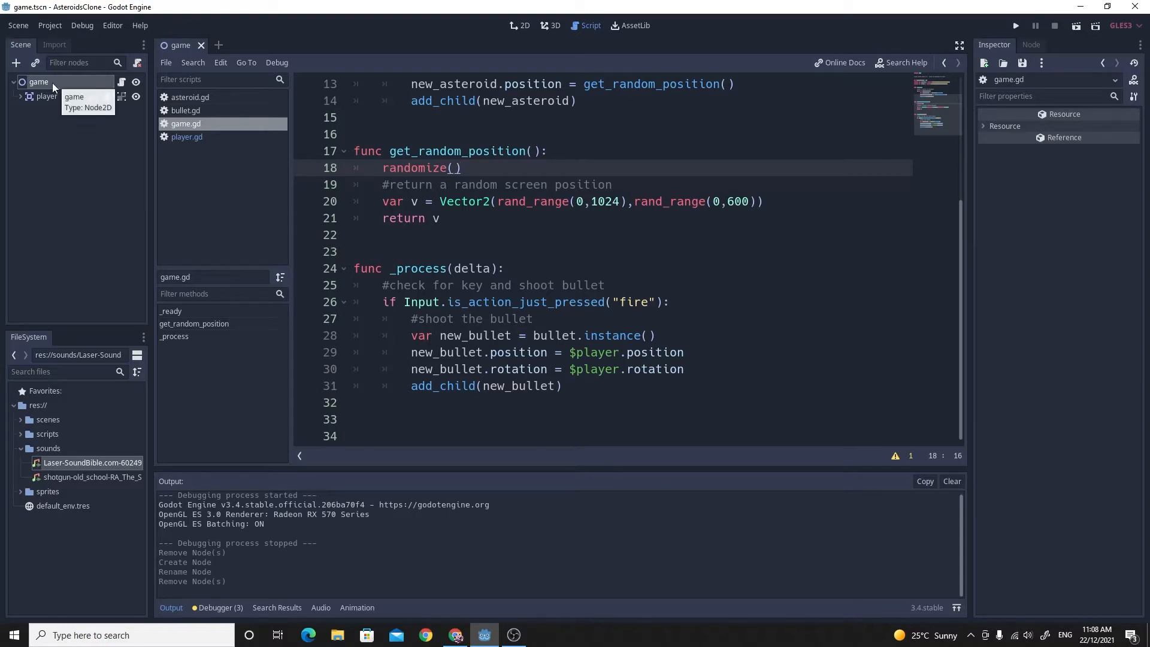
Add a child node to the game root, filtering to 'aud' and choosing AudioStreamPlayer.
right_click(38, 82)
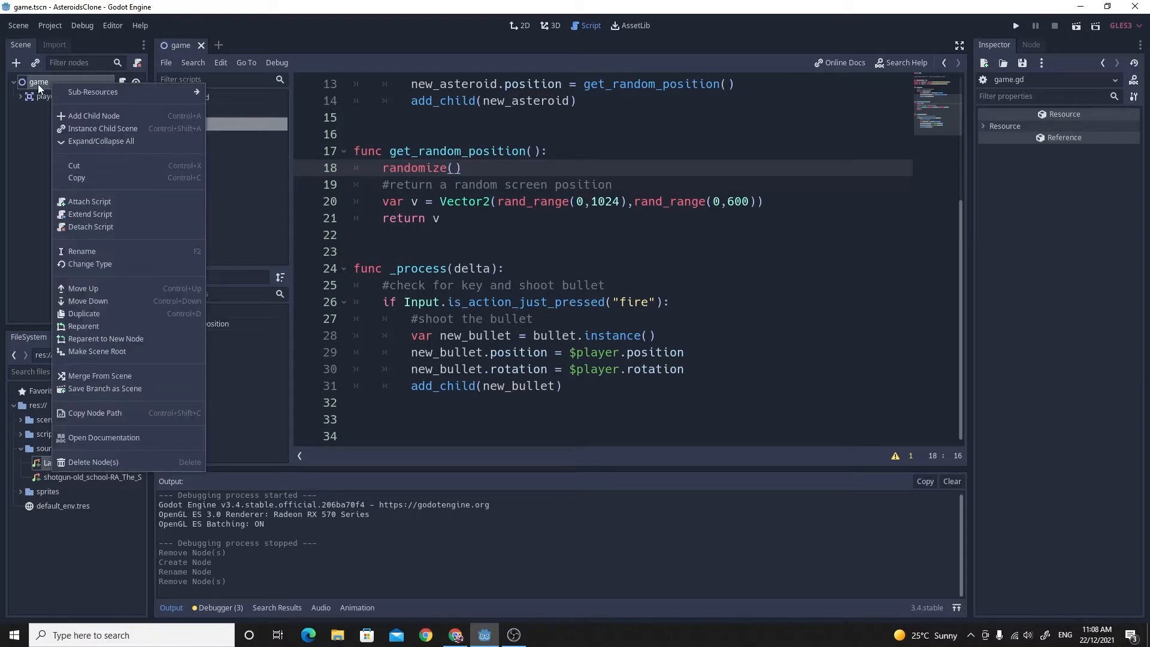
left_click(93, 117)
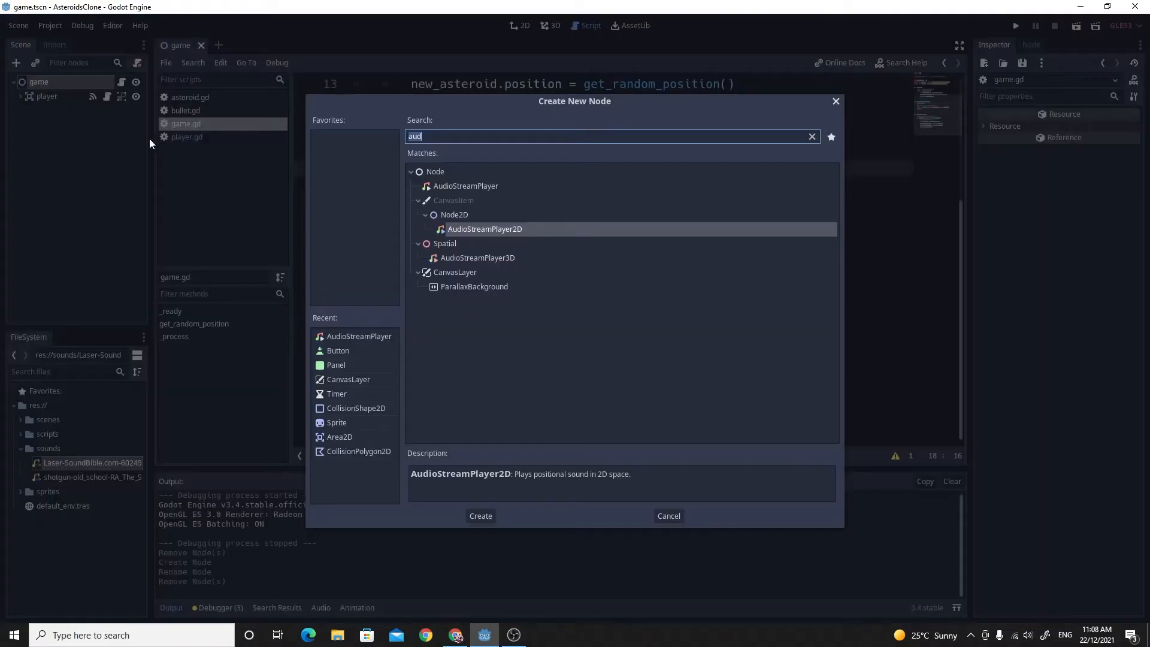
left_click(465, 186)
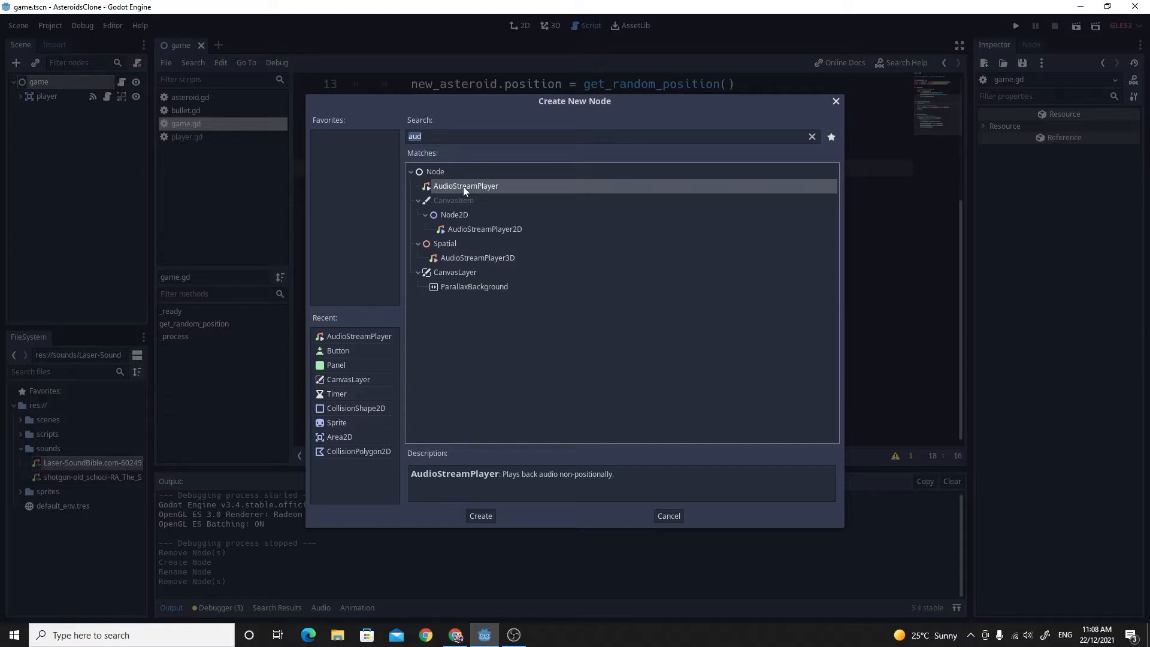
mouse_move(502, 236)
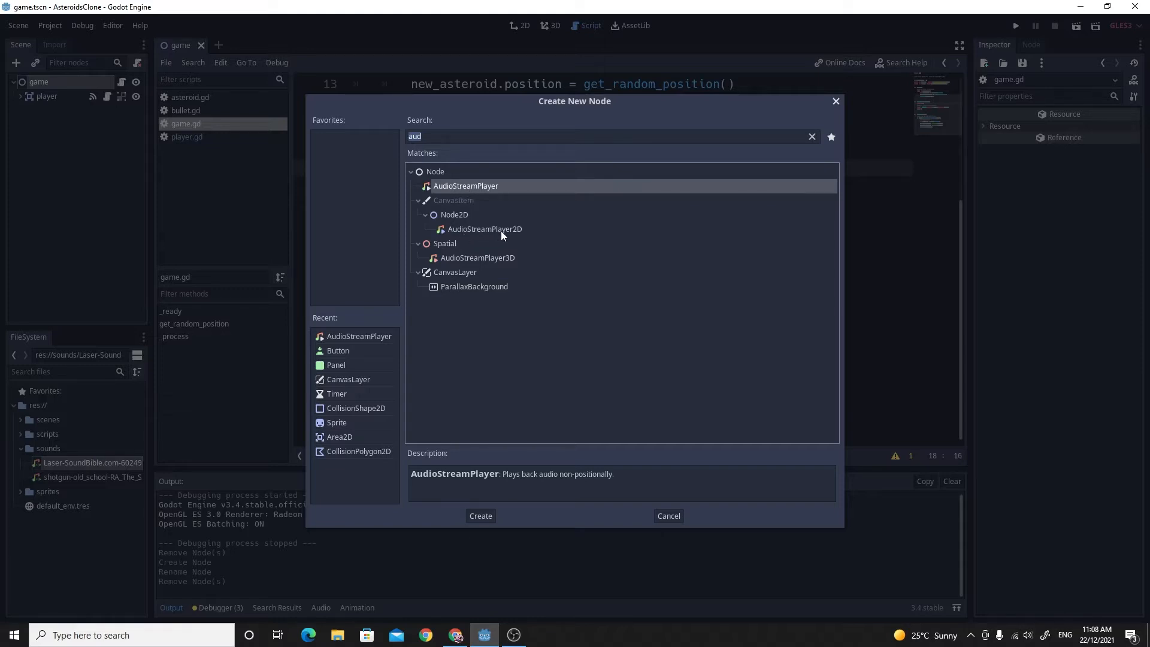
mouse_move(515, 233)
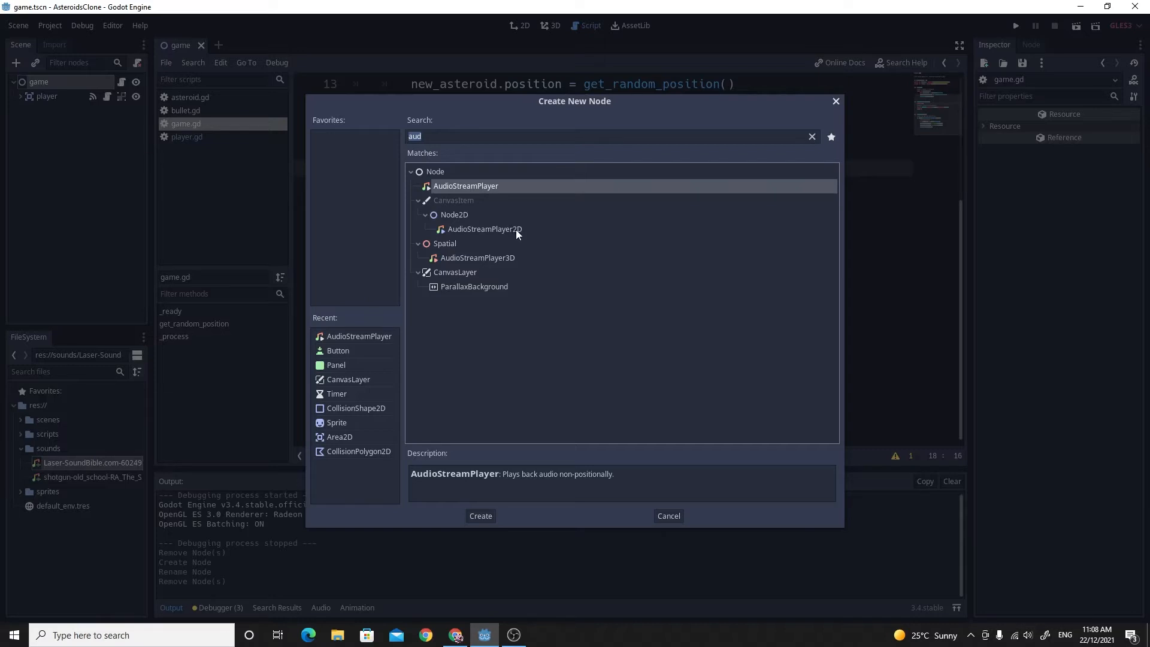
mouse_move(484, 229)
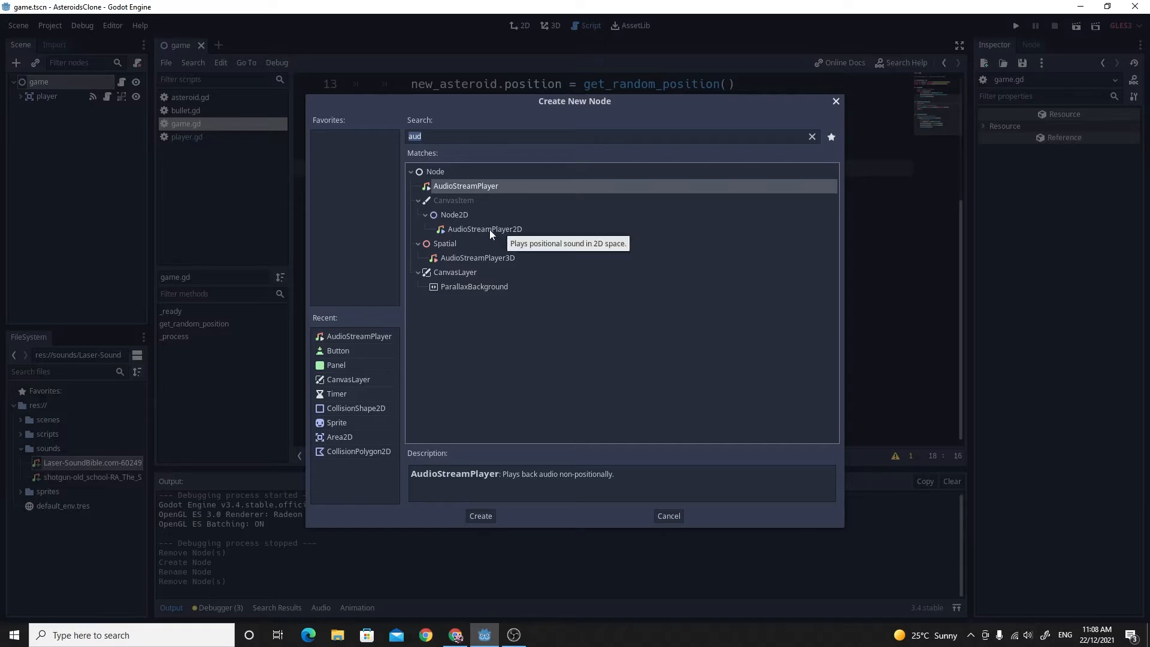
mouse_move(466, 195)
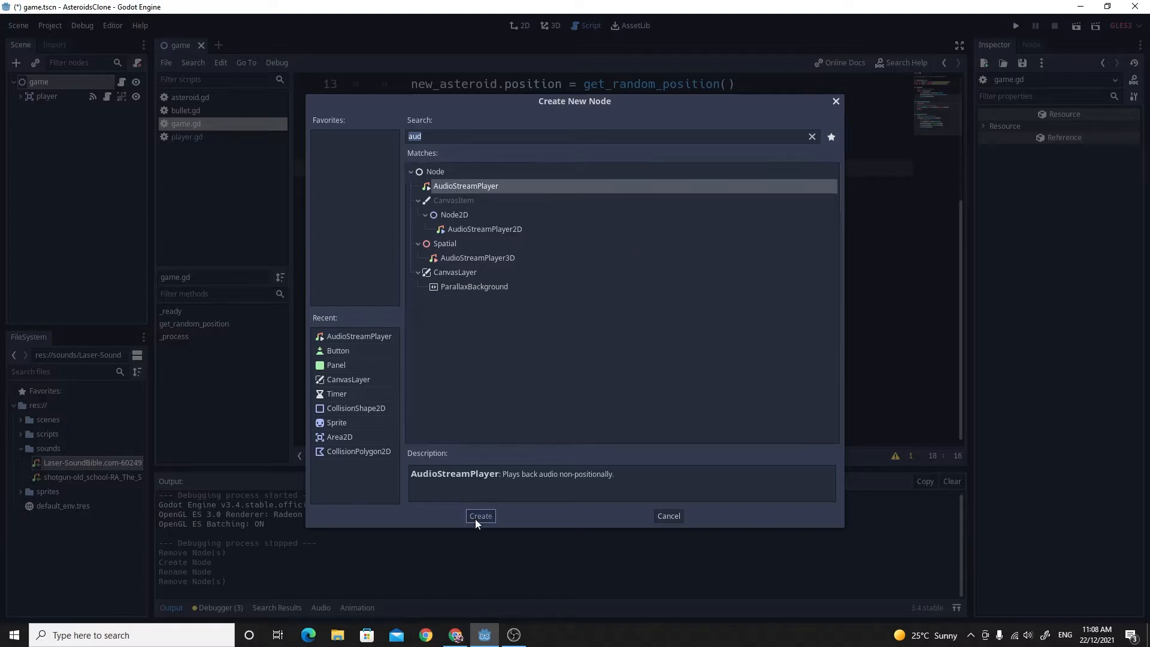
Create the AudioStreamPlayer node and name it laser_sound.
left_click(479, 514)
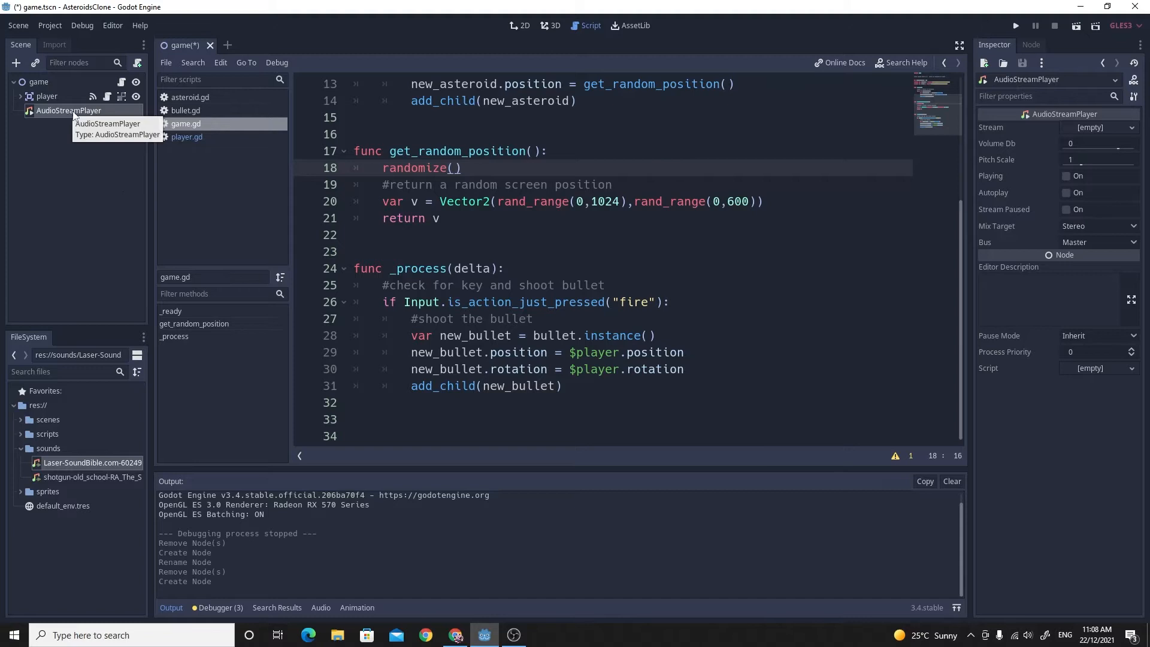
mouse_move(69, 117)
type("laser_")
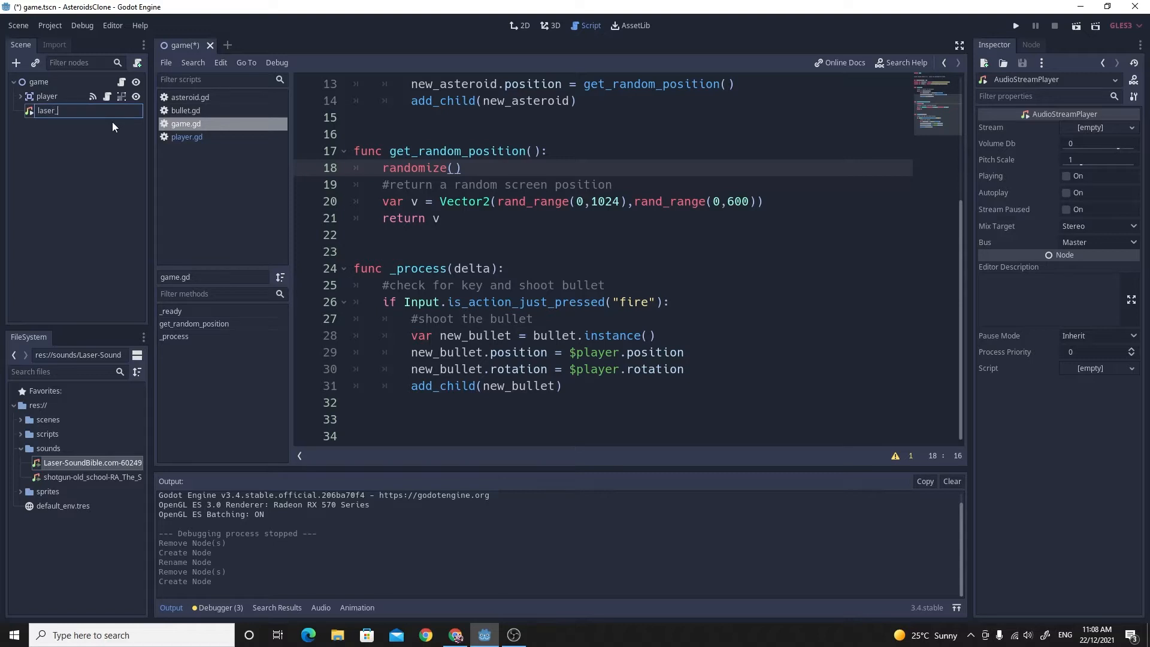
key("Return")
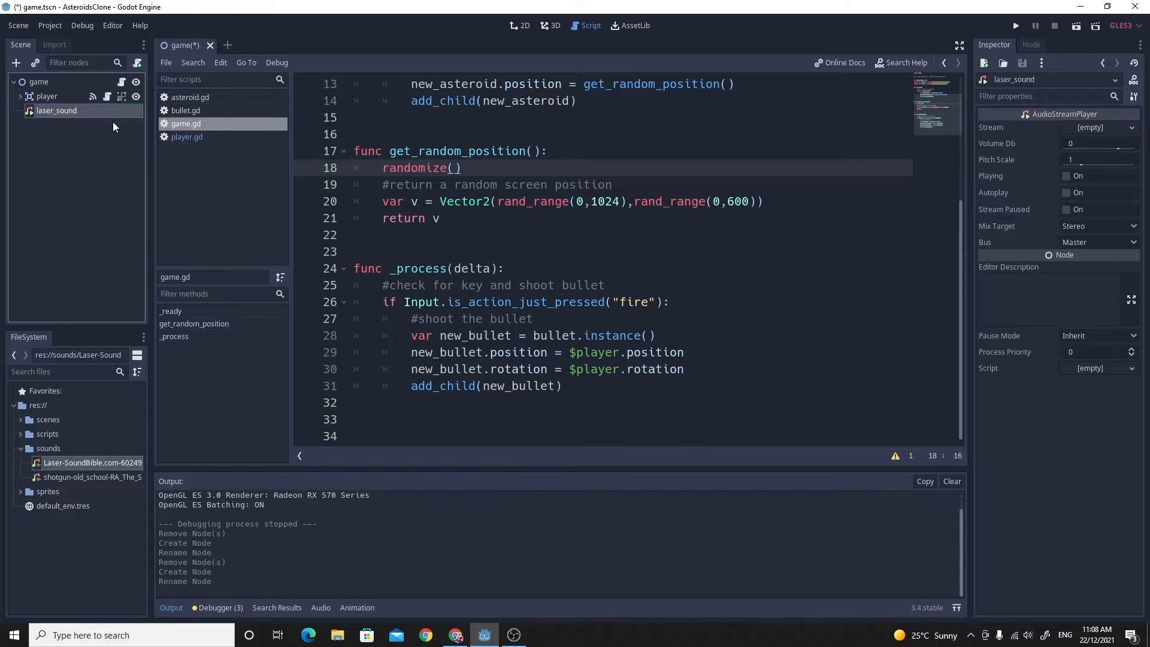
mouse_move(84, 113)
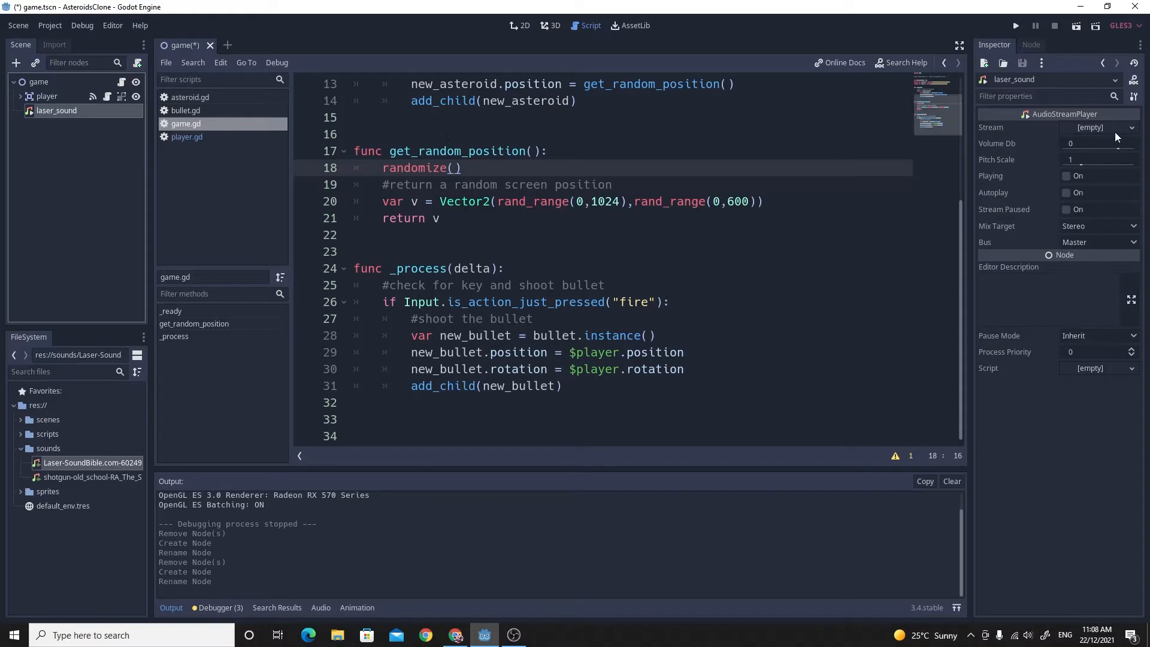
mouse_move(1053, 134)
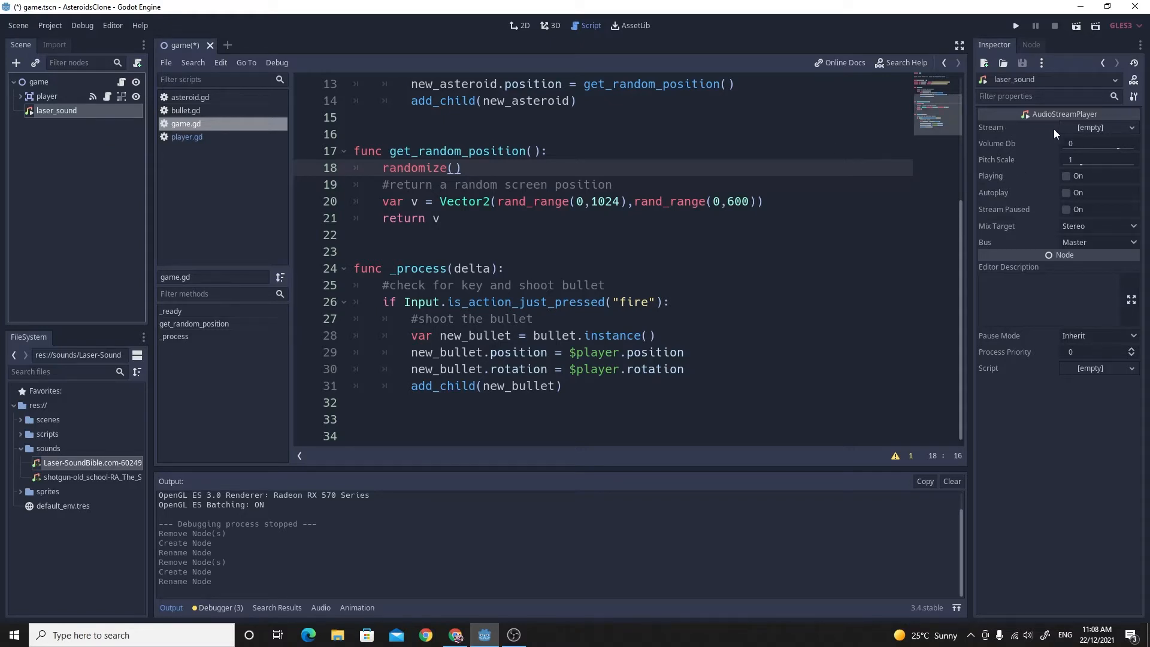
mouse_move(1079, 137)
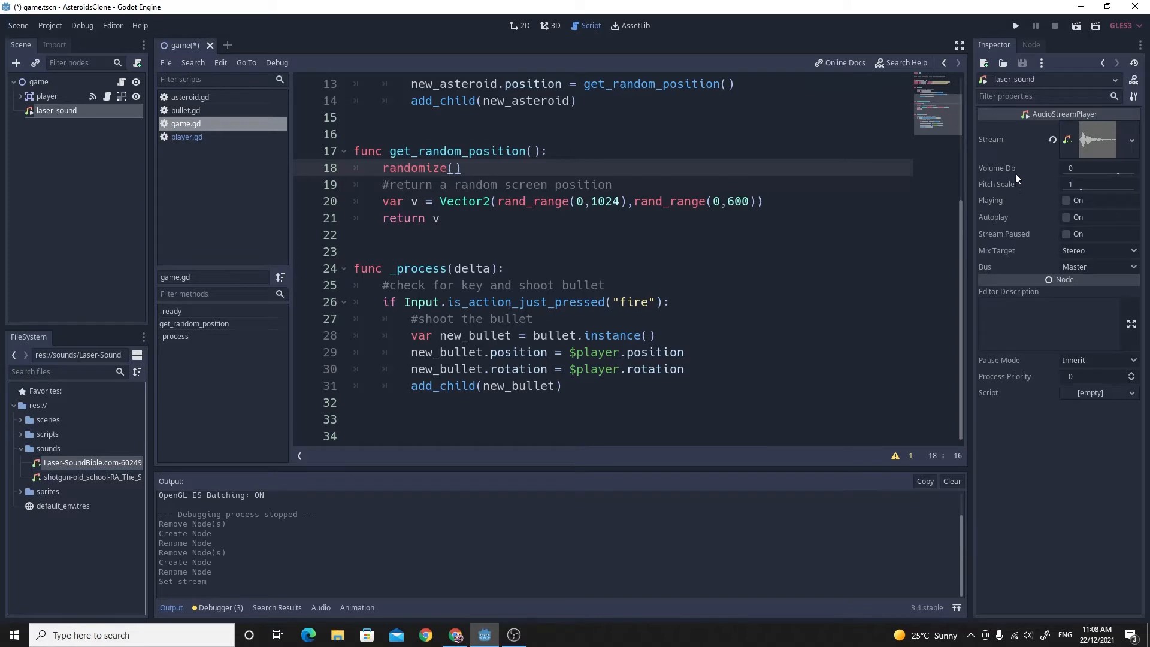
mouse_move(1006, 200)
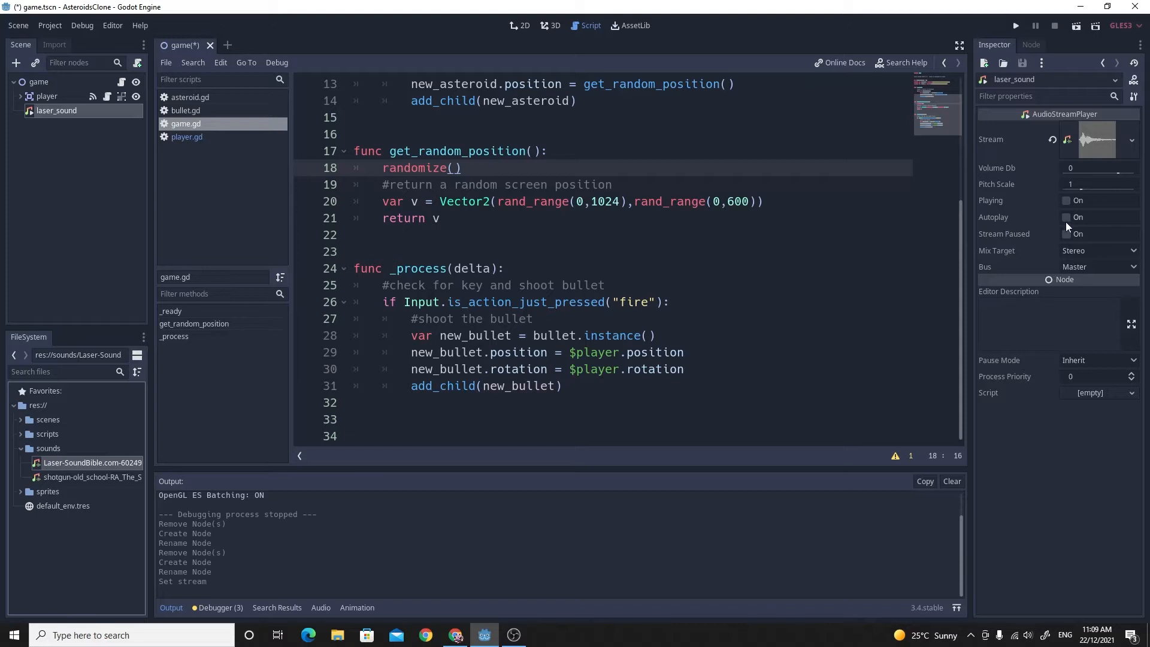
mouse_move(1019, 216)
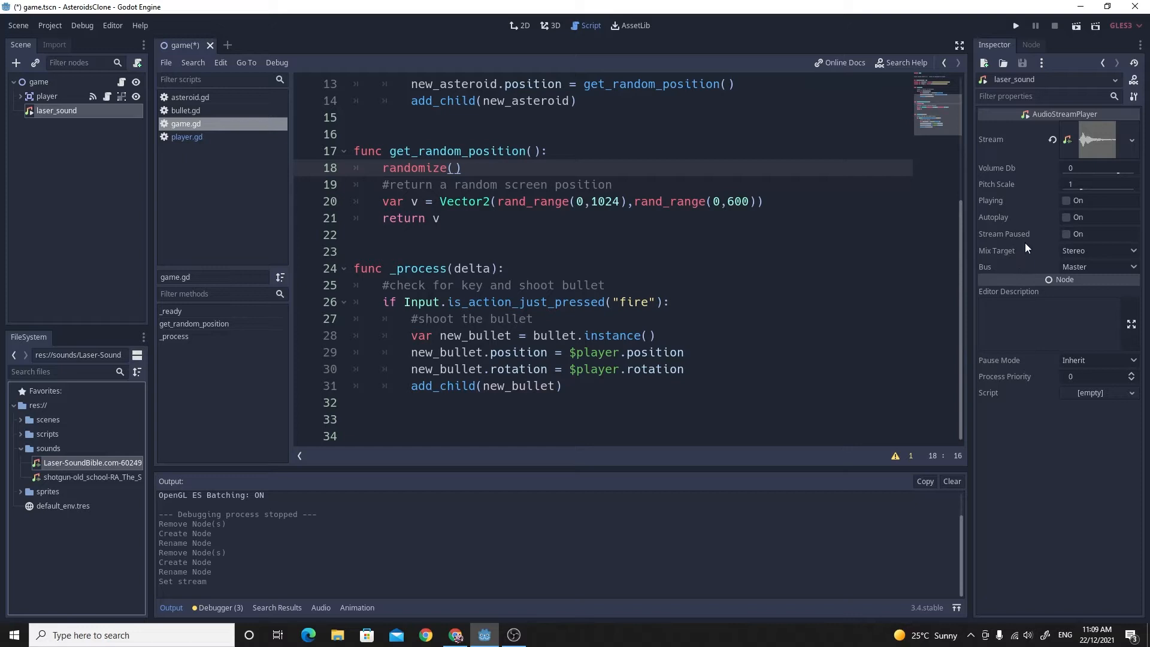
mouse_move(1032, 239)
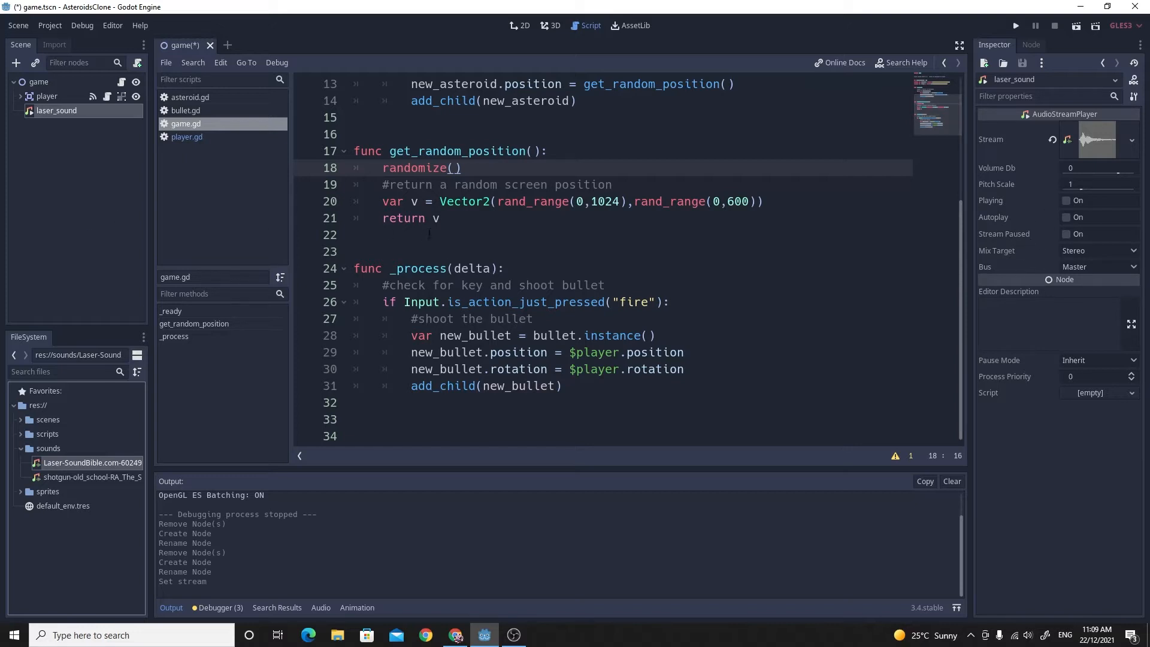
Place the cursor after add_child(new_bullet) in the fire branch of game.gd.
scroll("up", 3)
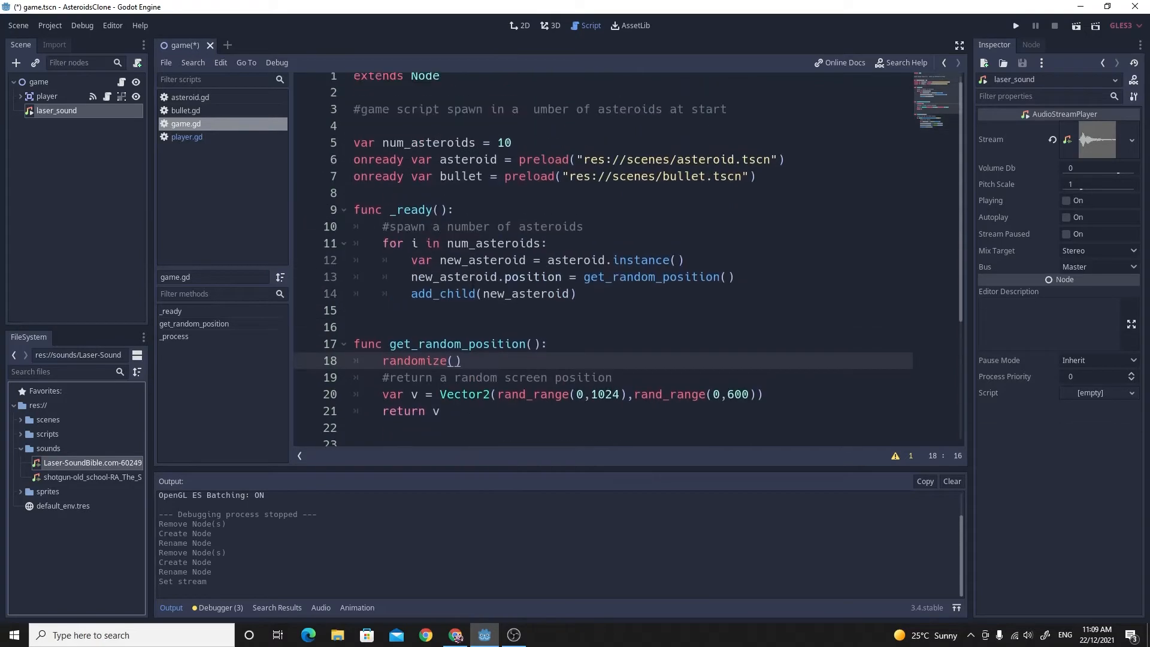
scroll("down", 3)
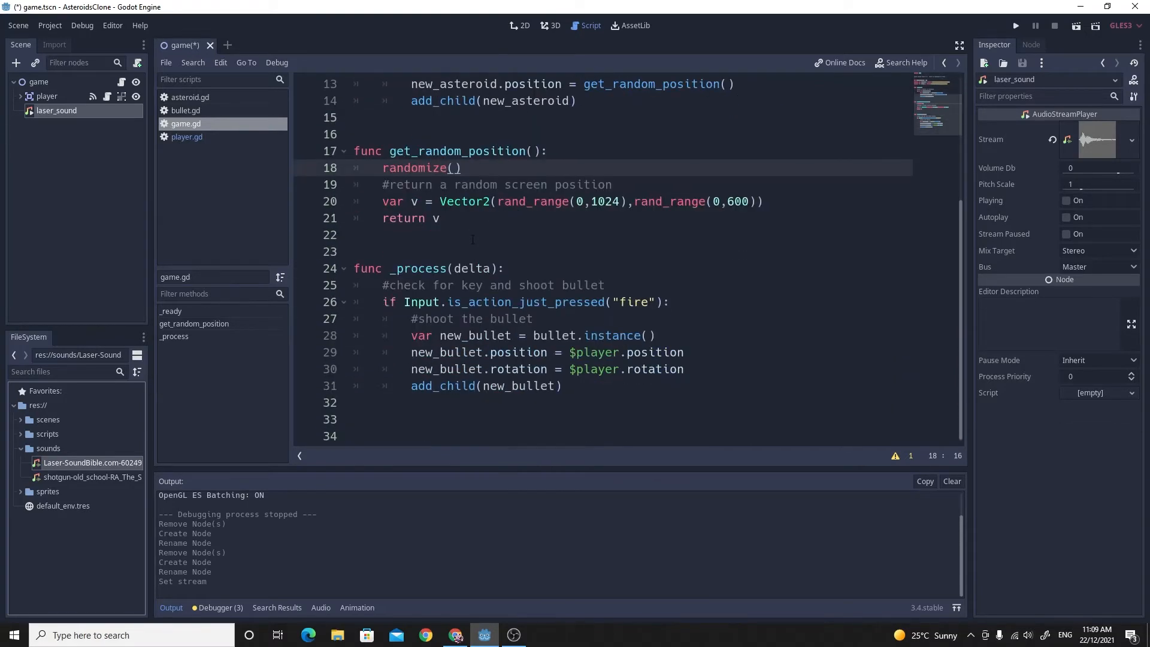
left_click(441, 218)
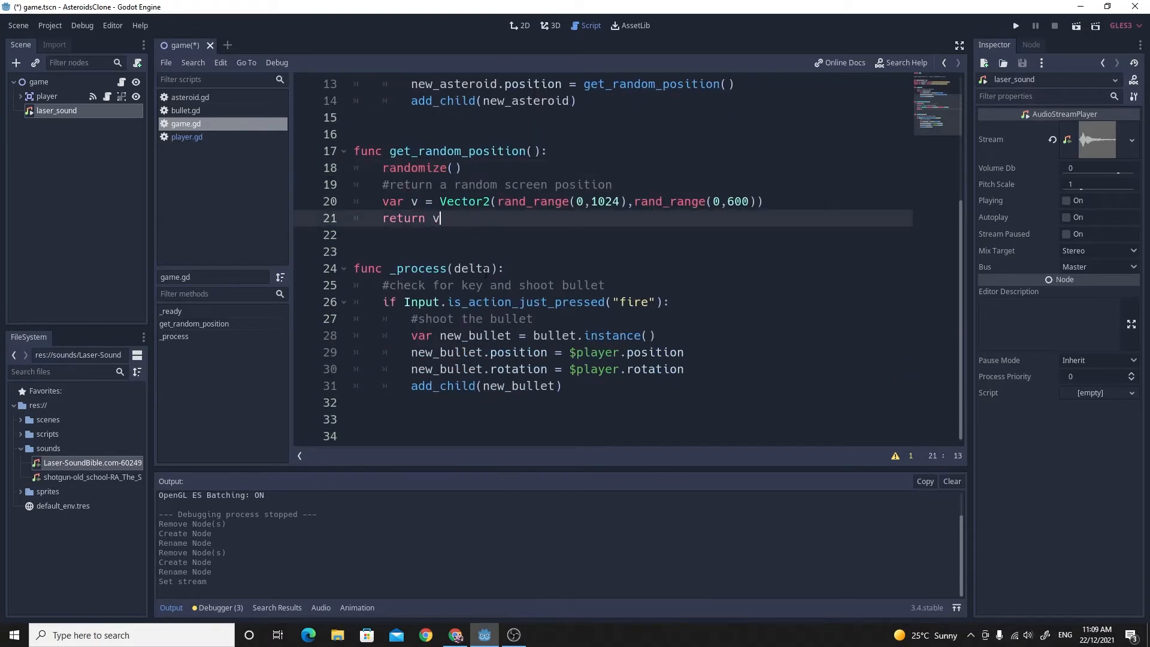
left_click(502, 267)
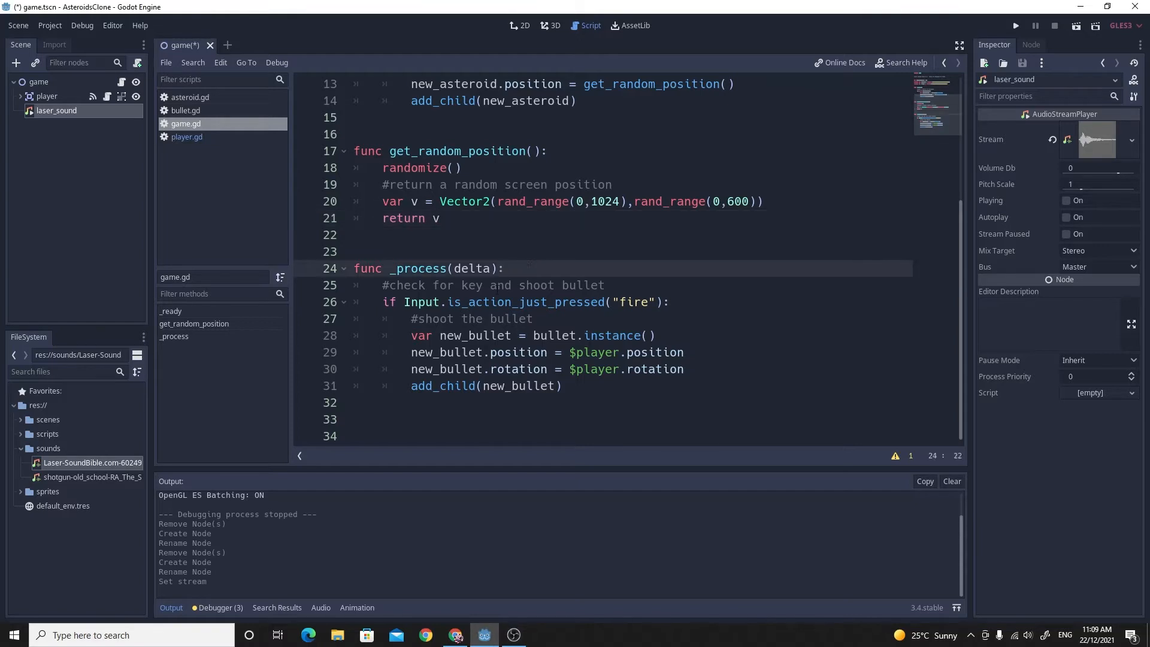
left_click(466, 302)
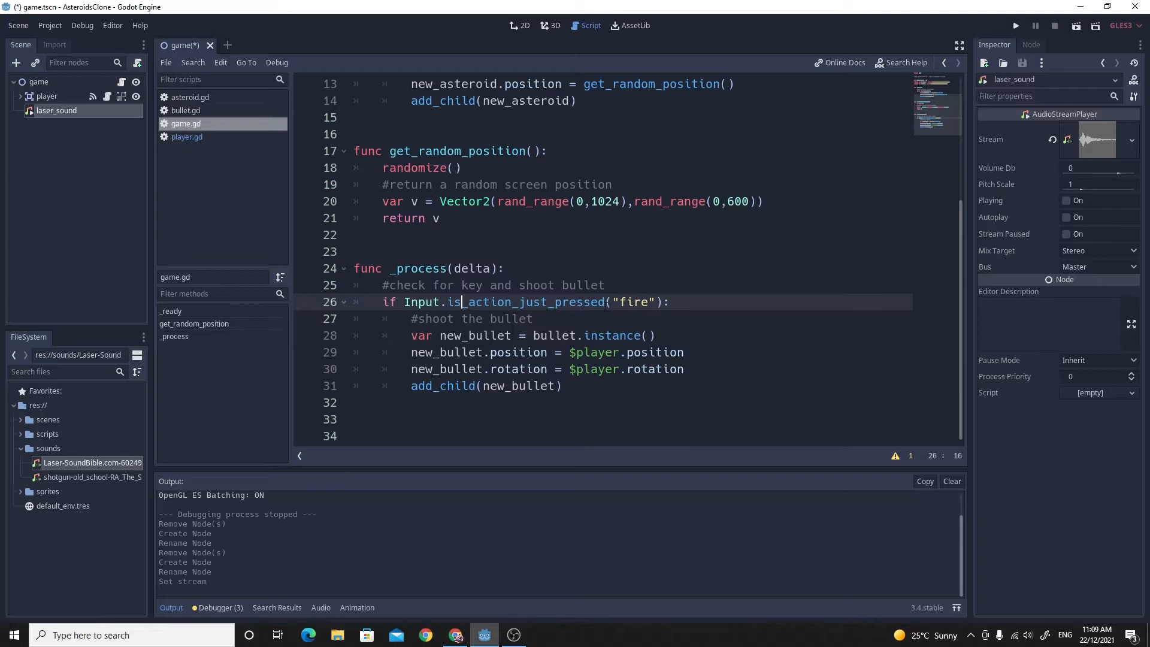
left_click(561, 384)
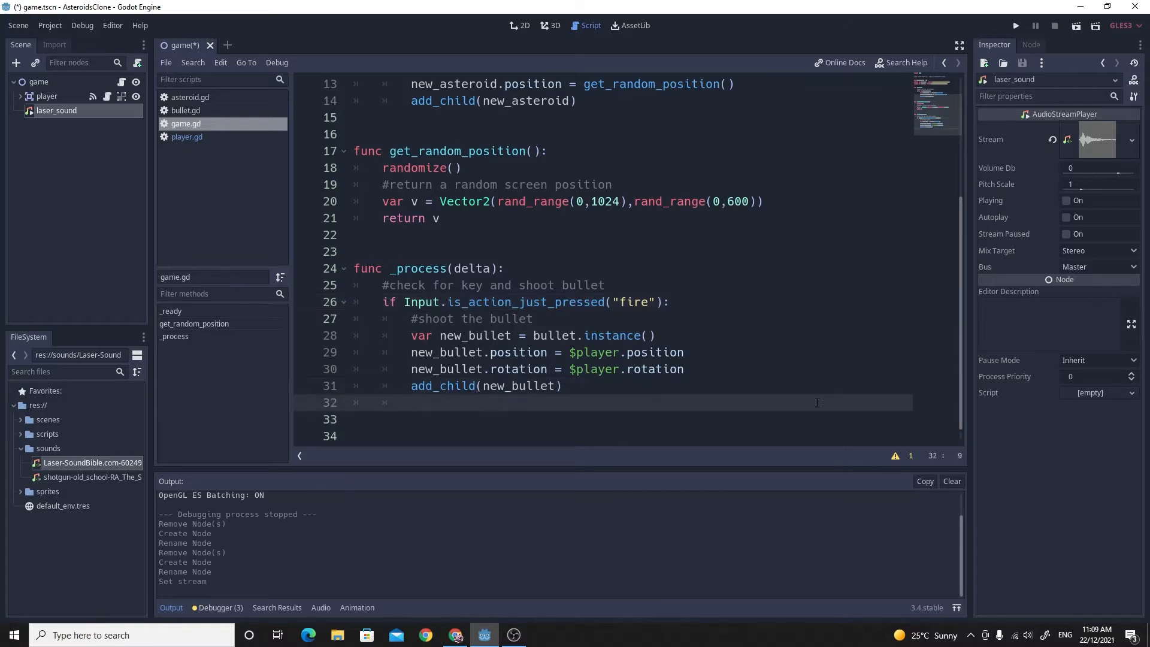
Add $laser_sound.play() after the bullet spawn and save the script and scene.
type("$")
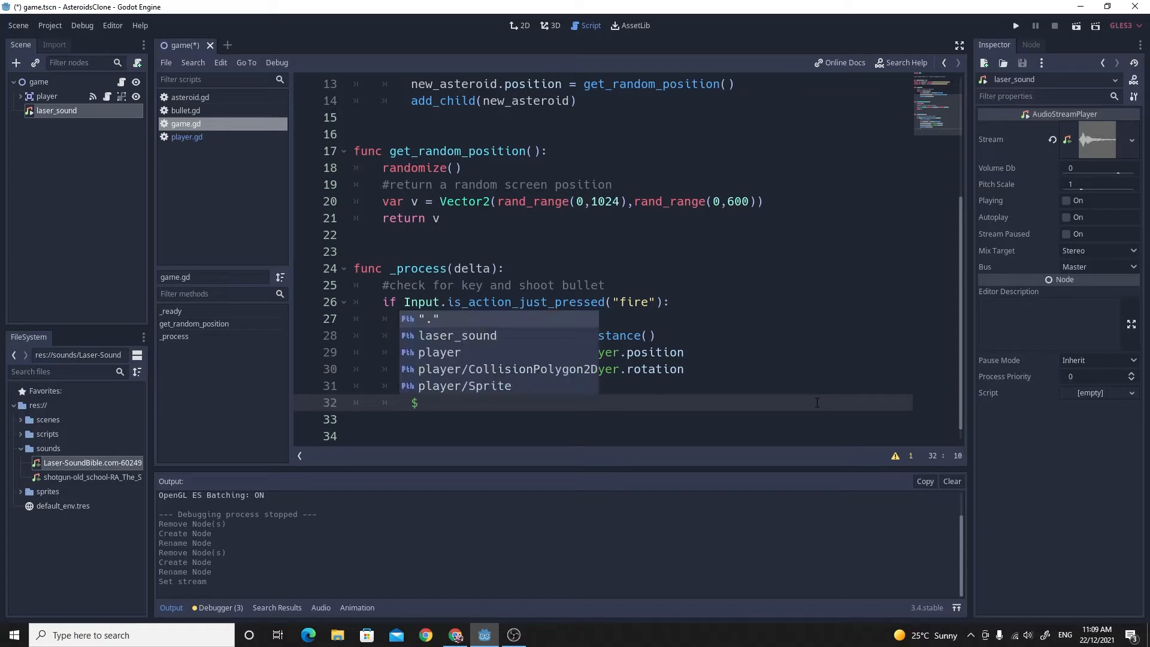
key("Return")
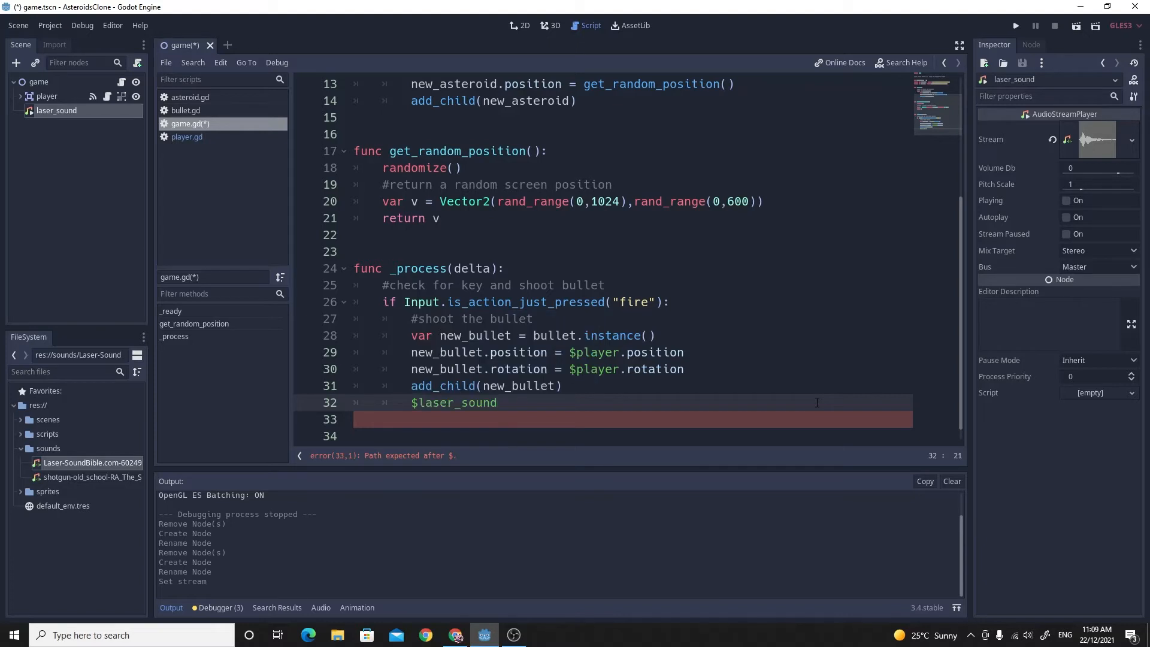
type(".play()")
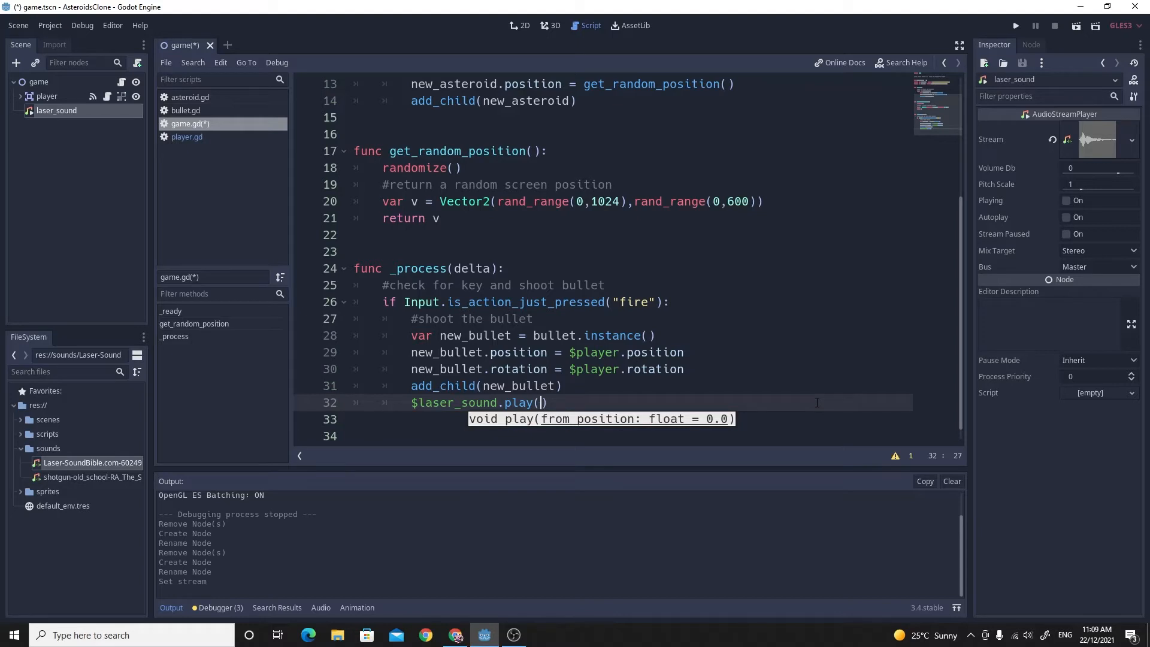
key("ctrl+s")
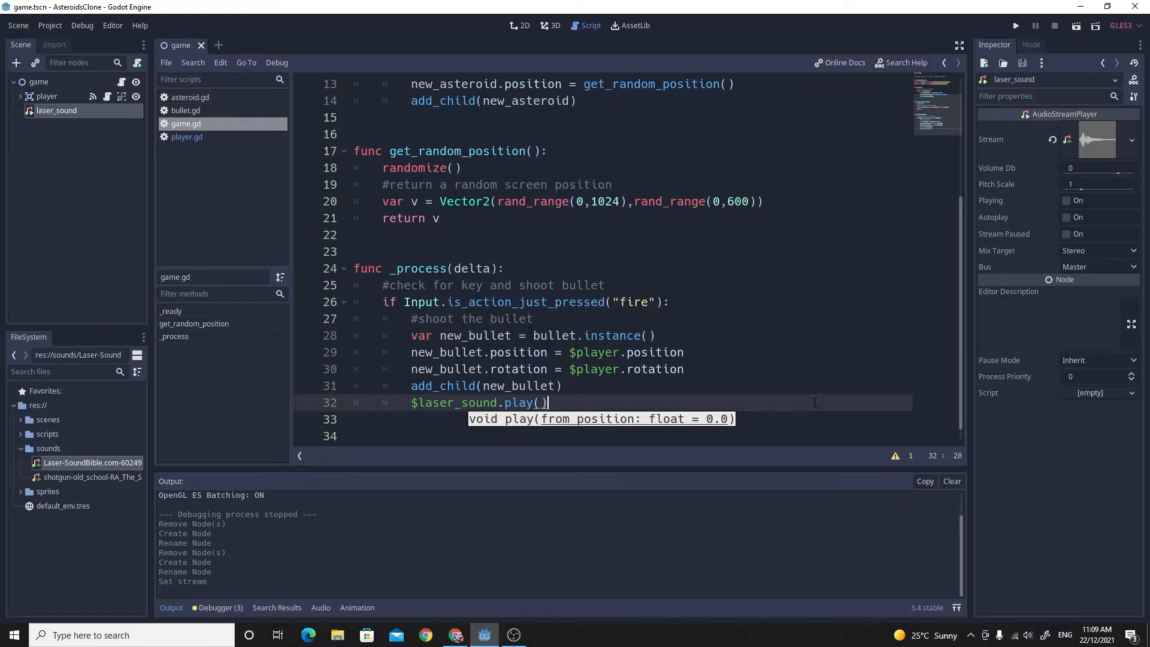
Run the game to test the laser sound, then stop it.
left_click(1015, 25)
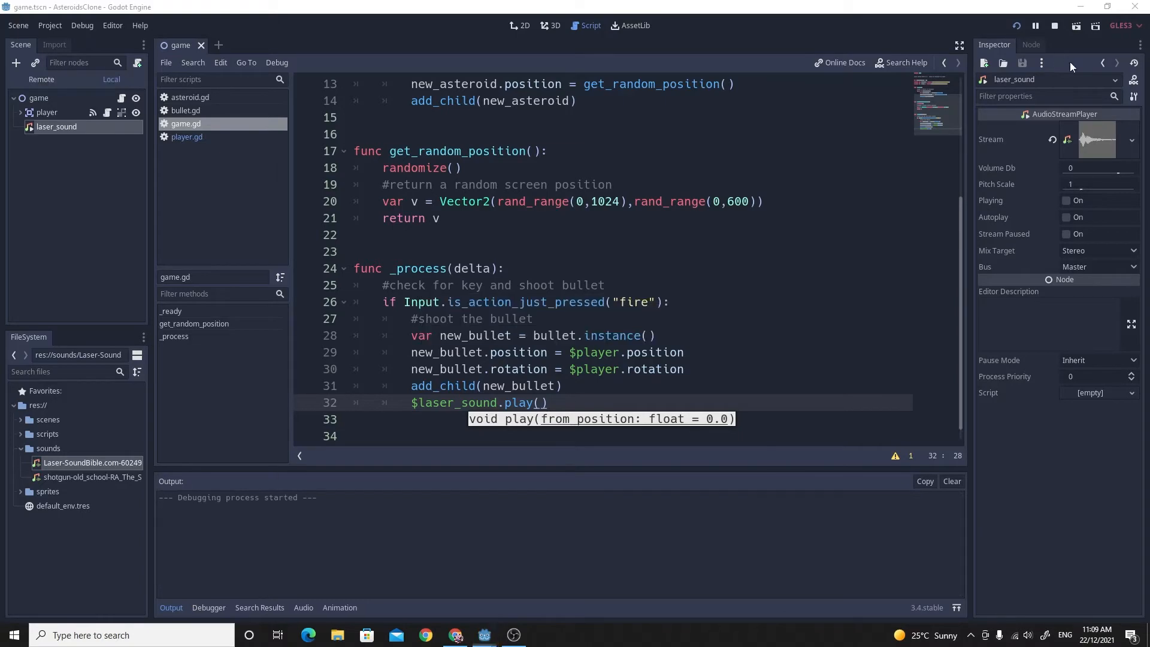
left_click(1035, 25)
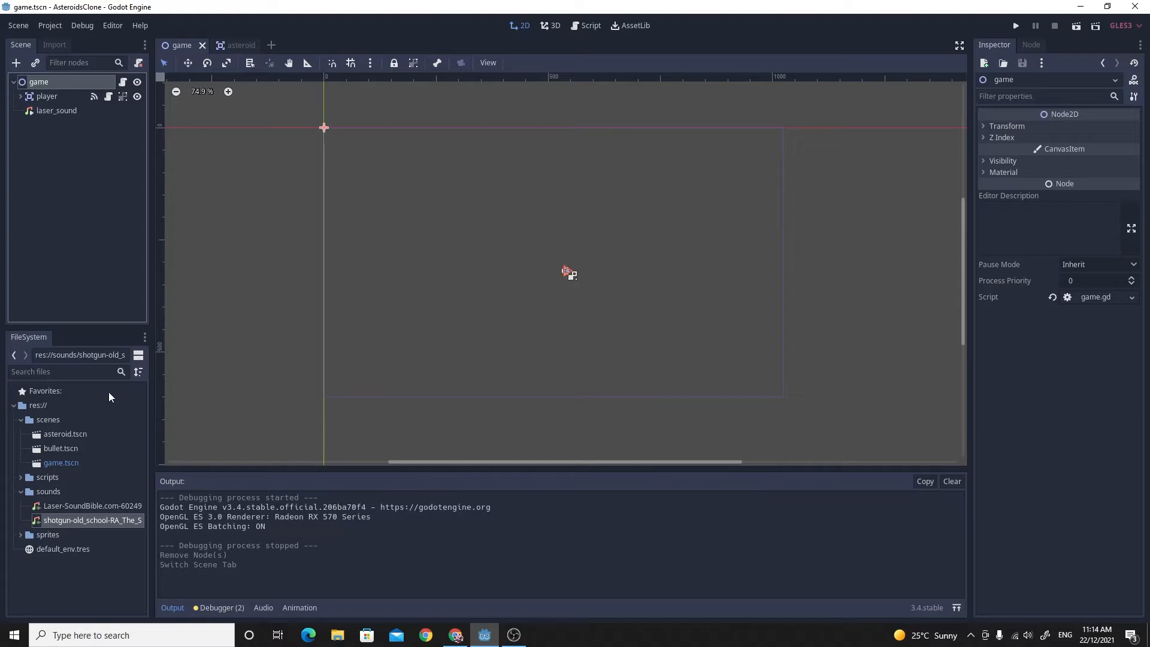
Open the asteroid scene and bring up its asteroid.gd script.
left_click(65, 433)
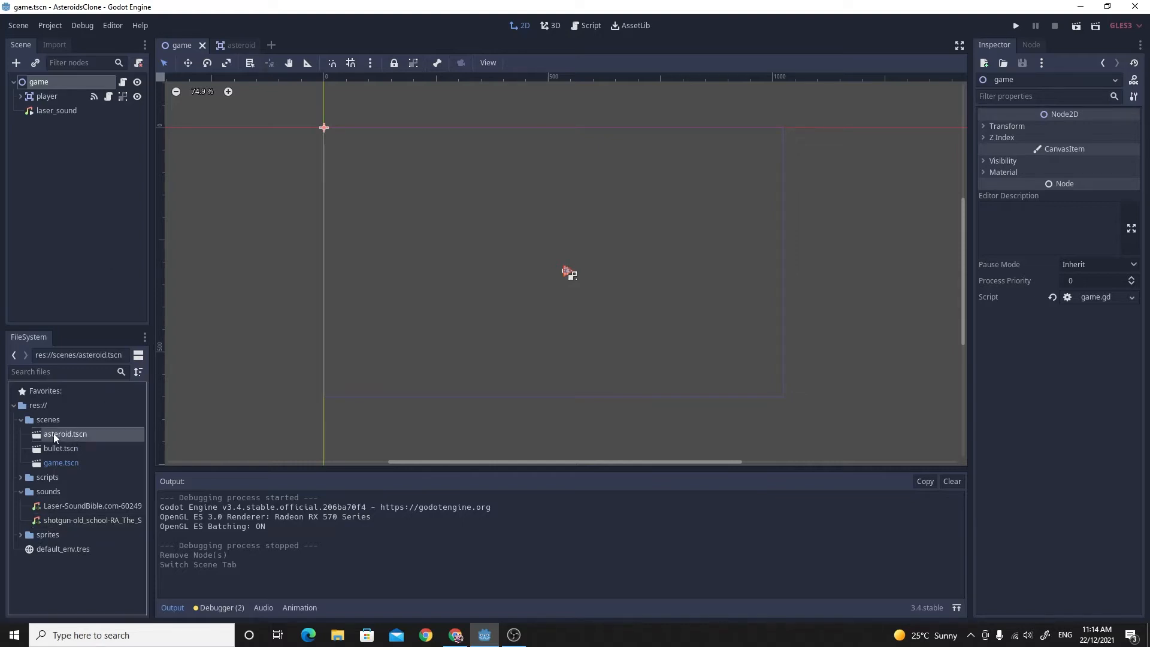
double_click(64, 433)
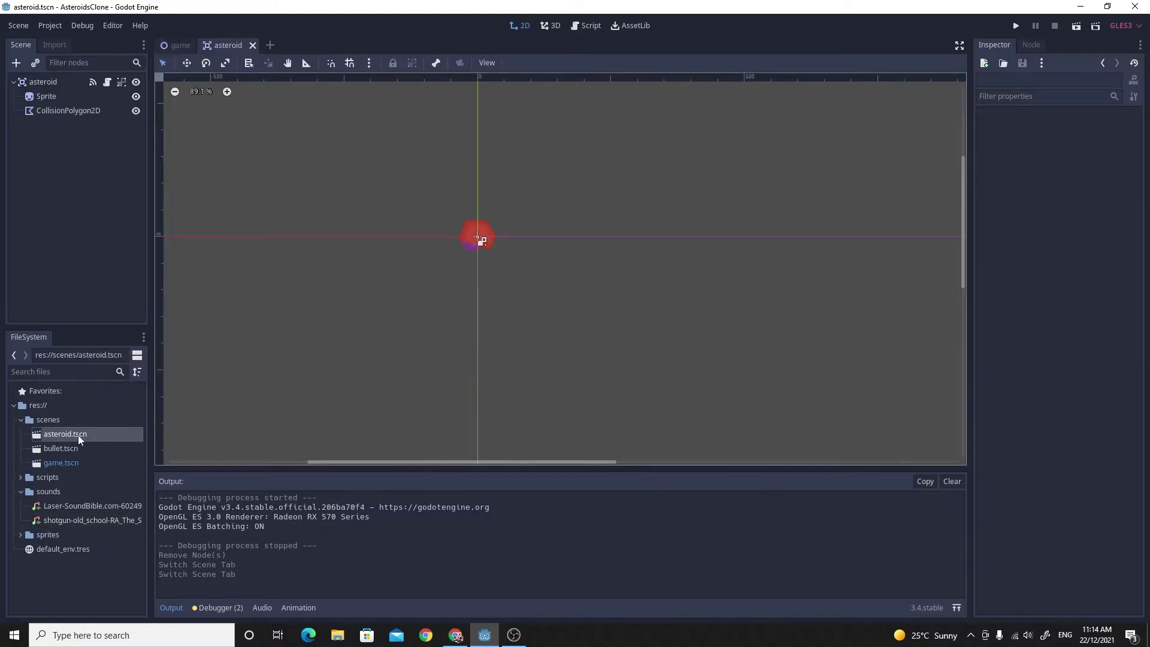
mouse_move(65, 434)
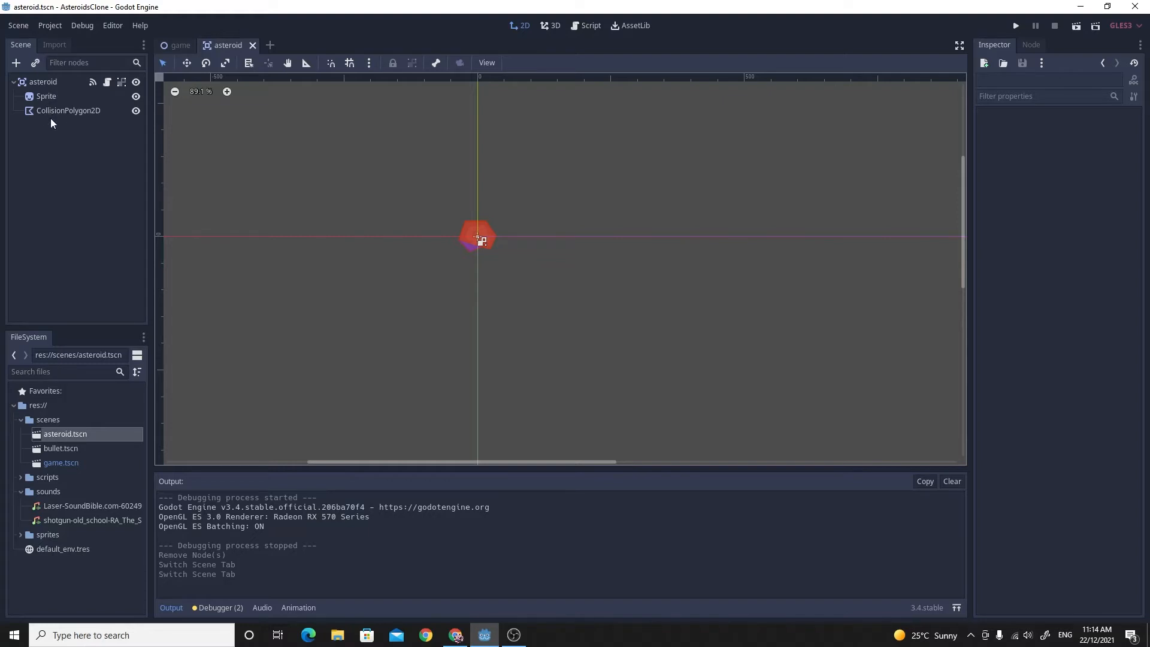
mouse_move(104, 94)
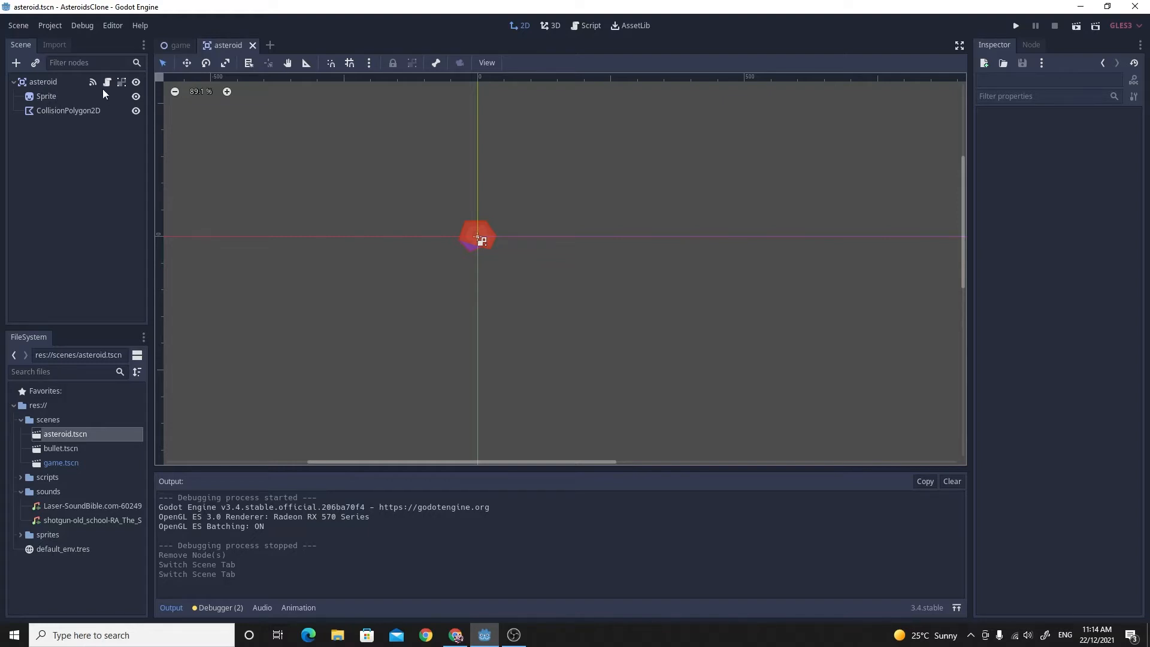
left_click(584, 25)
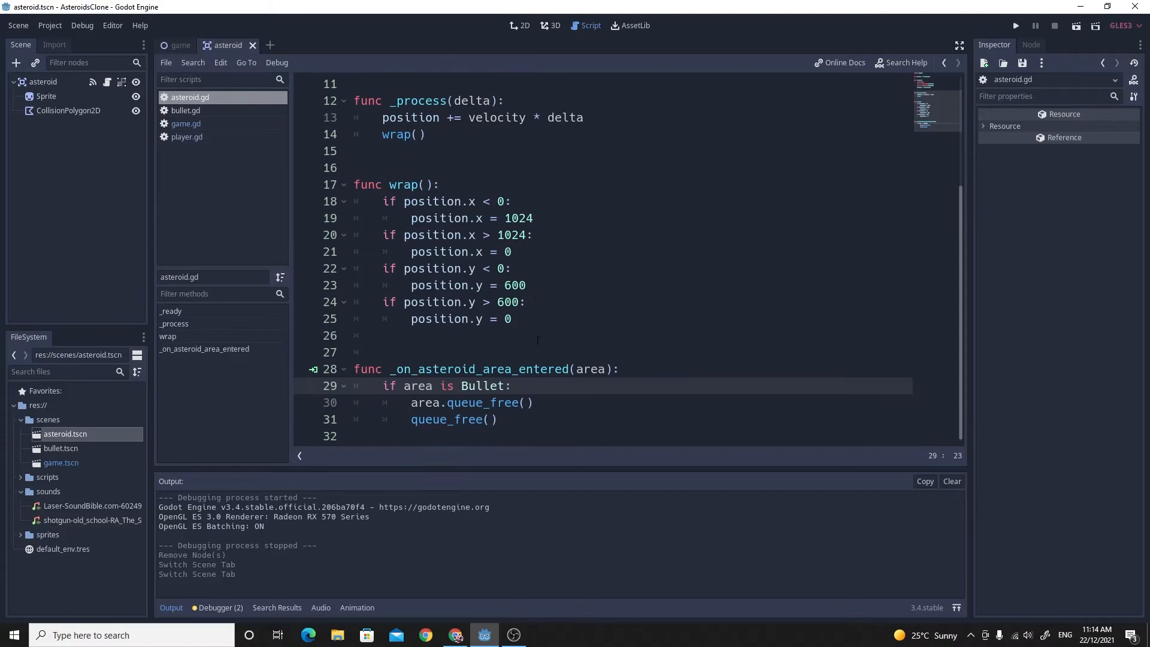
left_click(548, 369)
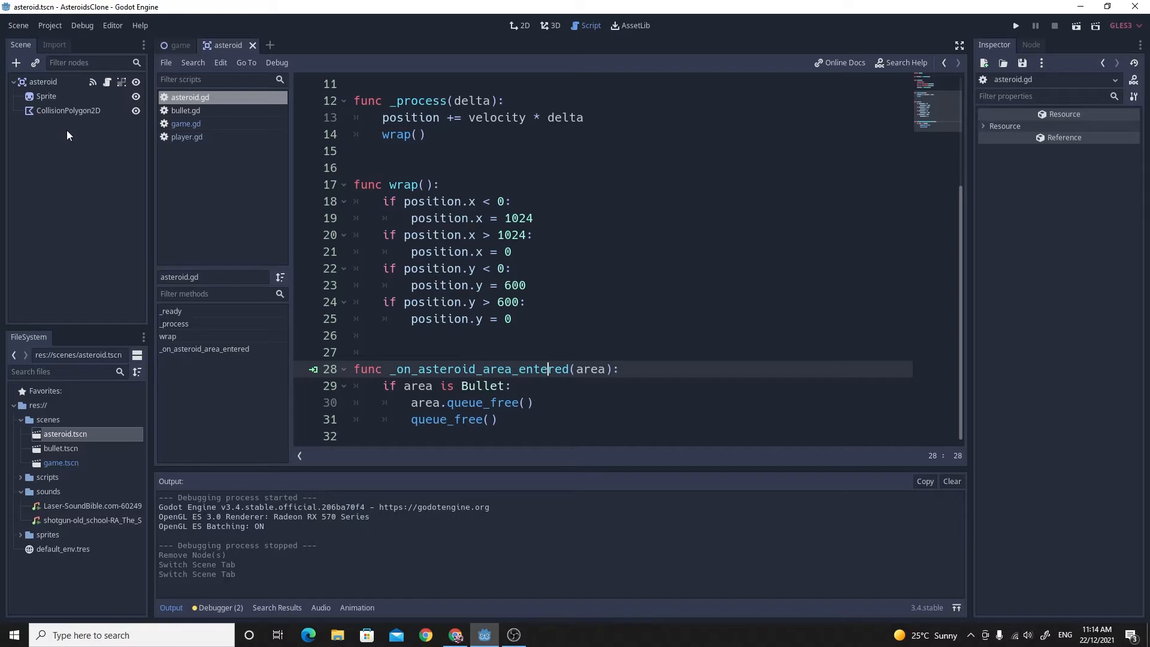
left_click(380, 352)
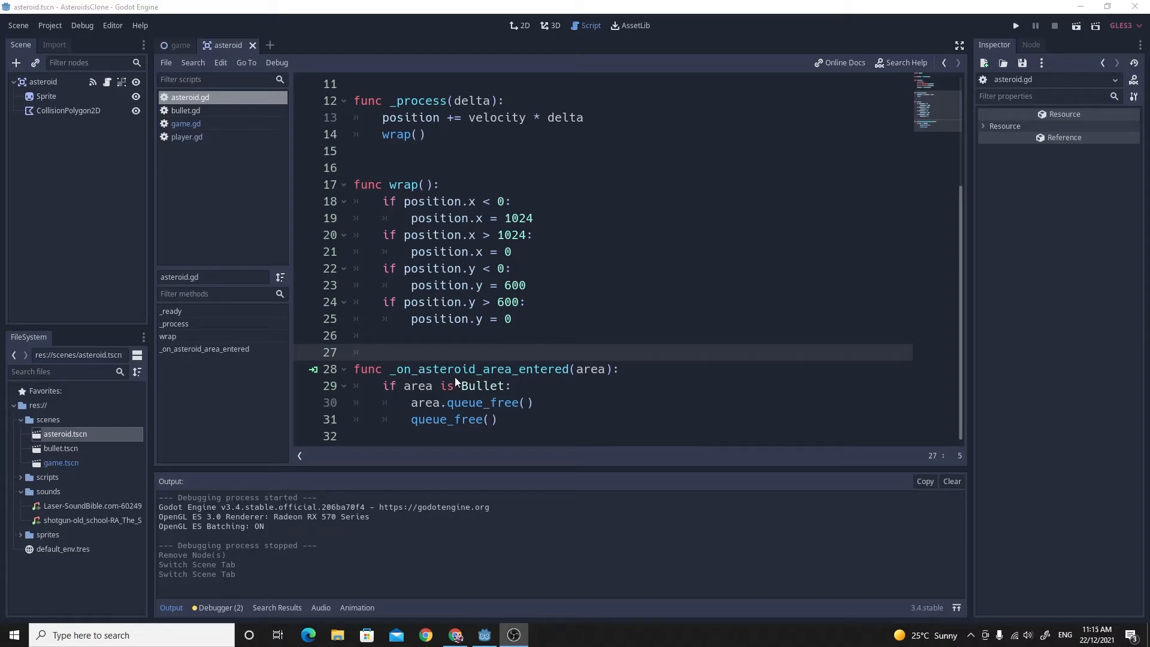
left_click(381, 352)
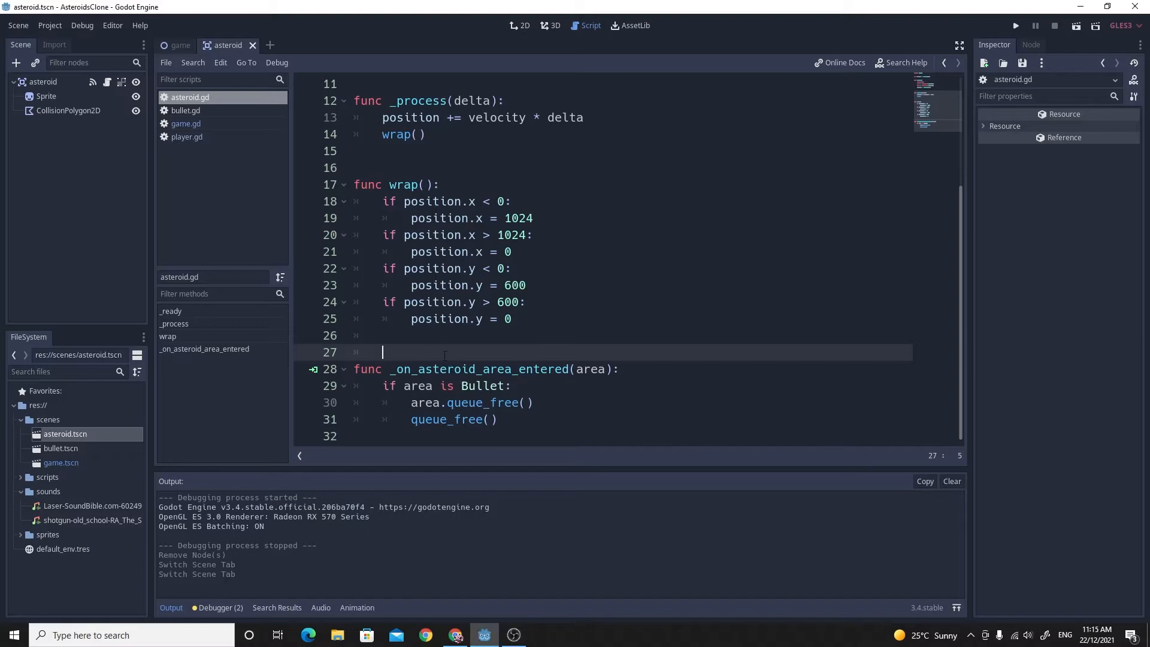
scroll("up", 3)
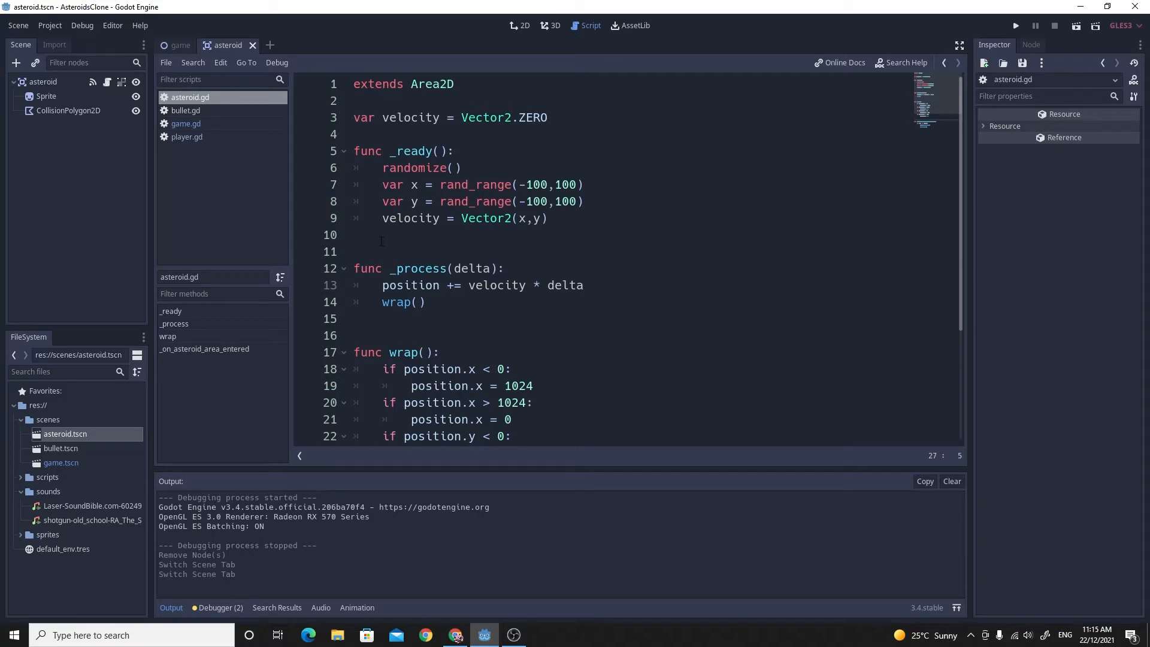
scroll("down", 3)
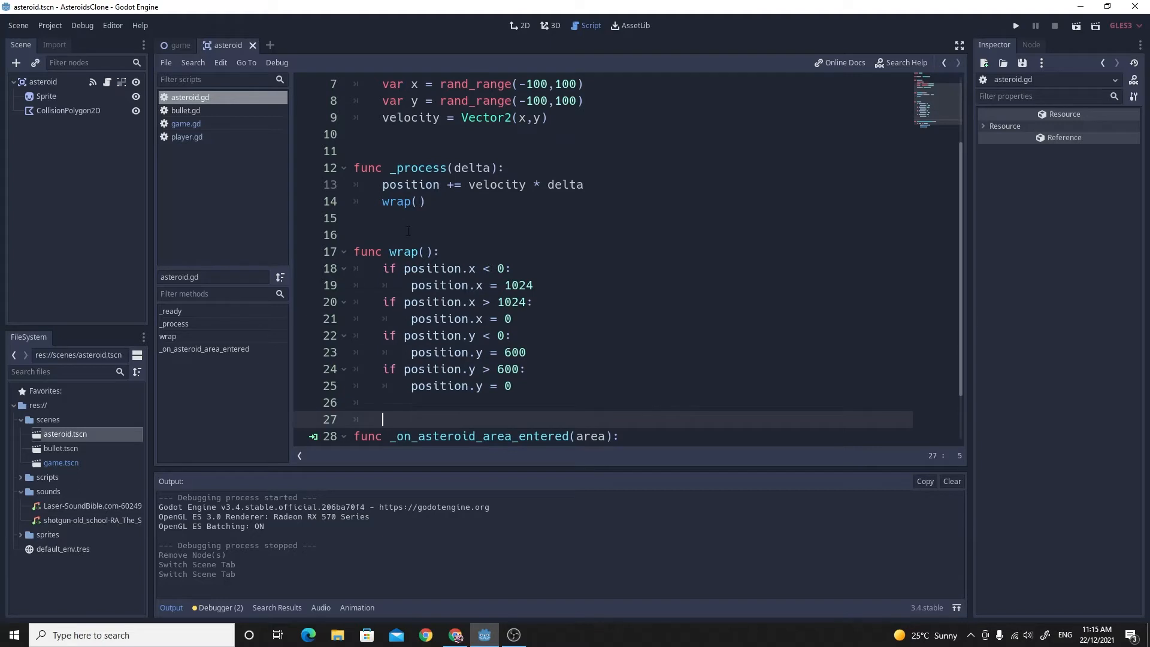
scroll("up", 3)
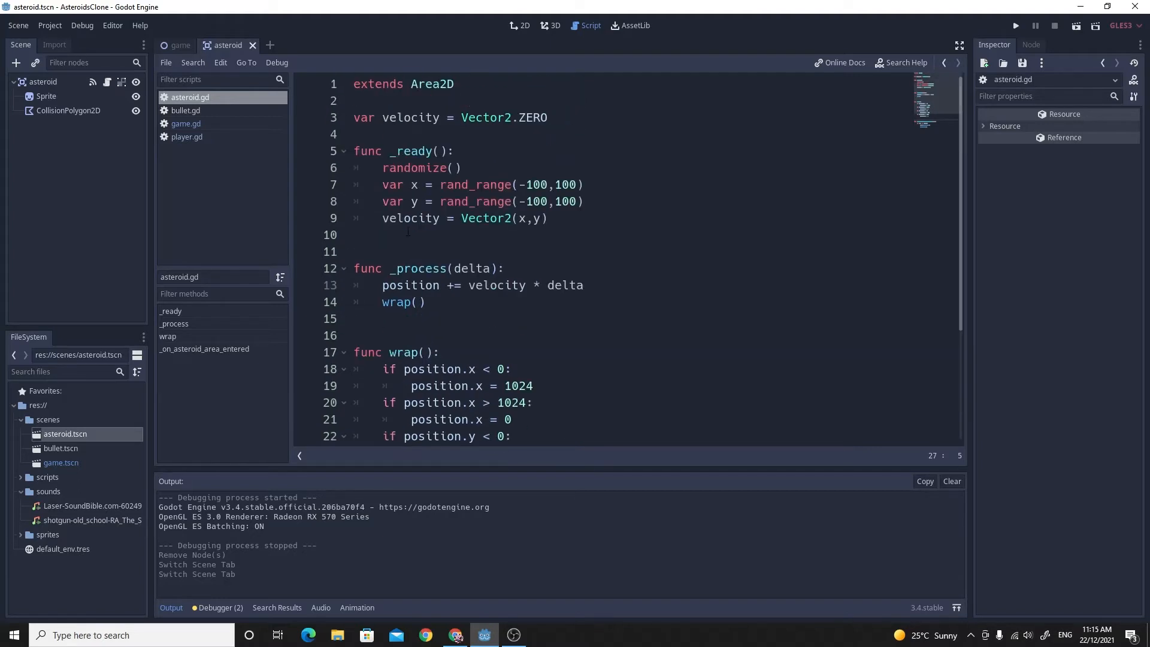
scroll("down", 3)
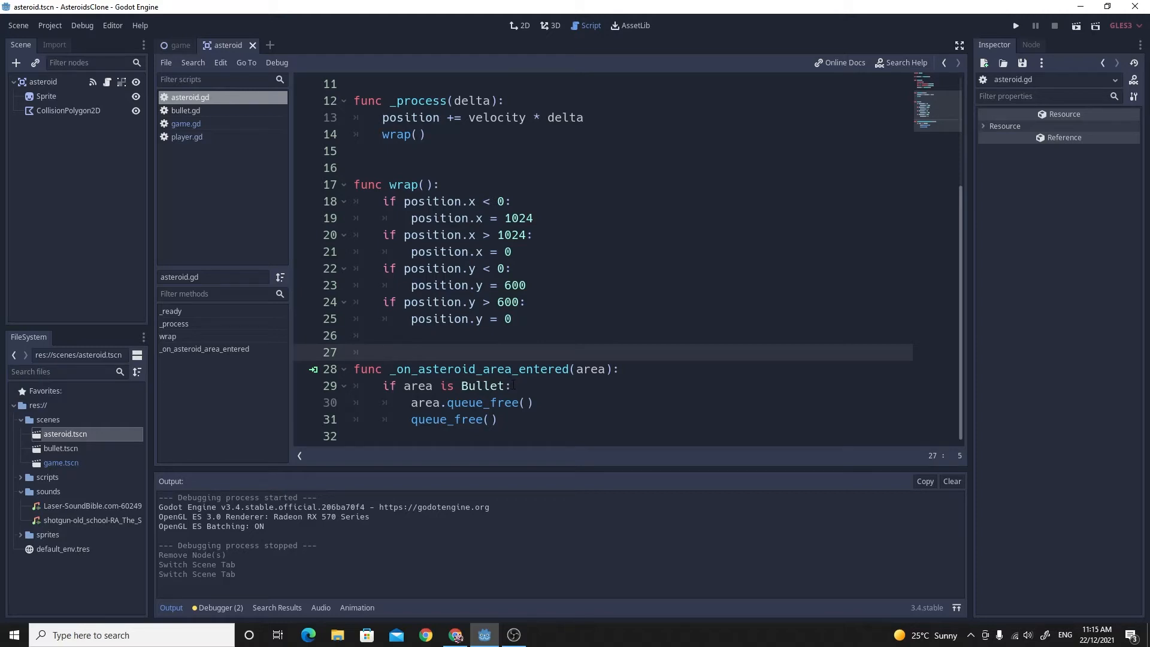
Near the top of asteroid.gd, add a '#custom signal' comment below the velocity variable.
left_click(514, 385)
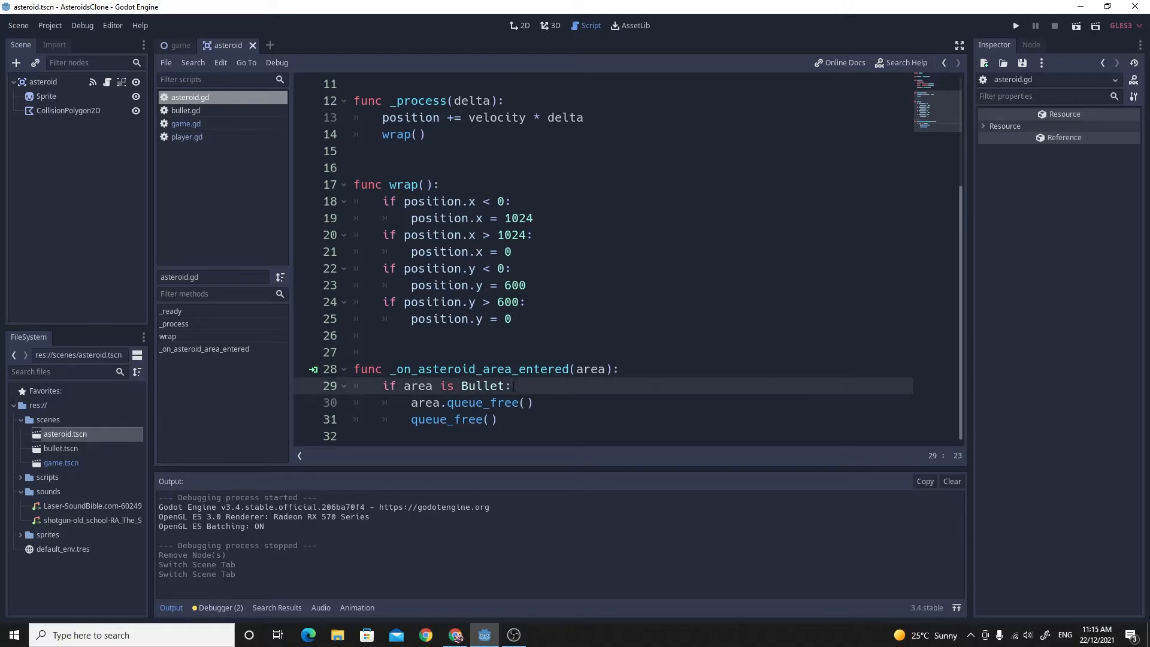
scroll("up", 3)
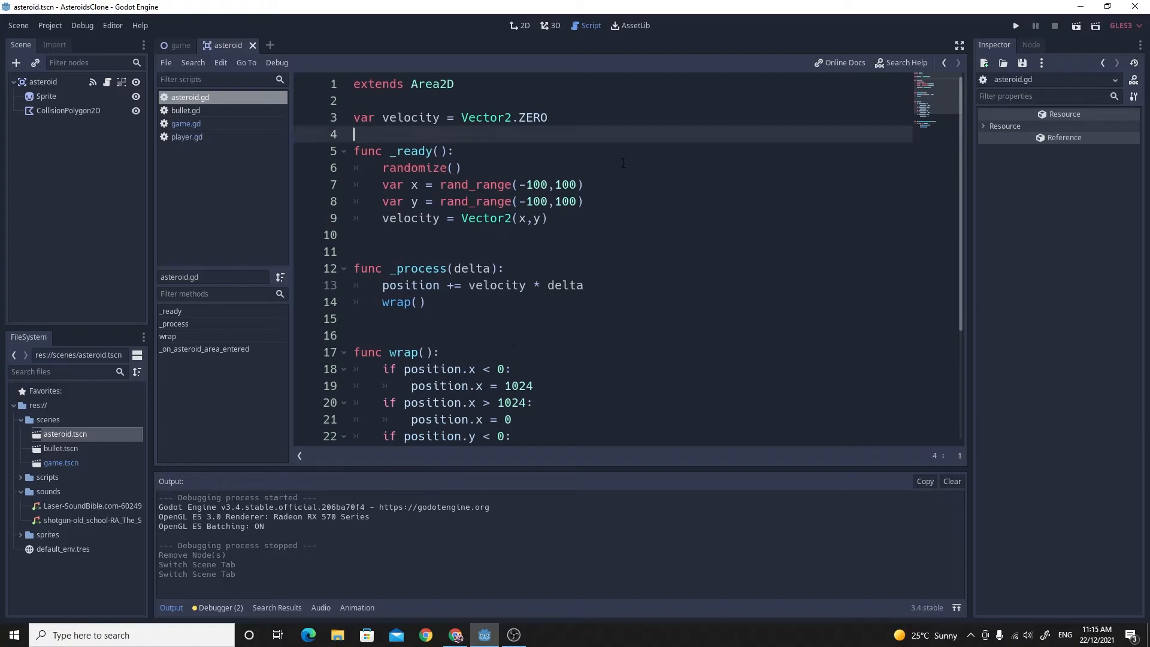
key("Return")
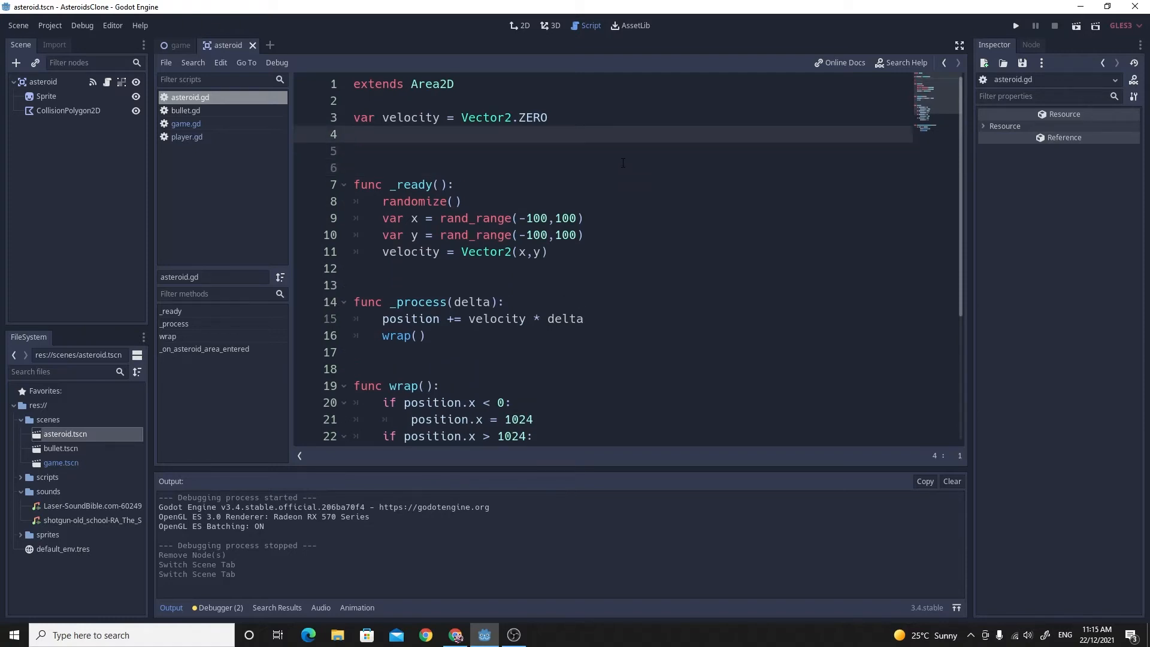
type("#cus")
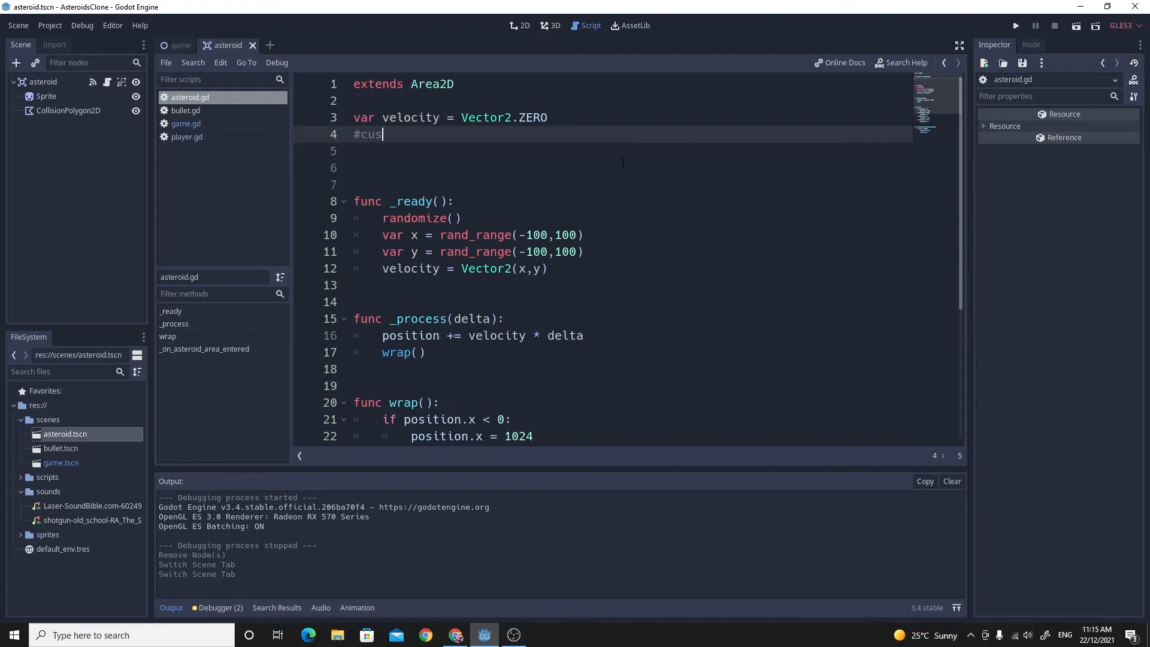
type("tom signal")
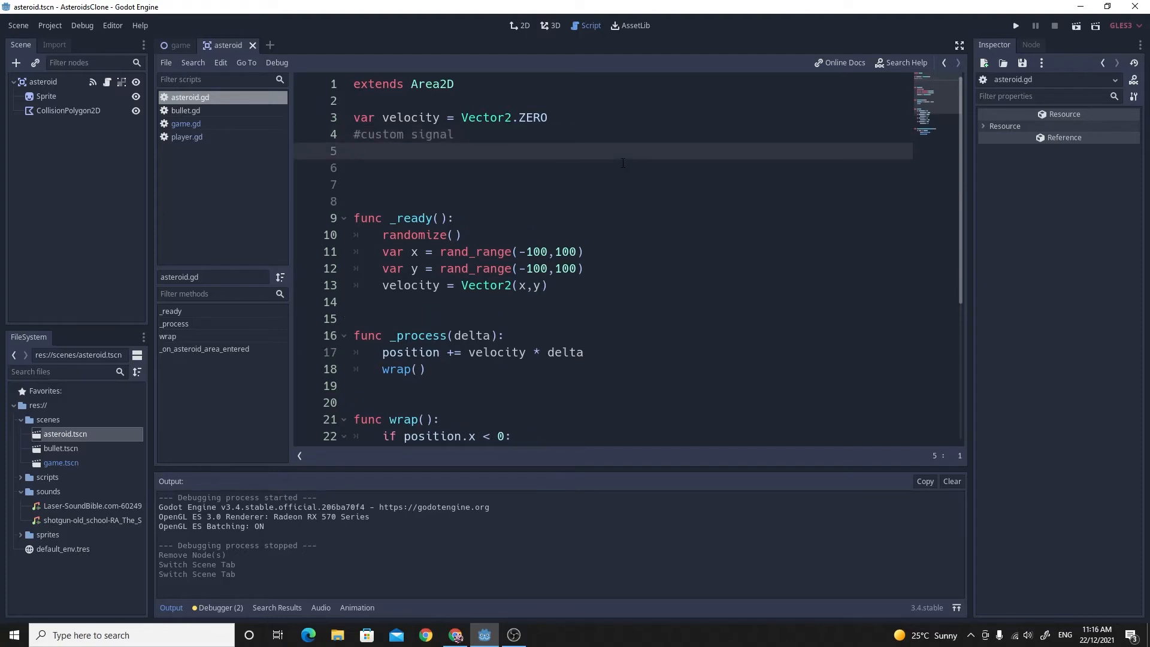
Declare 'signal asteroid_destroyed' under the comment and save the script.
type("signal")
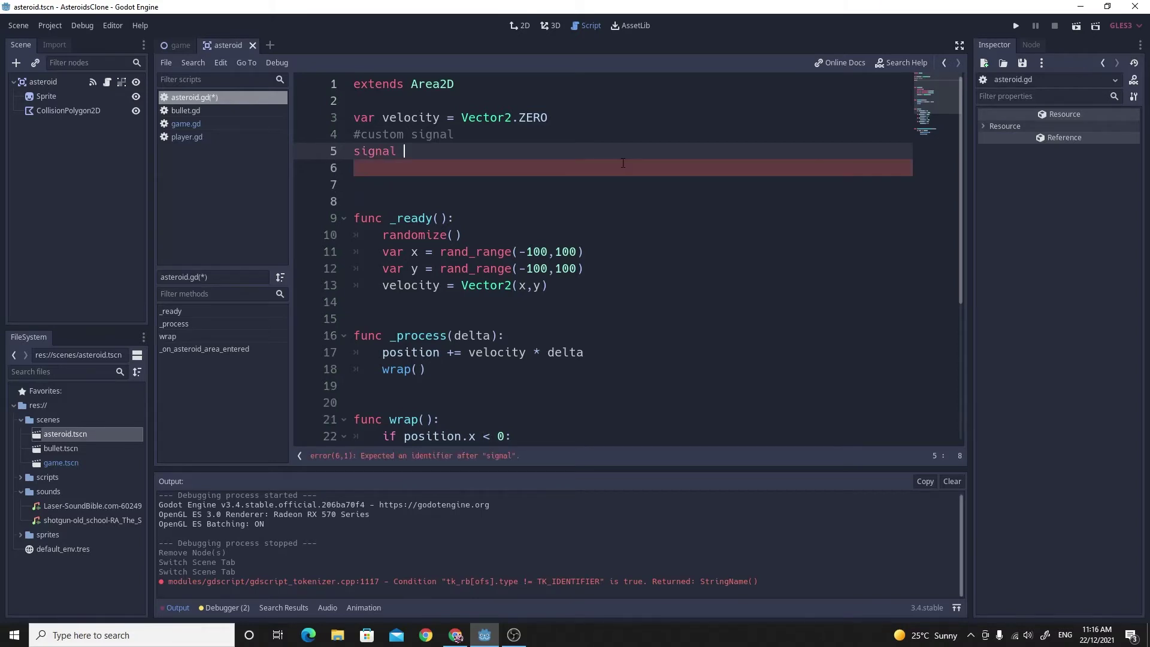
type("aster")
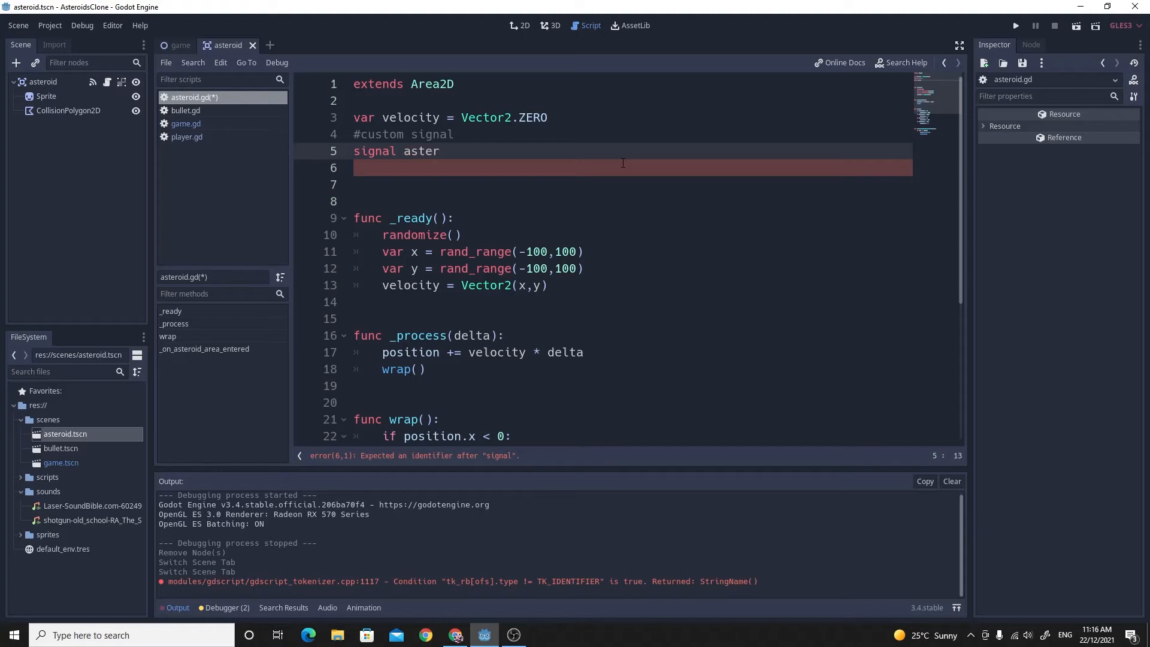
type("oi")
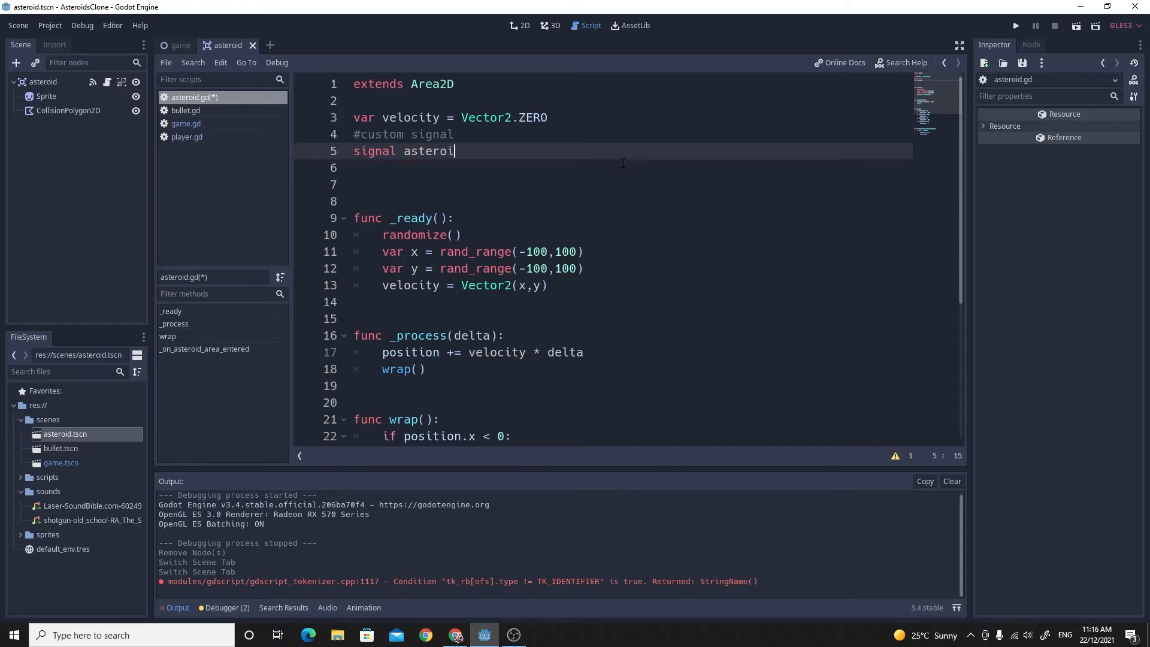
type("_")
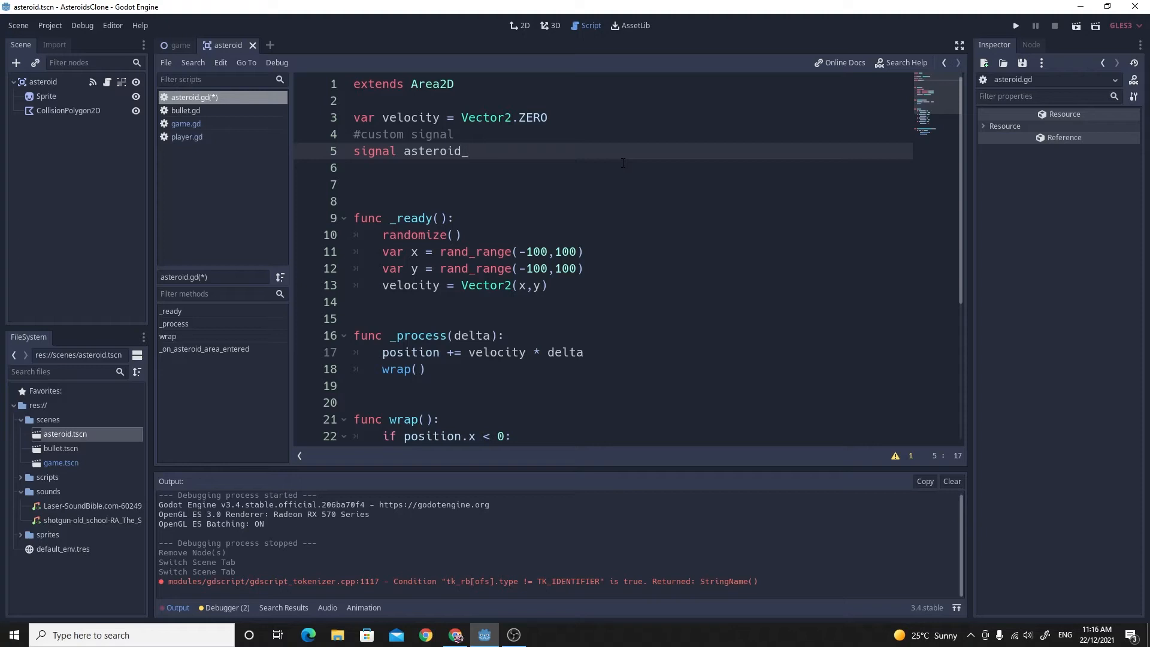
type("destroyed")
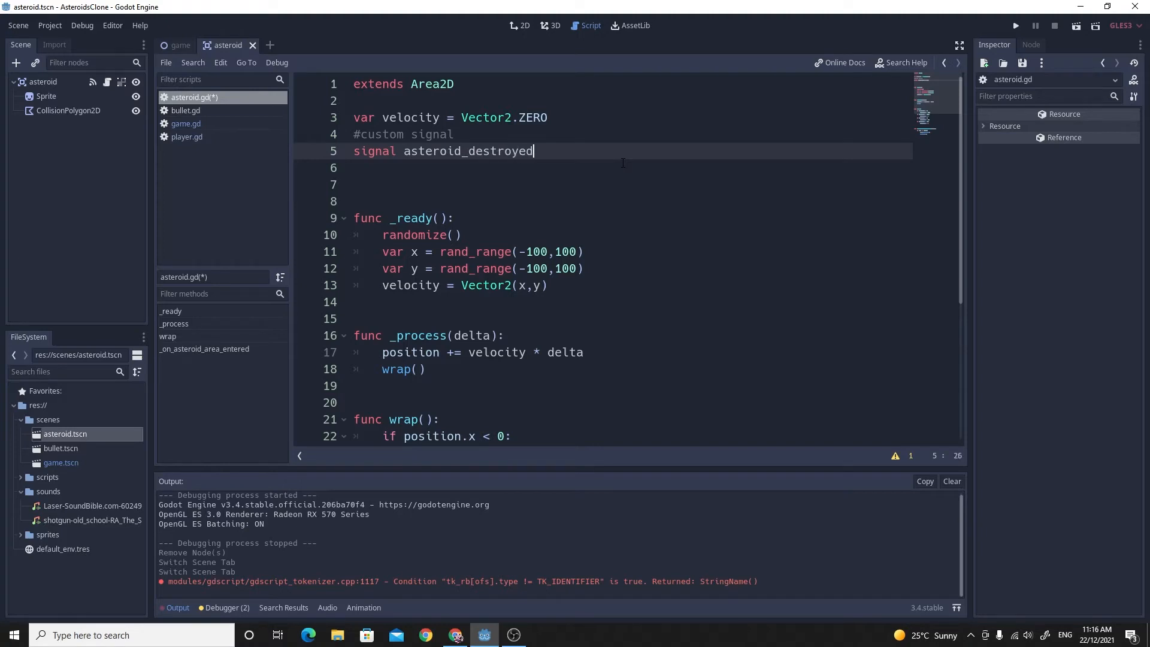
key("ctrl+s")
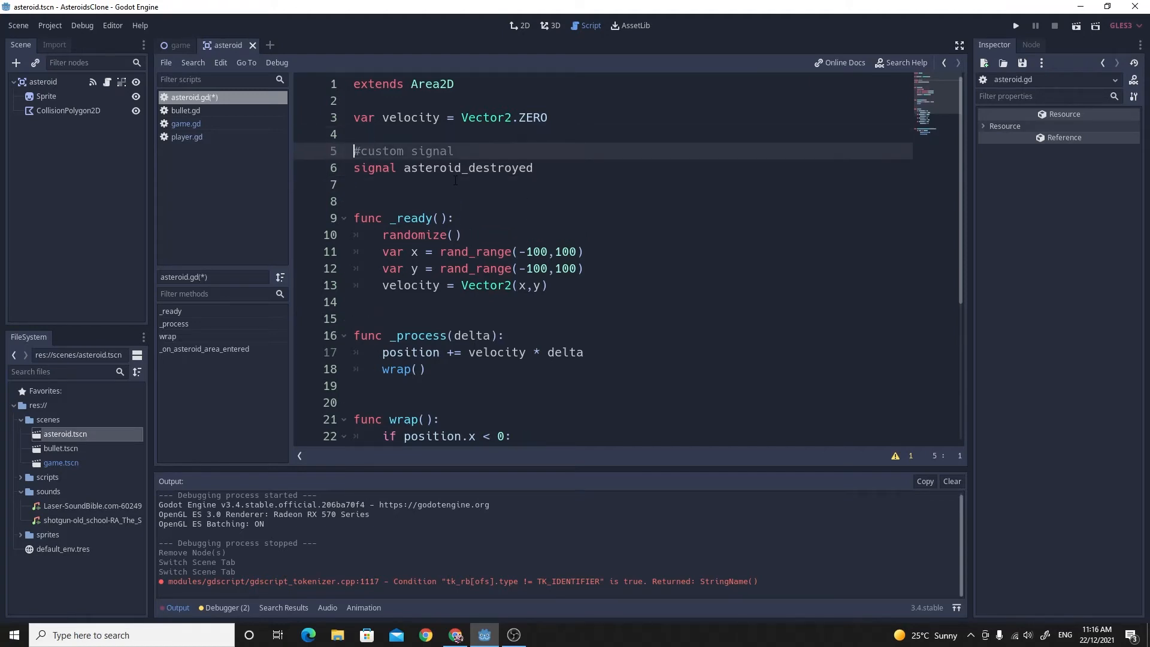
scroll("down", 3)
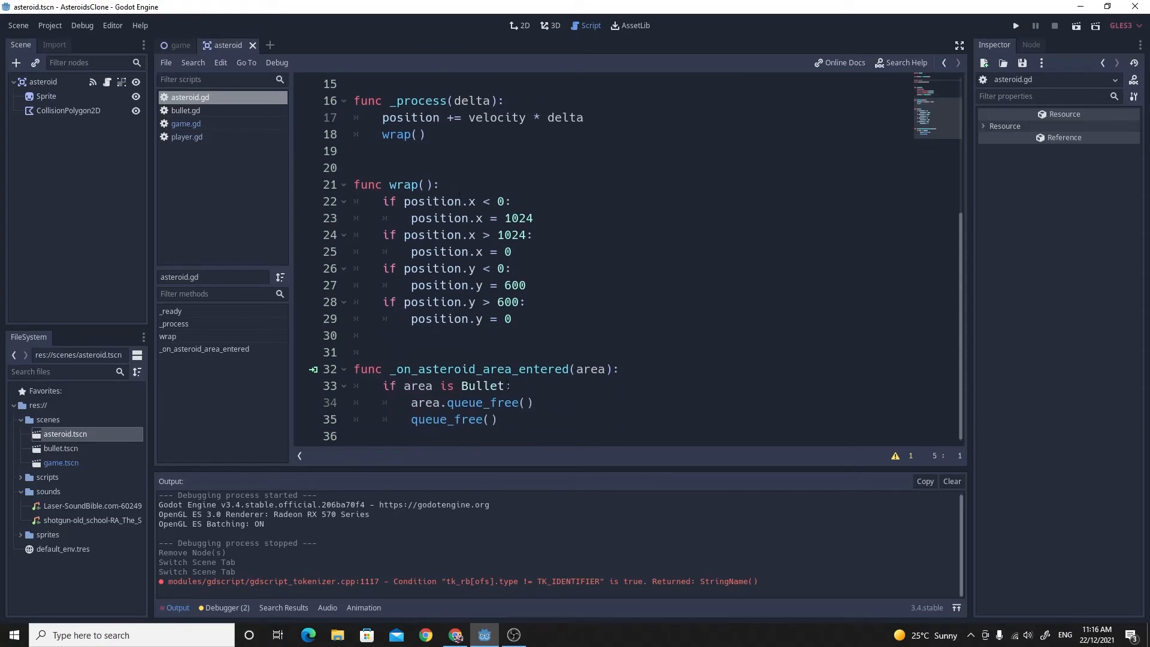
Emit "asteroid_destroyed" under the Bullet check in _on_asteroid_area_entered.
left_click(506, 386)
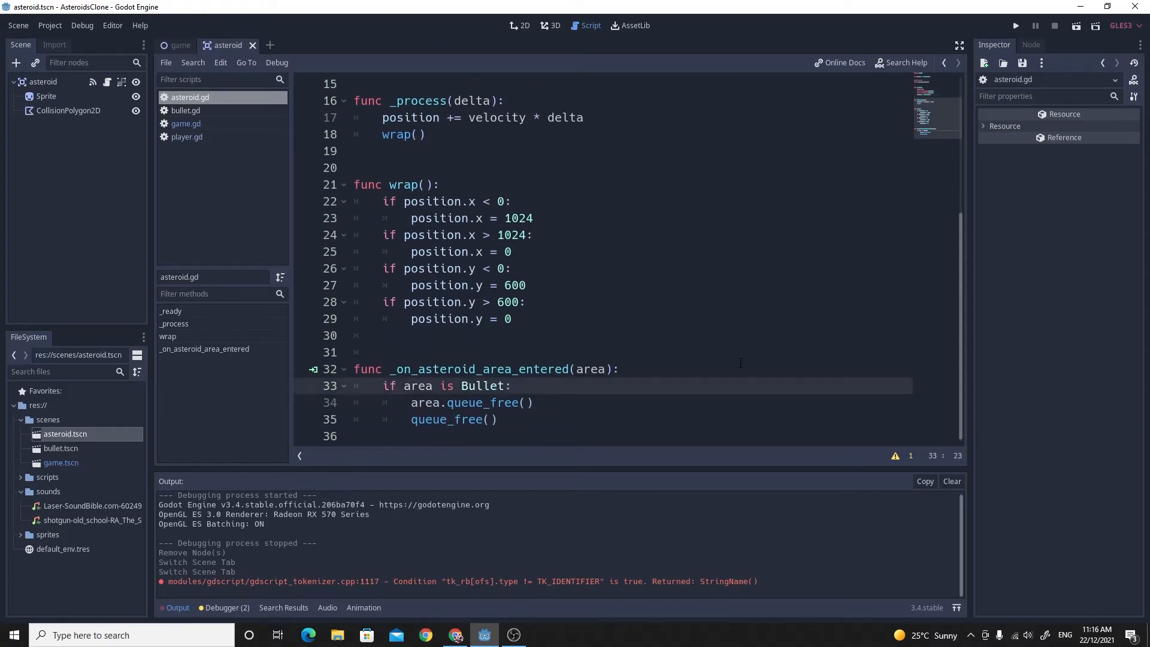
type("emit_signal(")
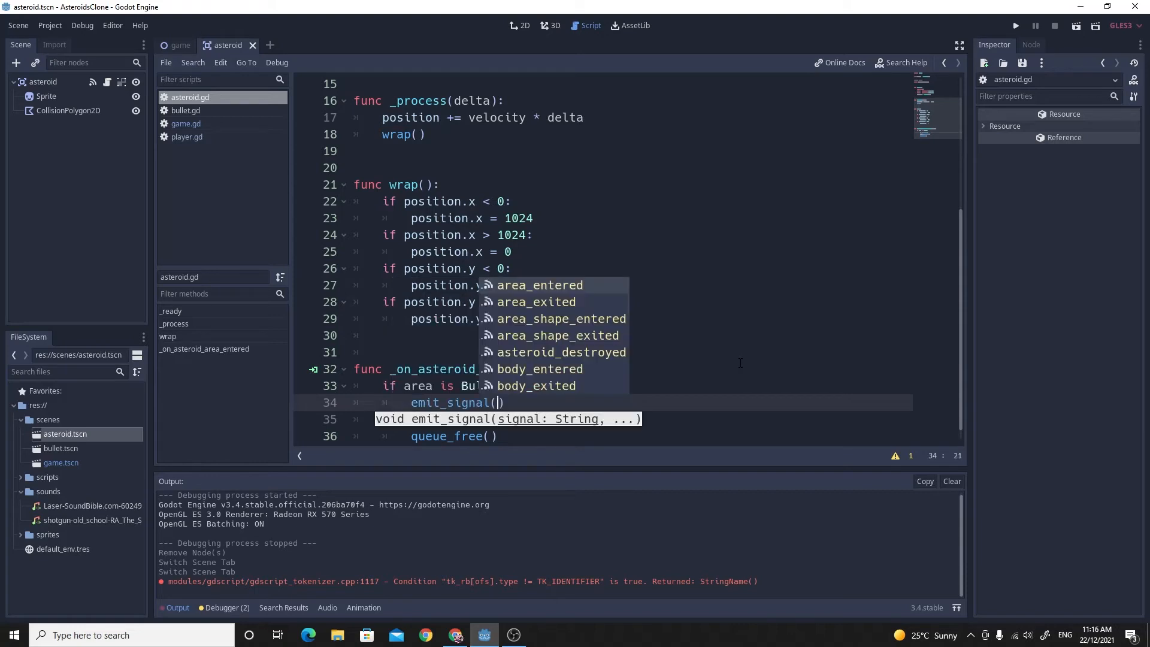
type("as")
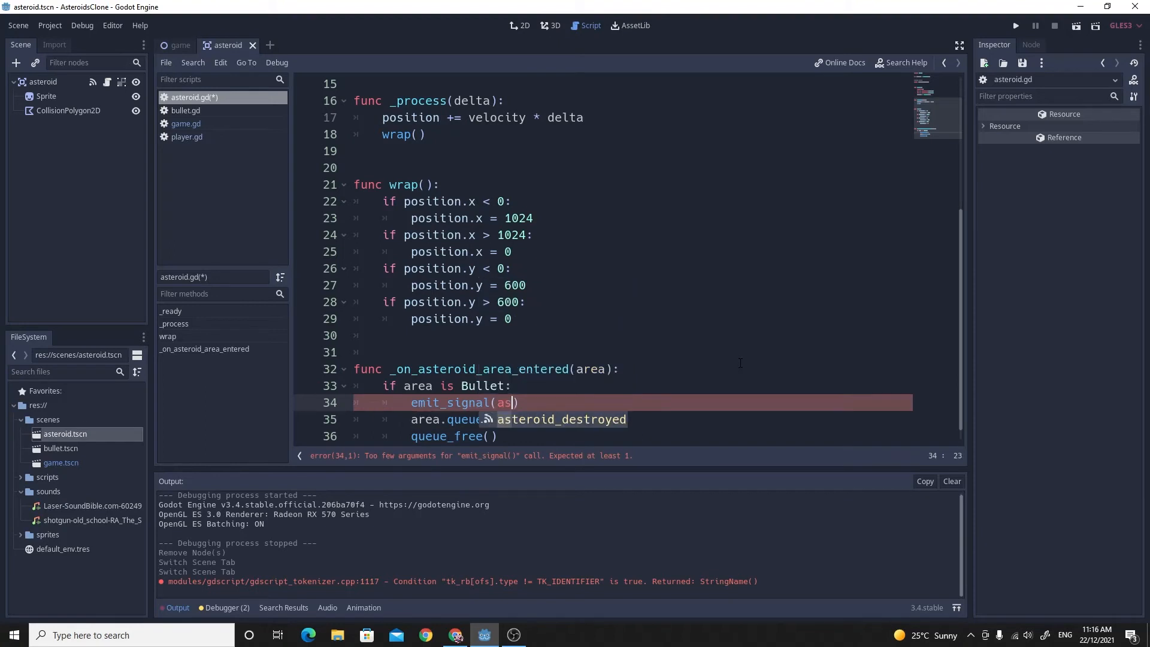
type("\"asteroid_destroyed\")")
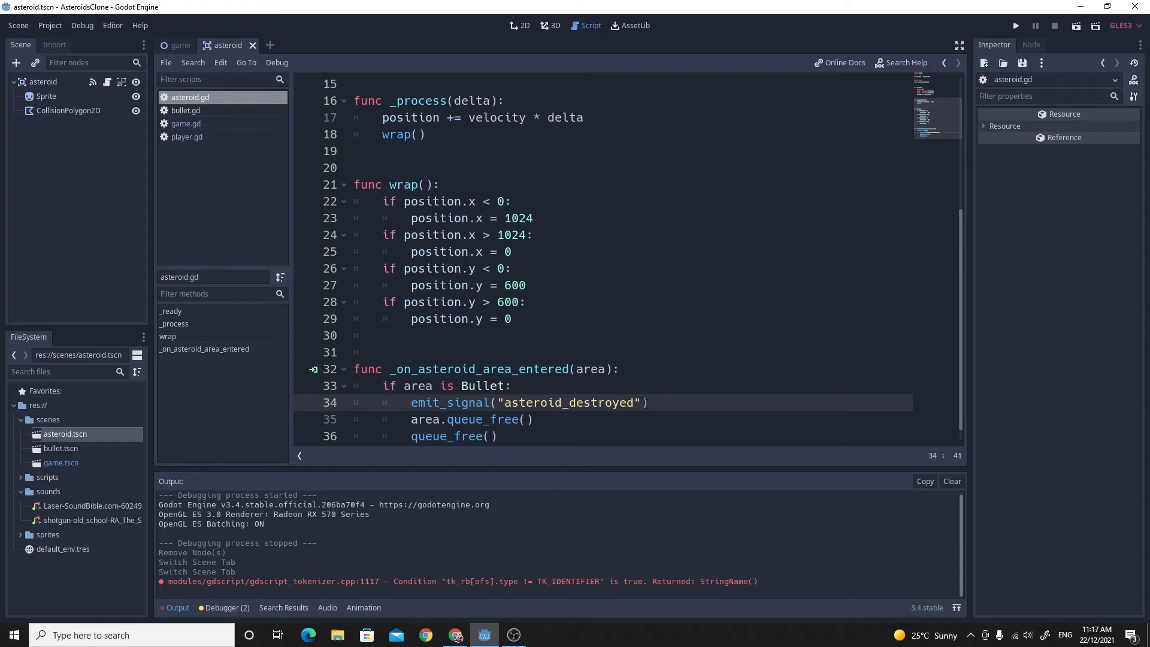
scroll("up", 3)
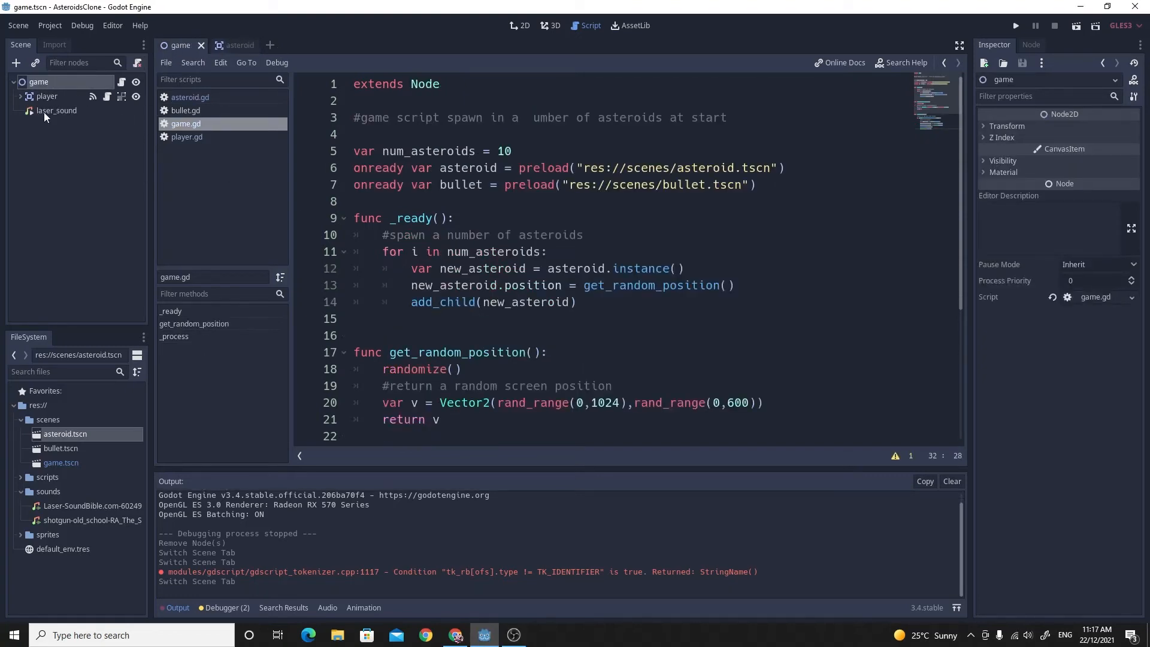
Add an AudioStreamPlayer child to the game root and name it explosion_sound.
right_click(39, 82)
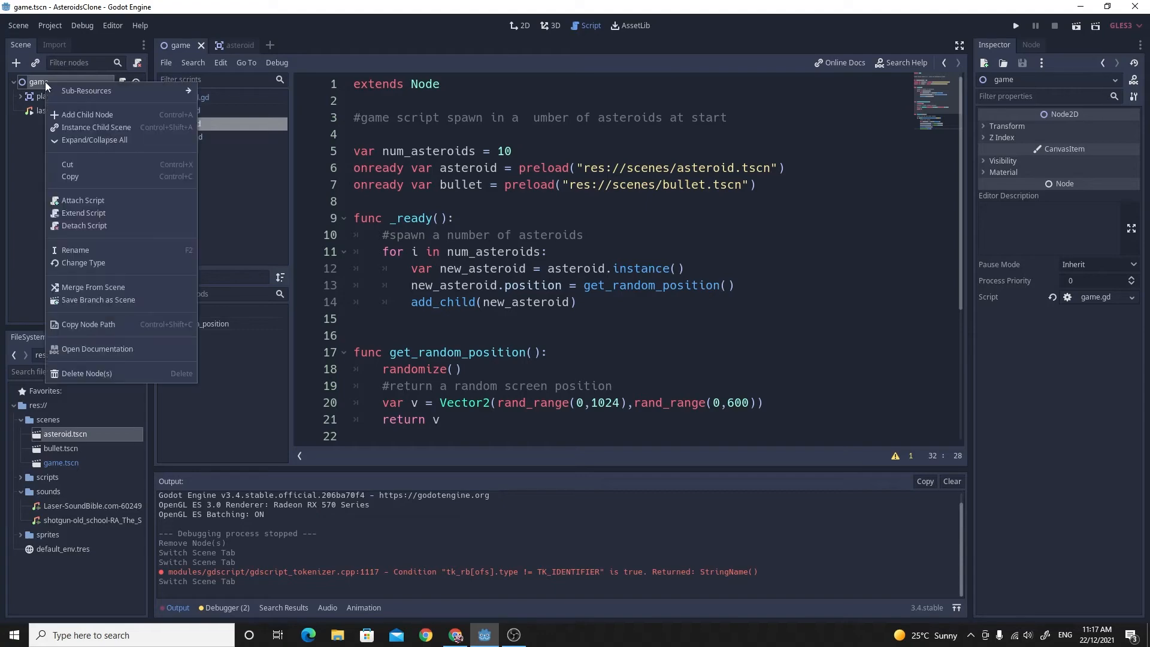
left_click(86, 114)
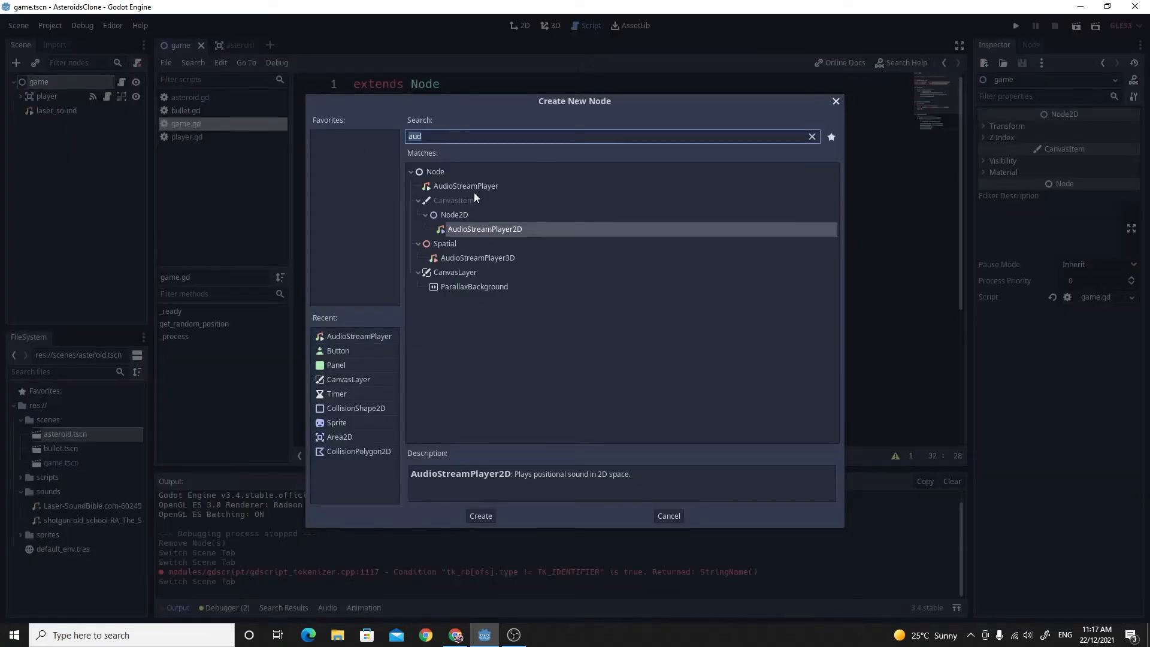
left_click(479, 515)
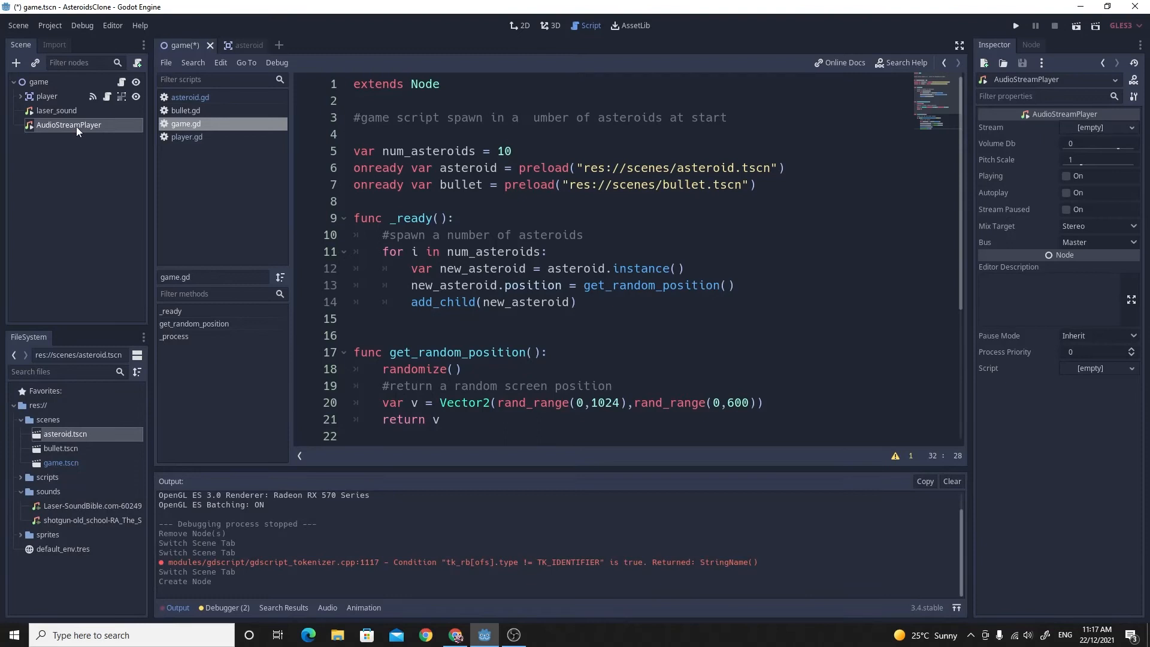
mouse_move(103, 130)
type("explosion_")
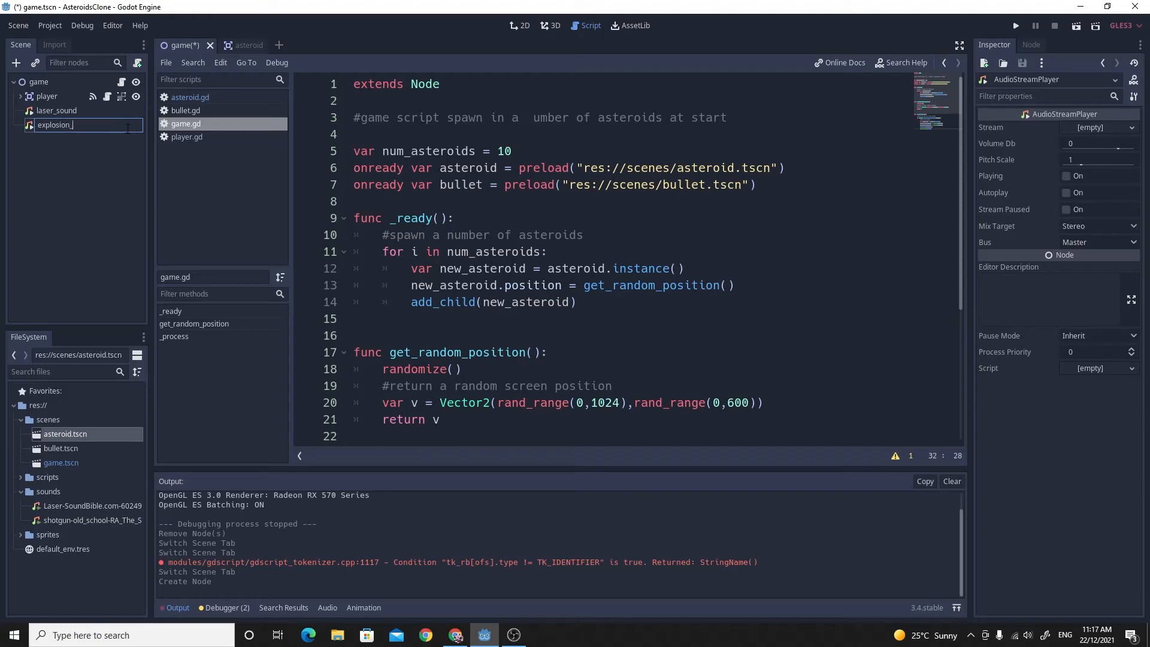
type("sound")
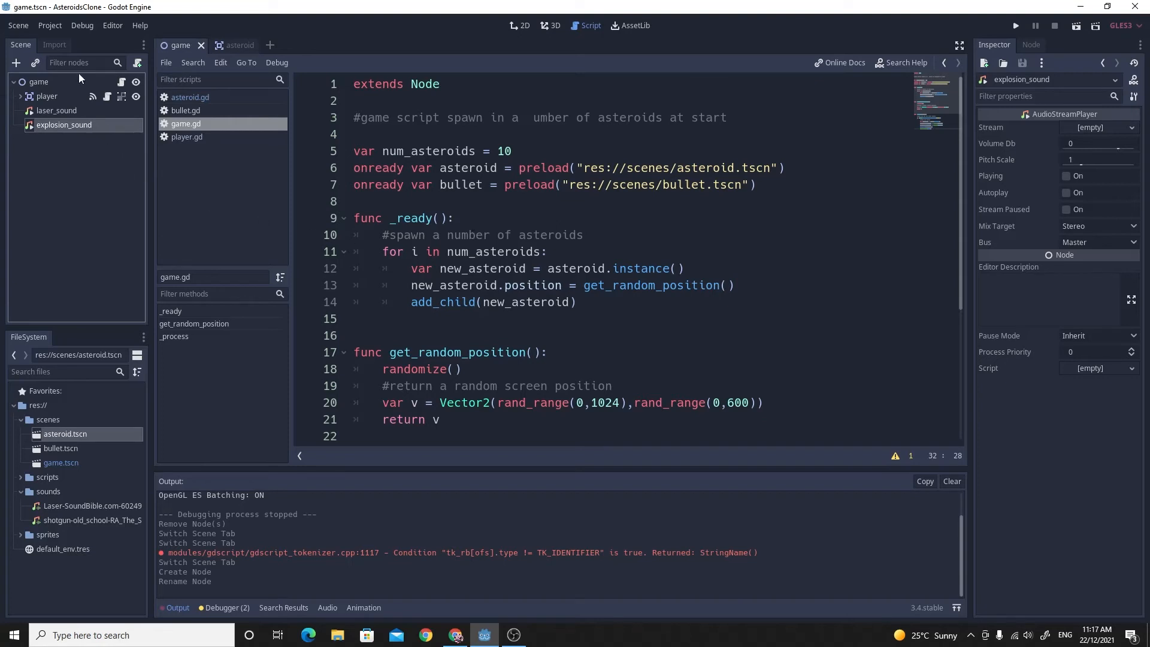
mouse_move(37, 82)
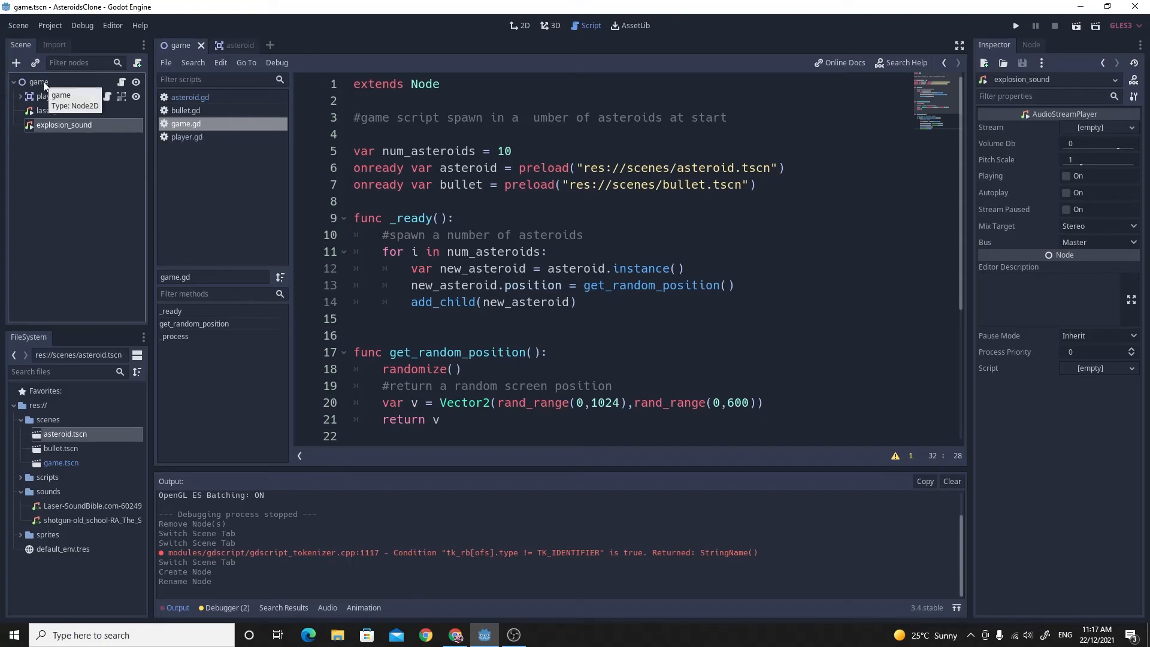
mouse_move(59, 145)
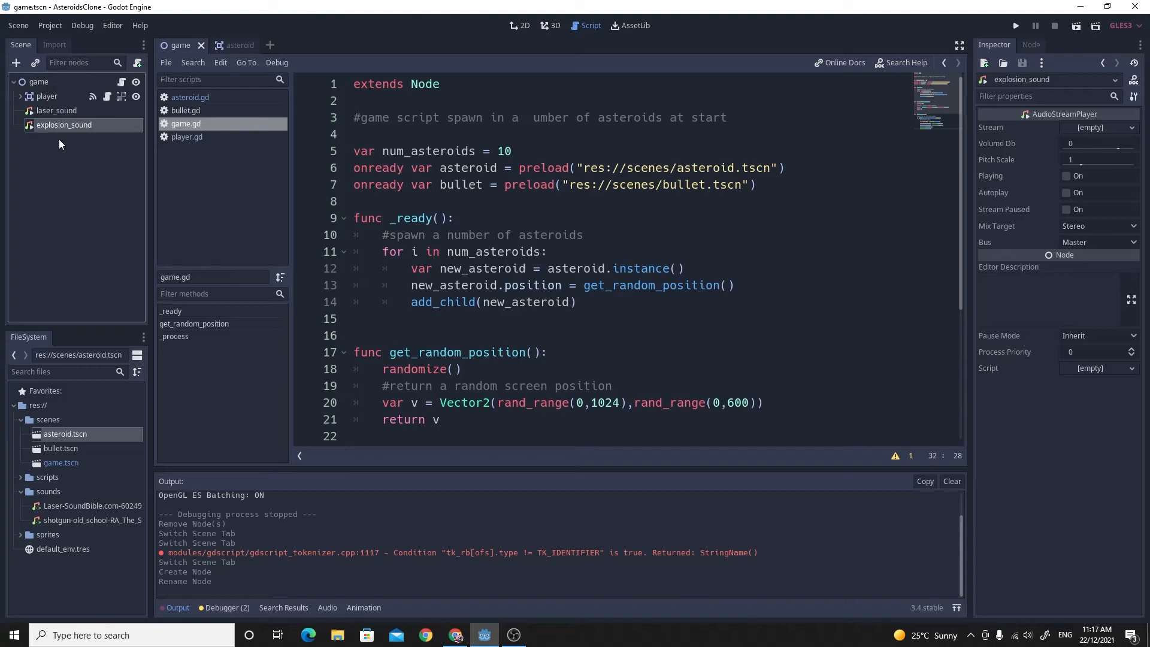
mouse_move(109, 90)
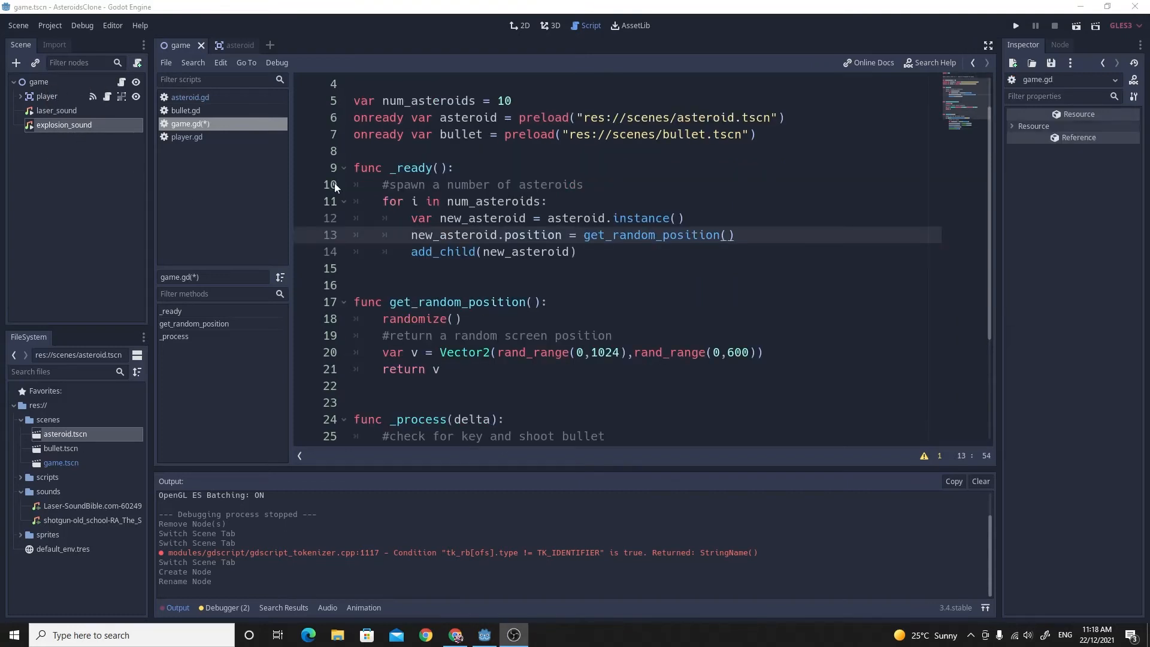
Start a new_asteroid.connect( call after the position line in the _ready spawn loop.
left_click(415, 167)
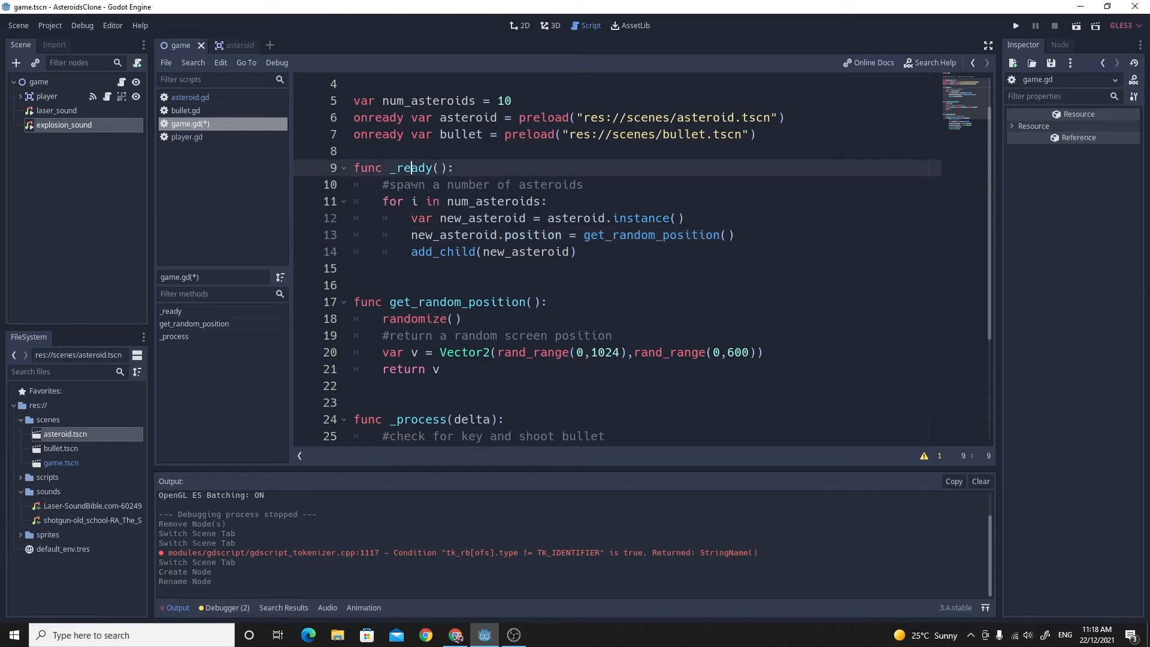
left_click(439, 201)
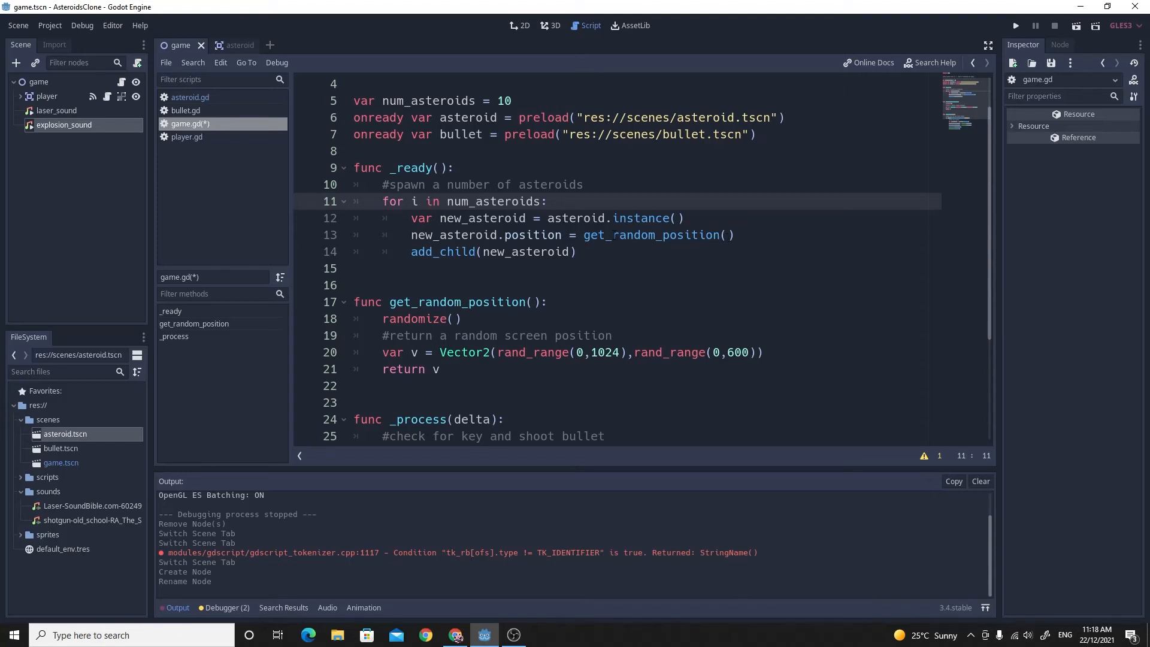
left_click(734, 234)
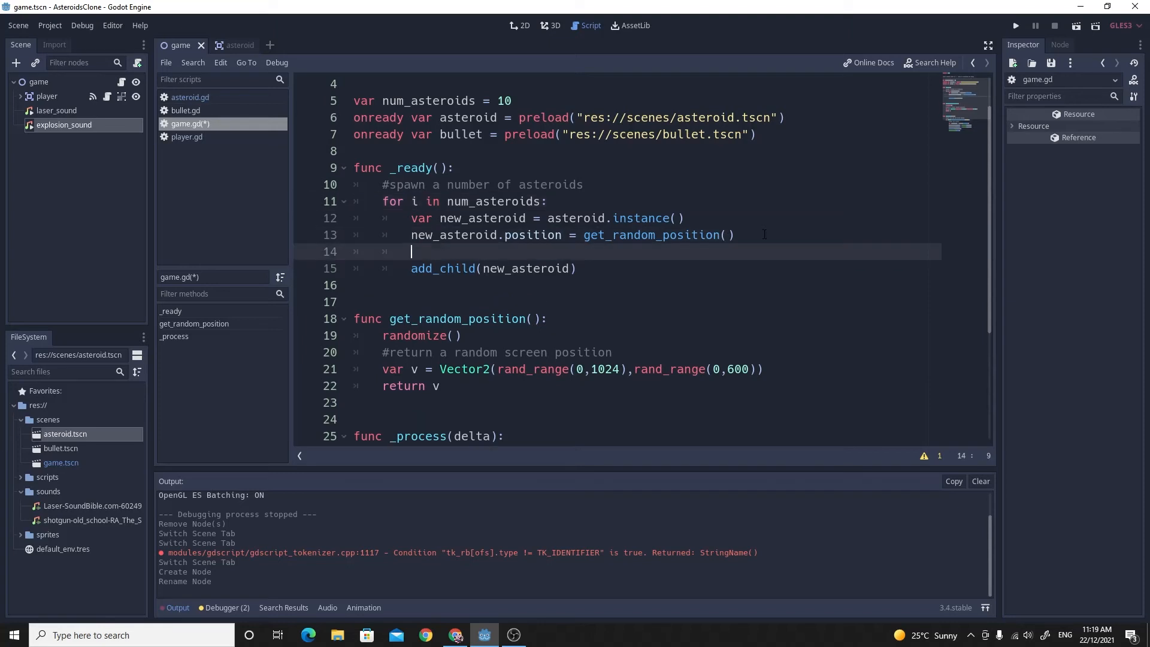
type("new_asteroid.")
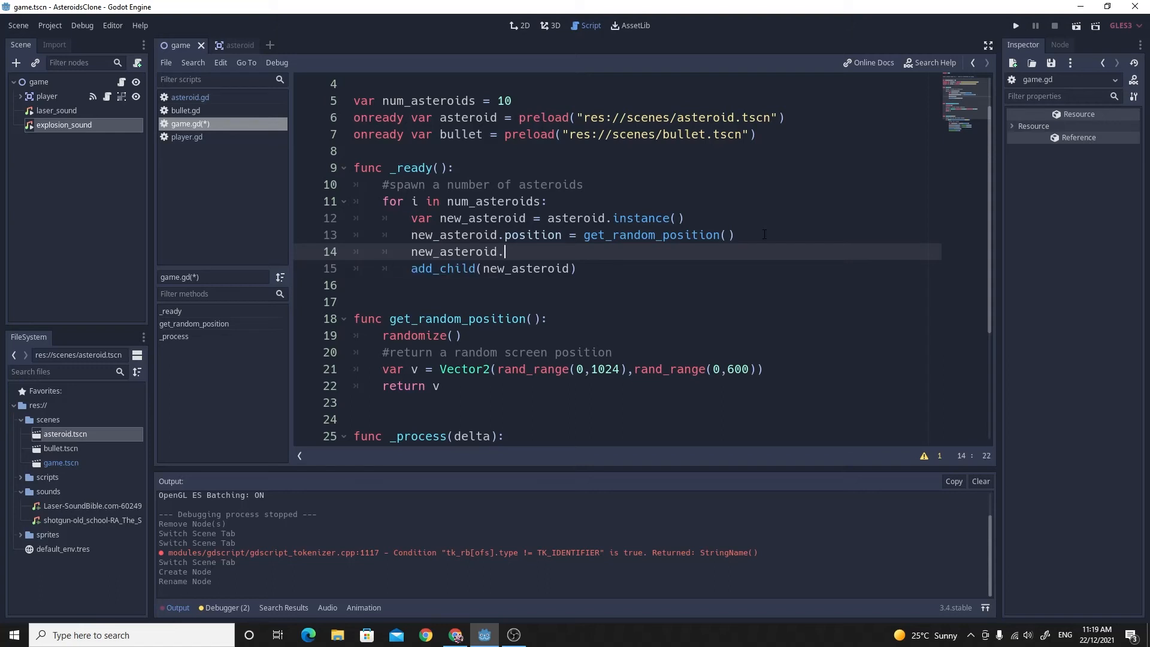
type("connect(")
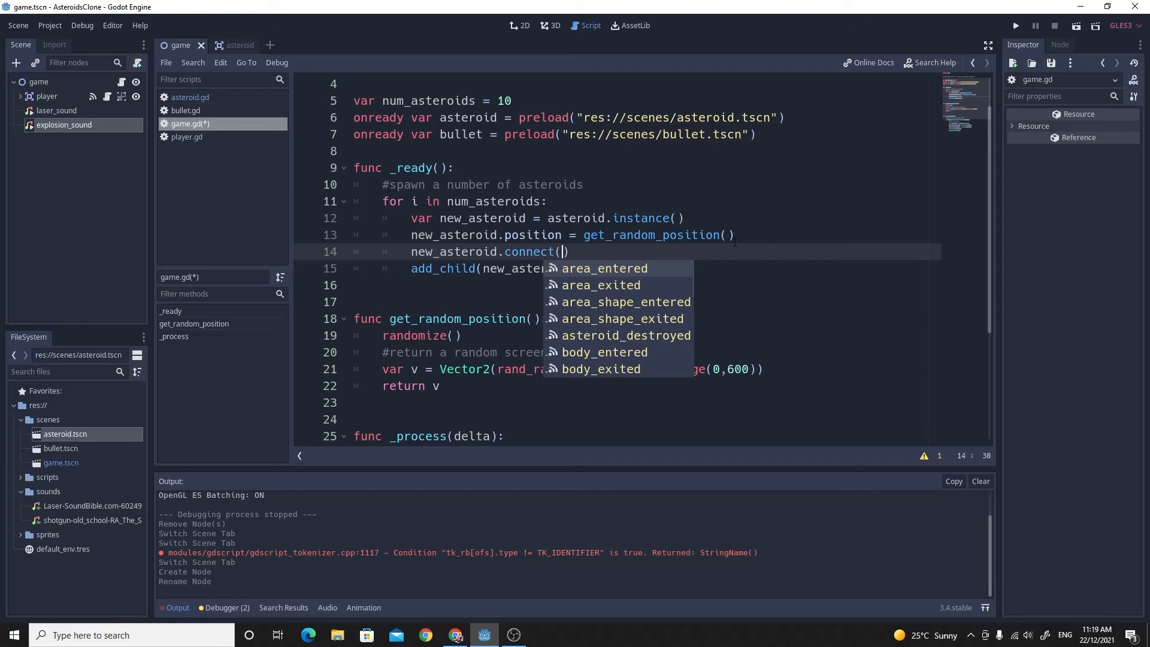
mouse_move(607, 335)
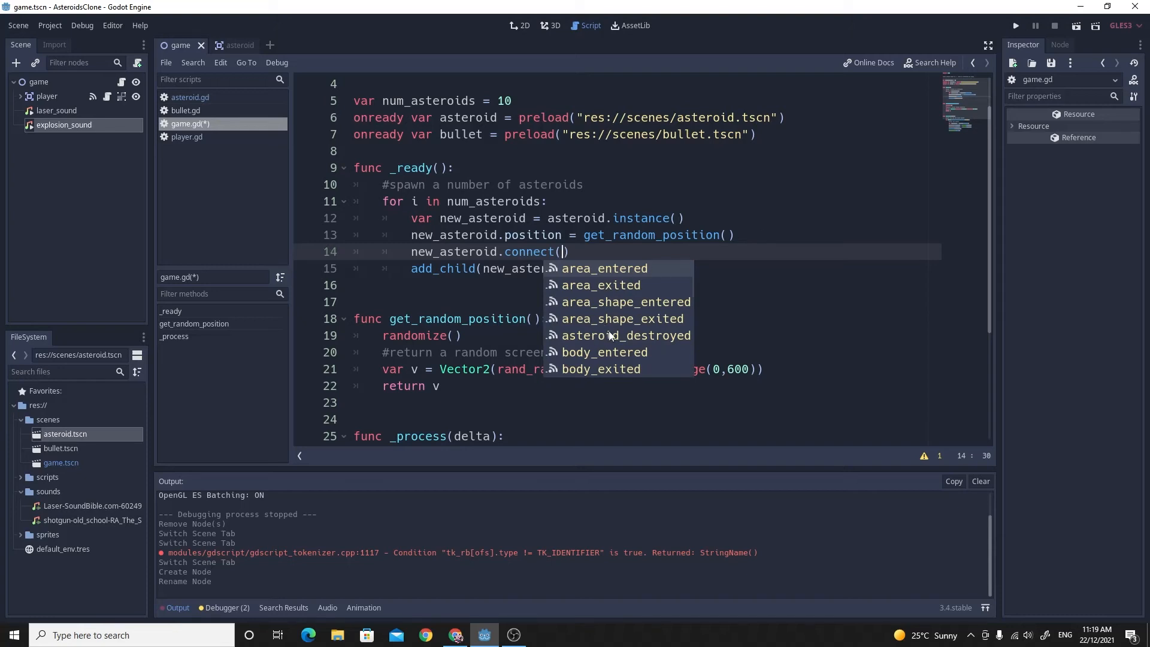
mouse_move(593, 315)
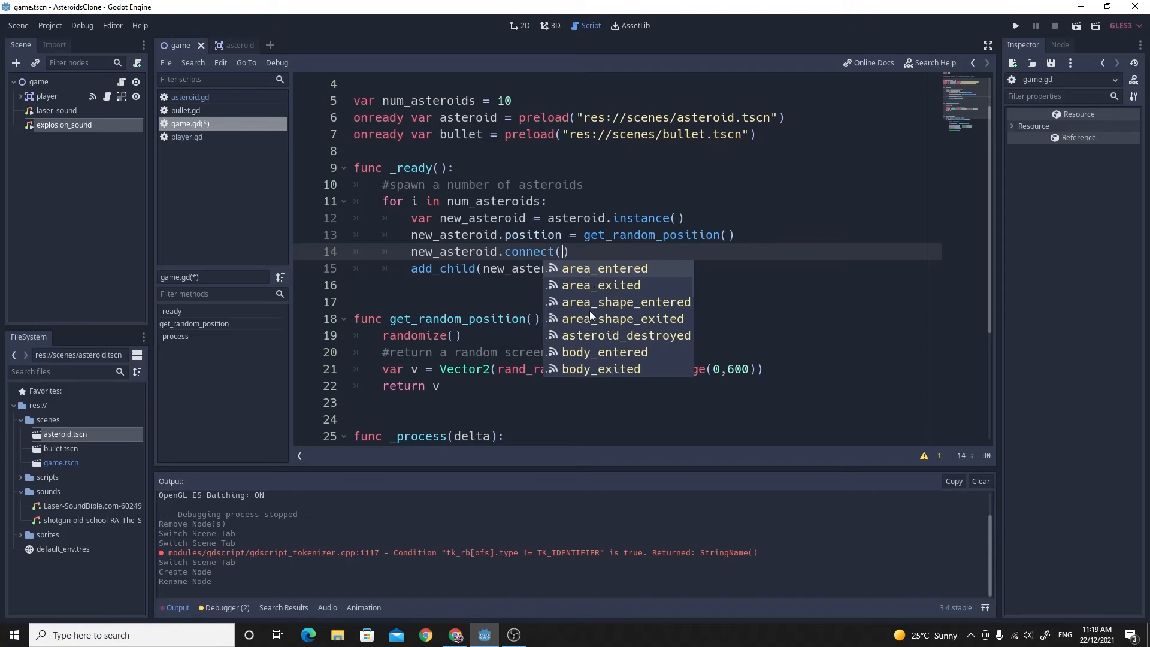
Complete the call with "asteroid_destroyed", self, "_on_asteroid_destroyed".
scroll("down", 3)
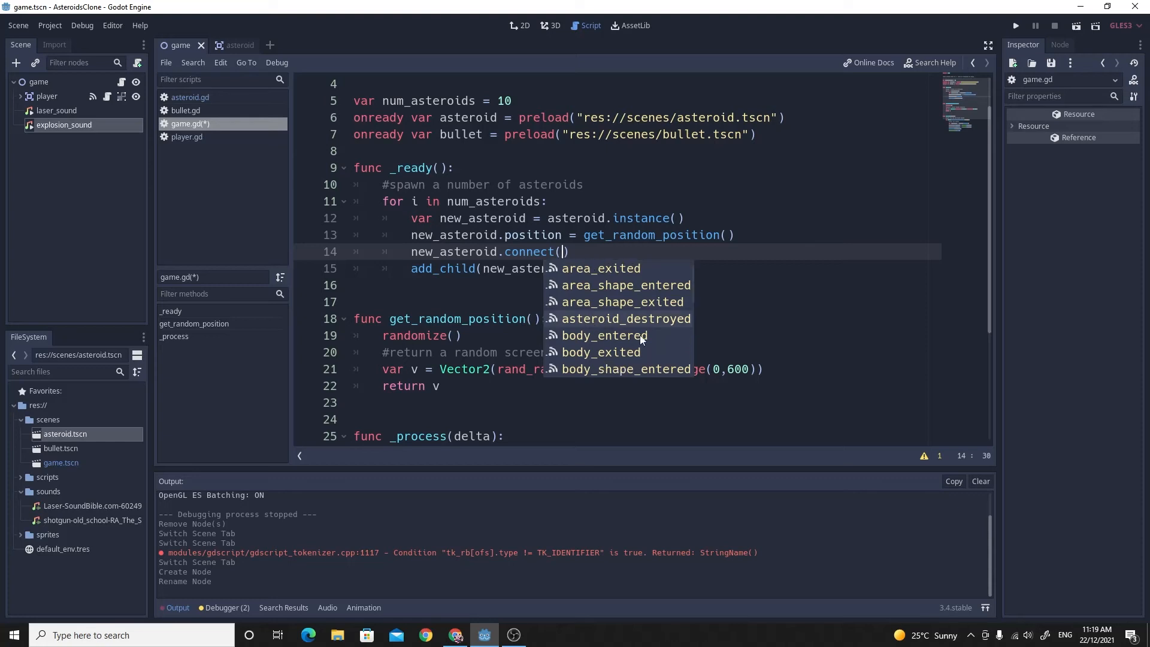
left_click(624, 318)
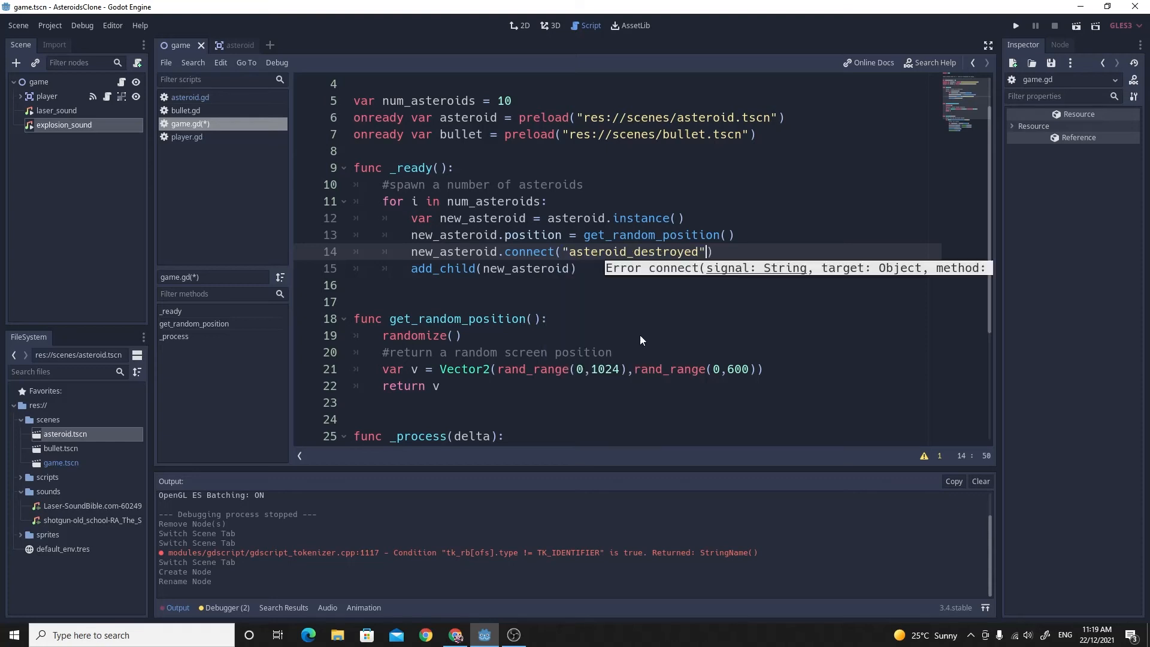
type(",self")
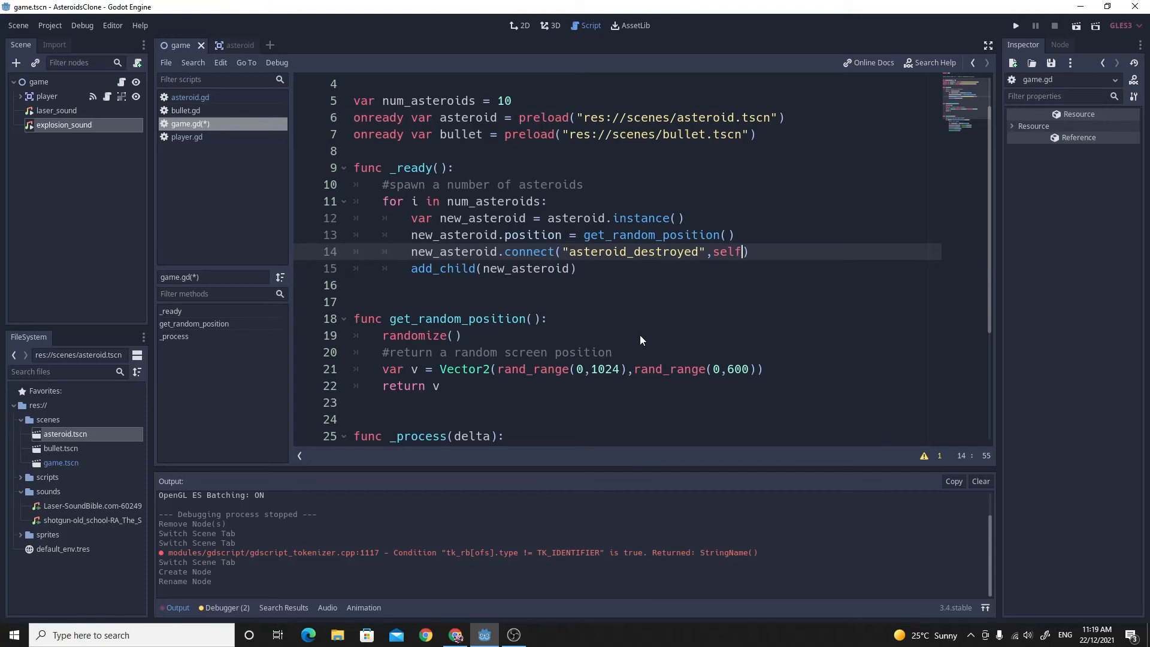
type(",\"")
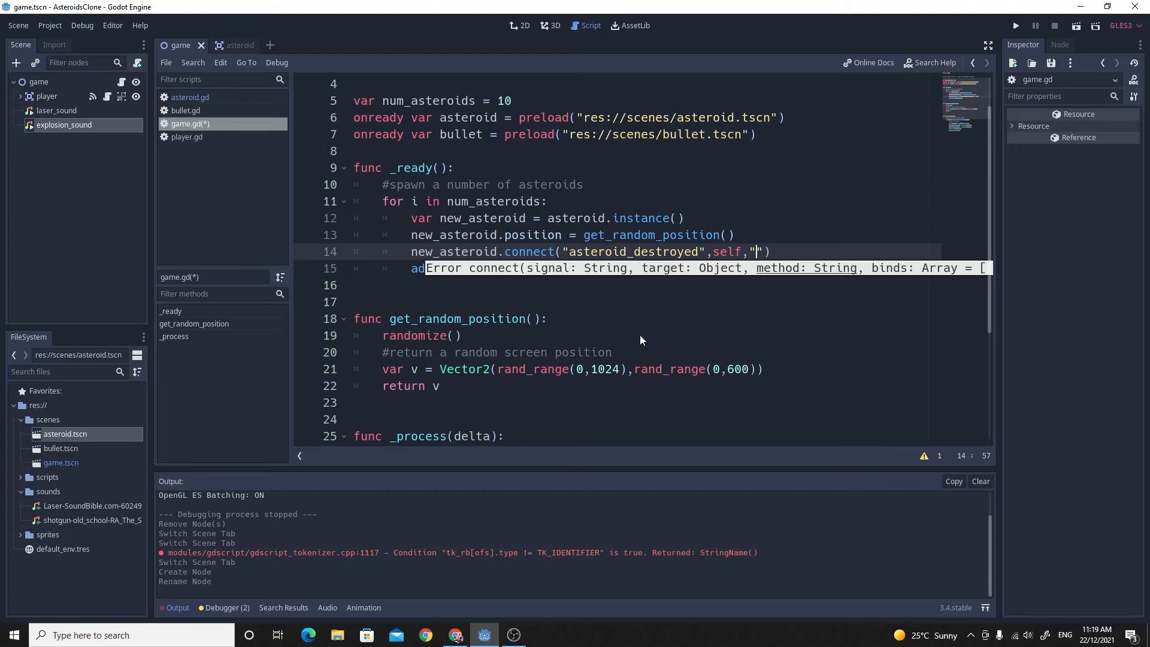
type("_on_asteroid_destr")
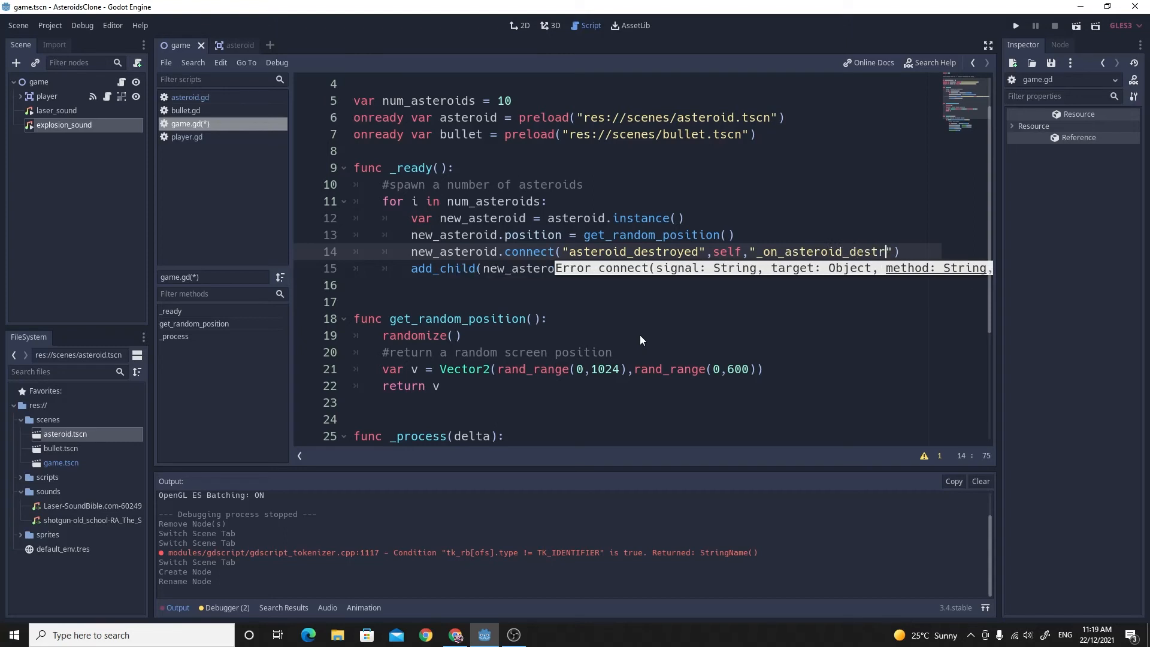
type("oyed")
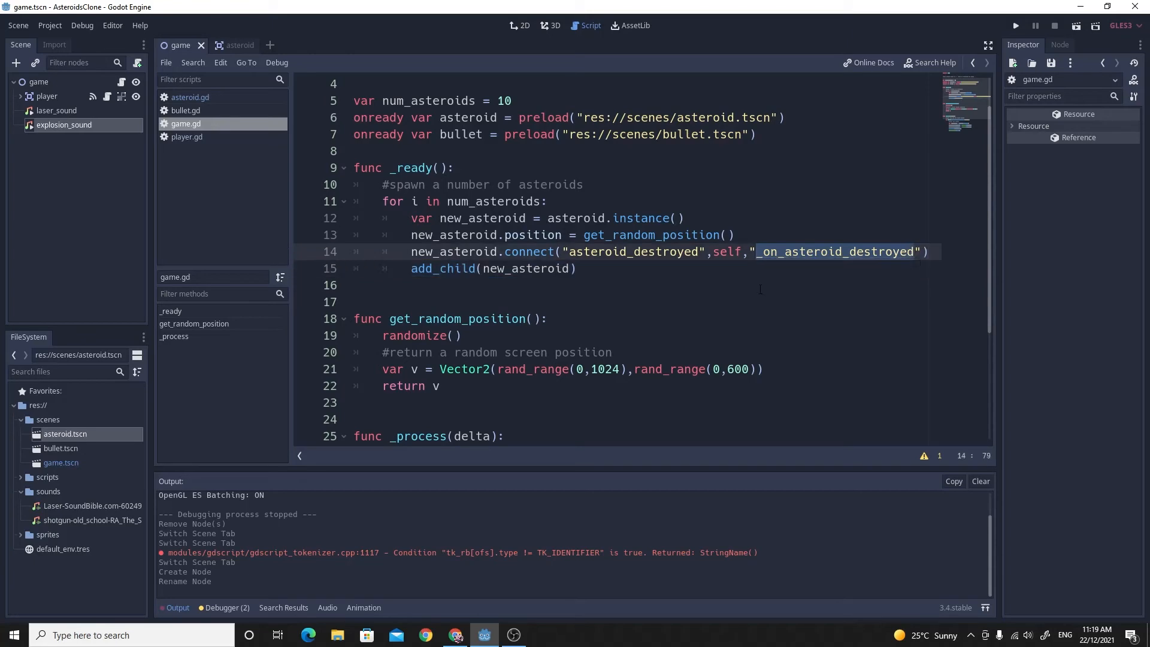
Add func _on_asteroid_destroyed() at the bottom of game.gd printing "Asteroid destroyed".
scroll("down", 3)
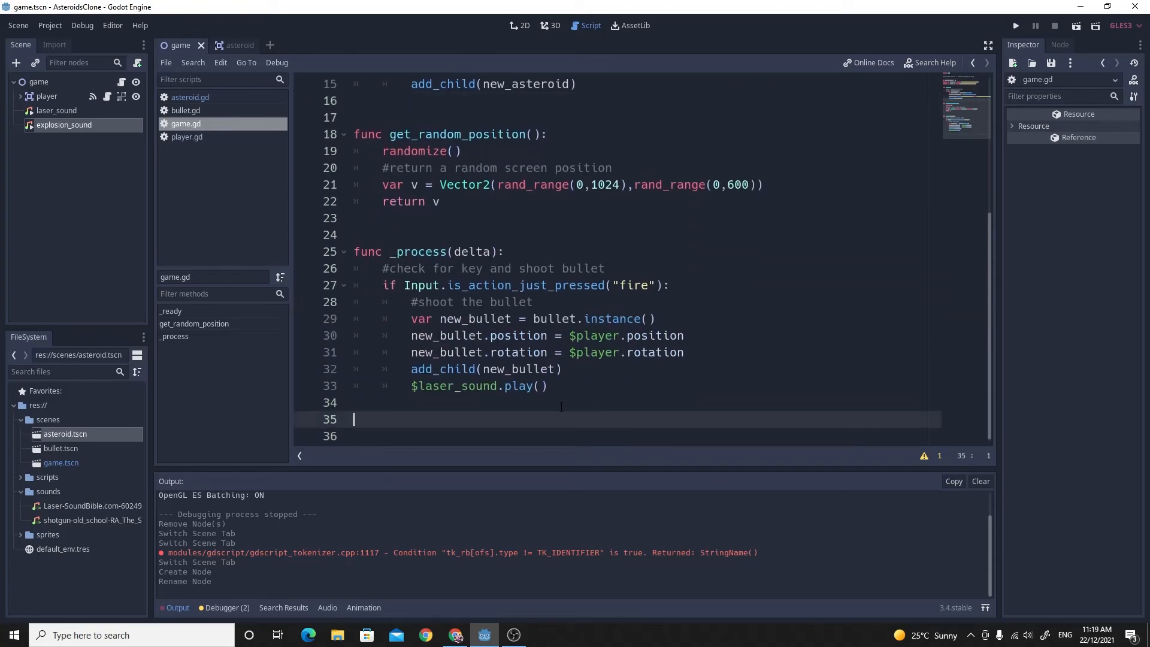
type("func")
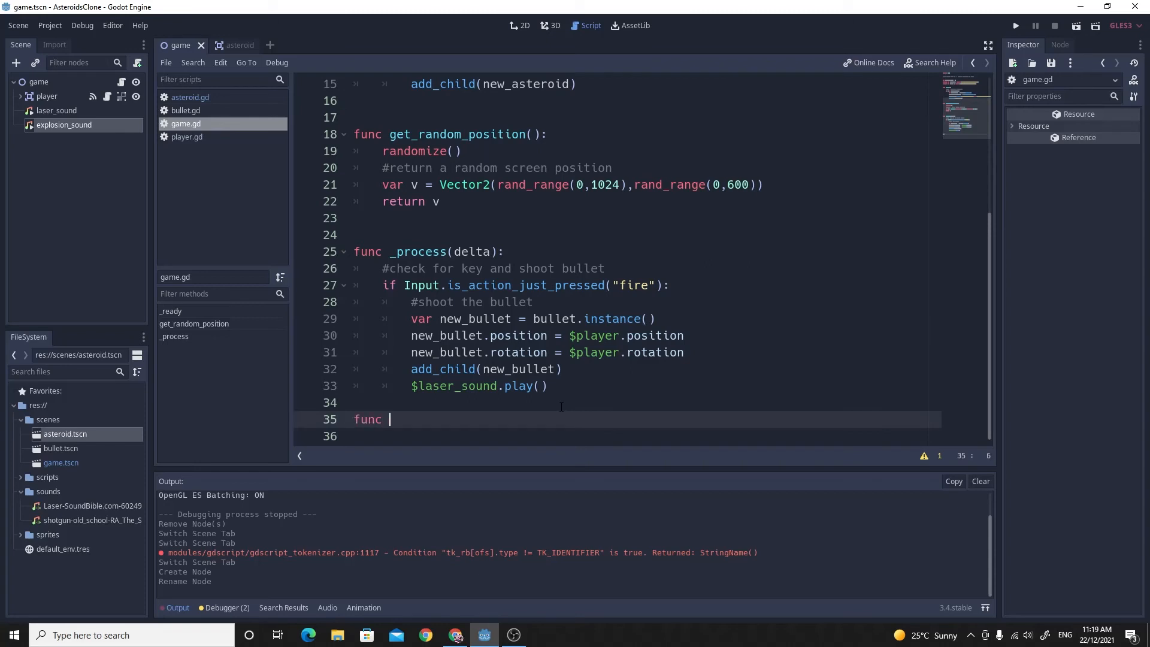
type("_on_asteroid_destroyed():")
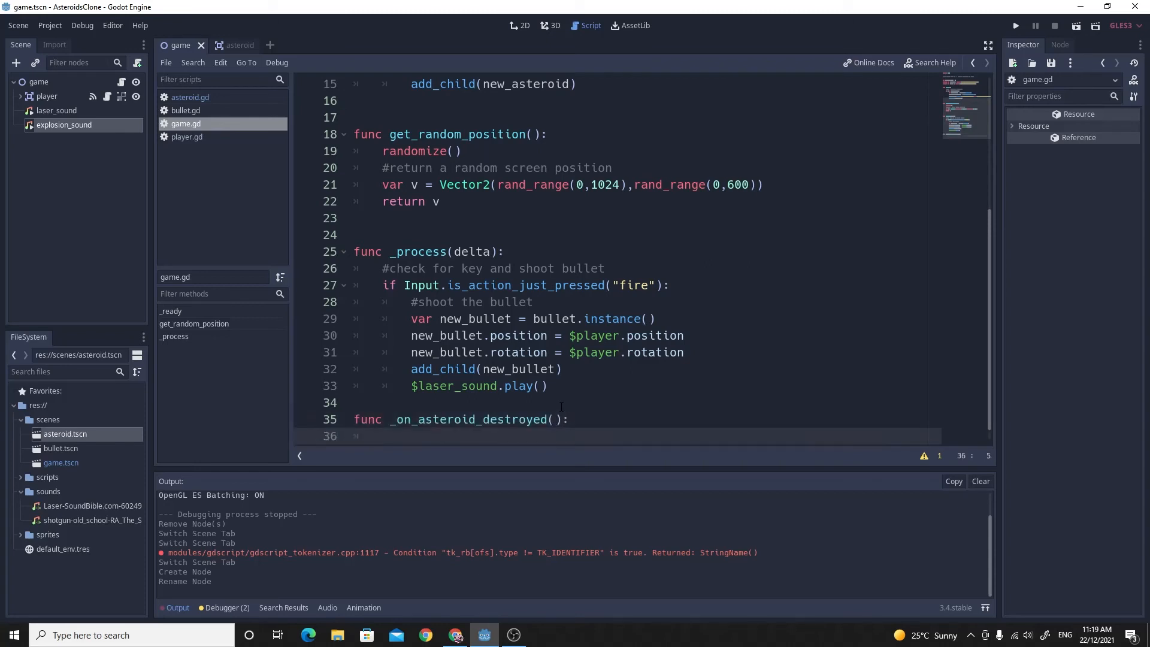
type("print")
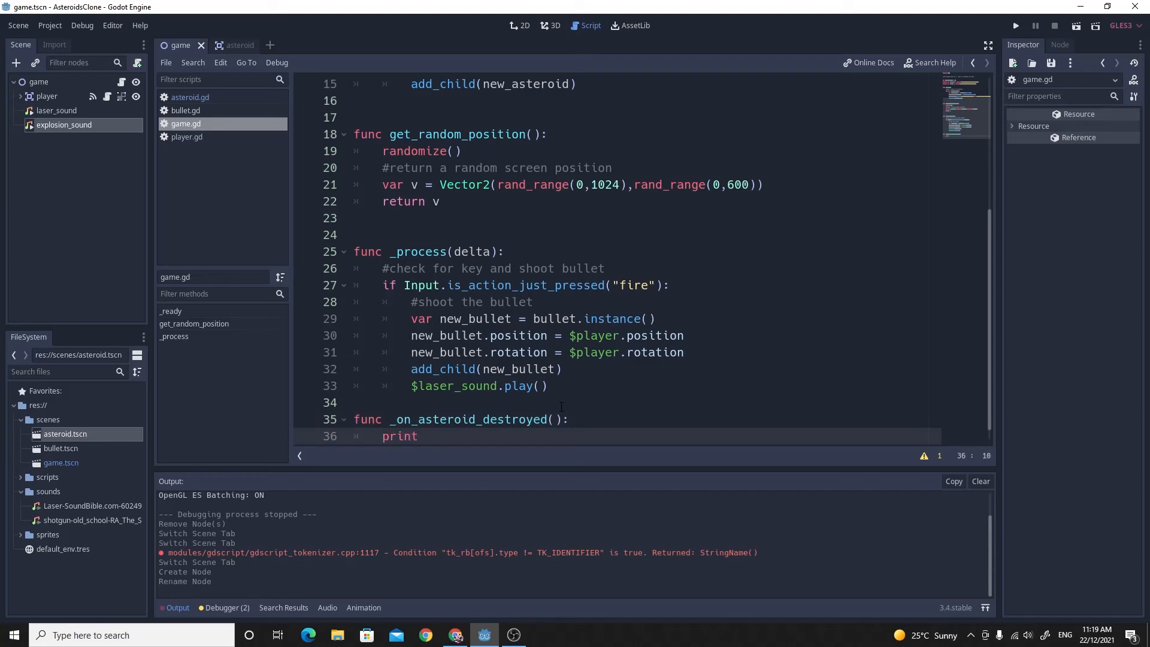
type("(\"A\")")
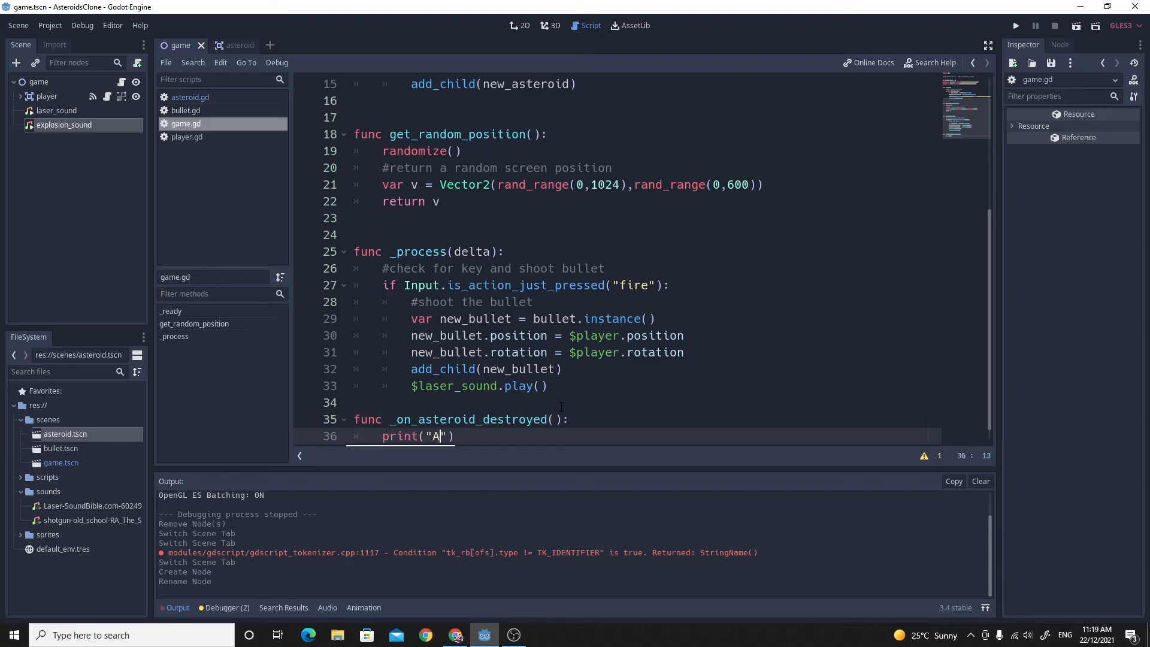
type("steroid dest")
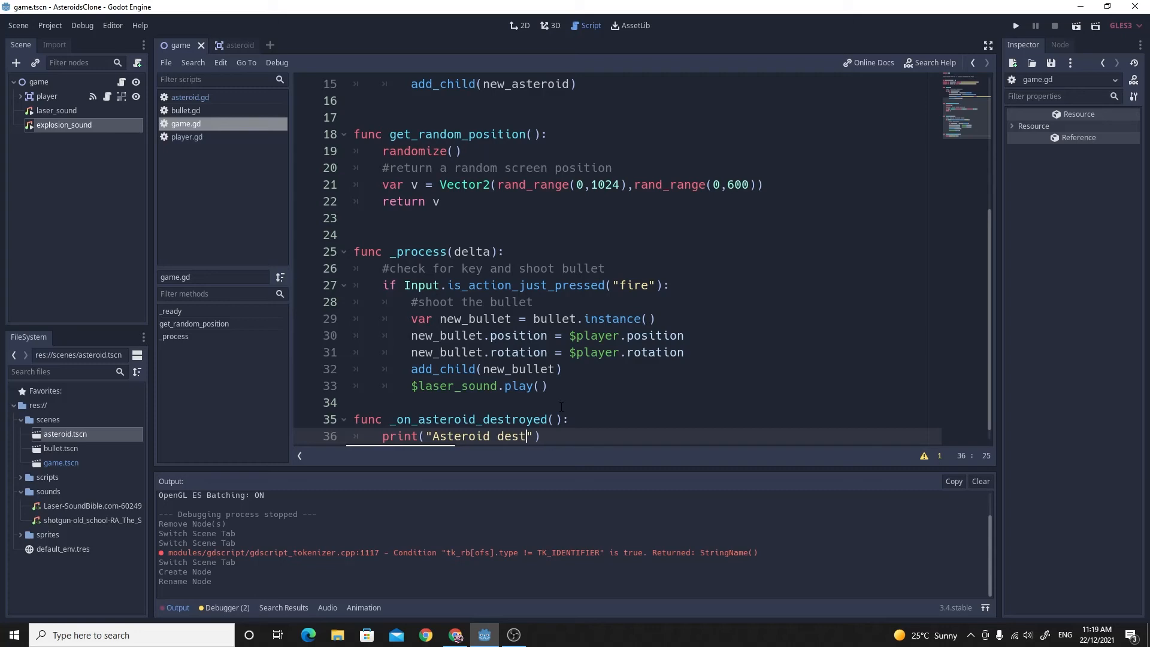
type("royed")
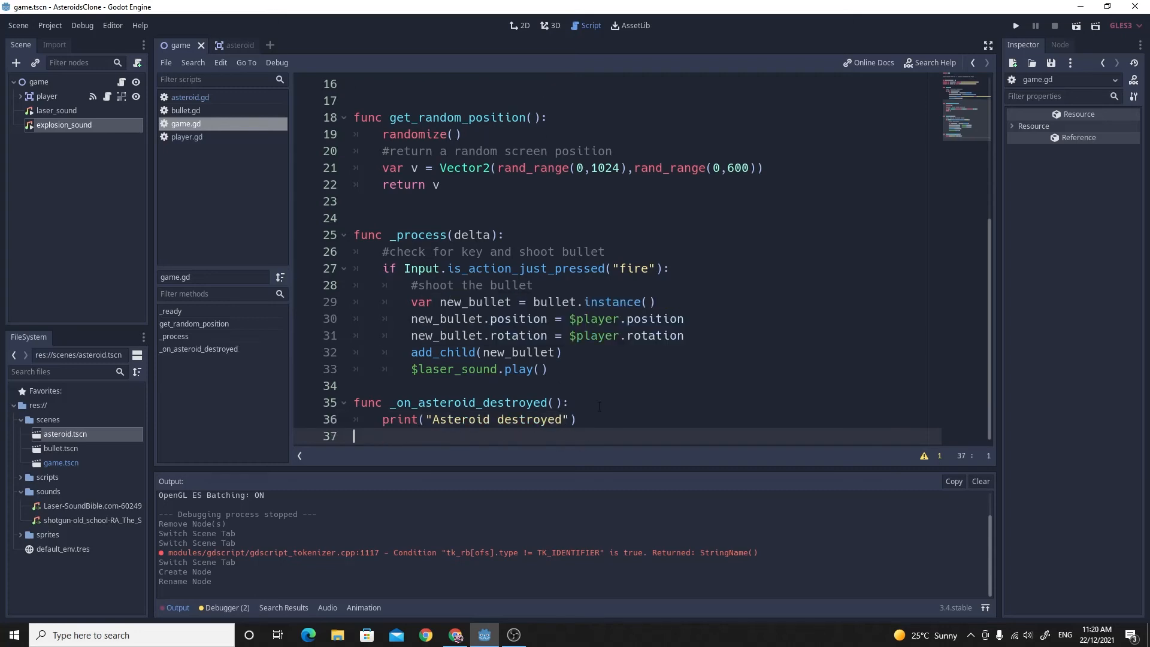
mouse_move(814, 266)
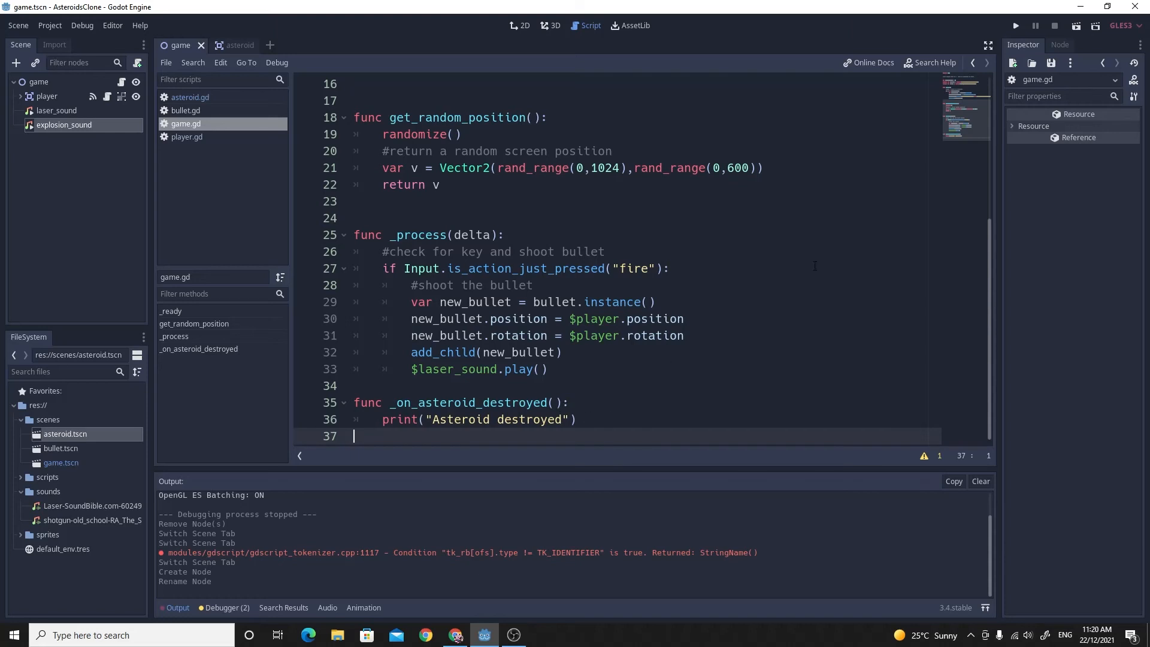
Test-run the game, then clear the print line leaving an empty indented body.
left_click(1014, 25)
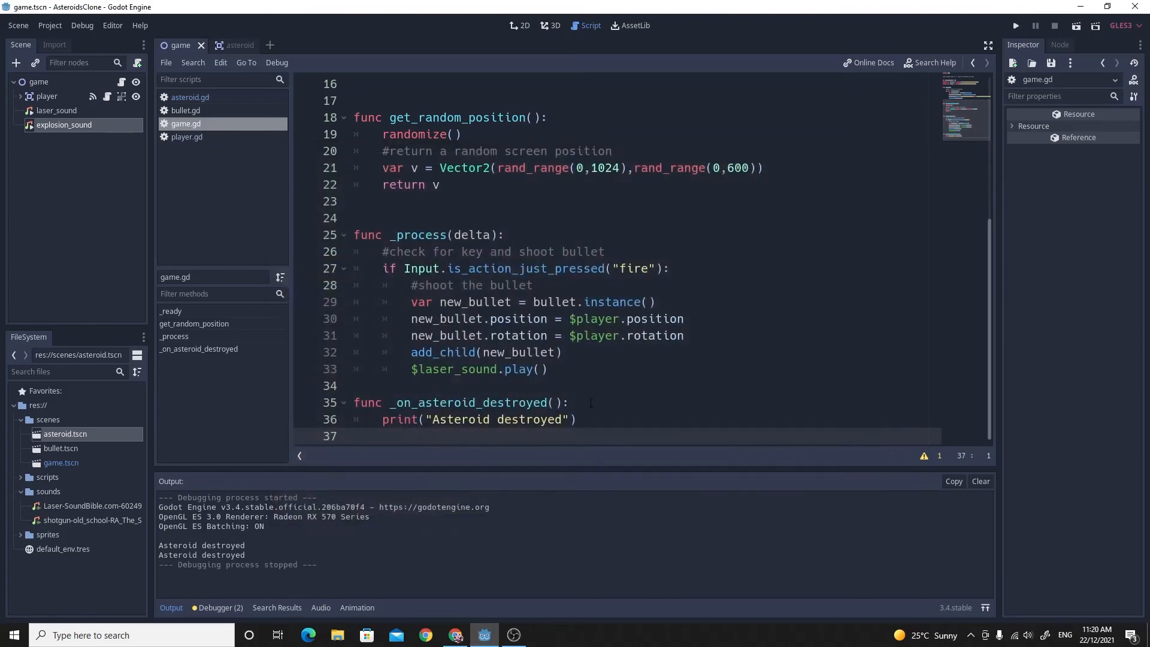
scroll("up", 3)
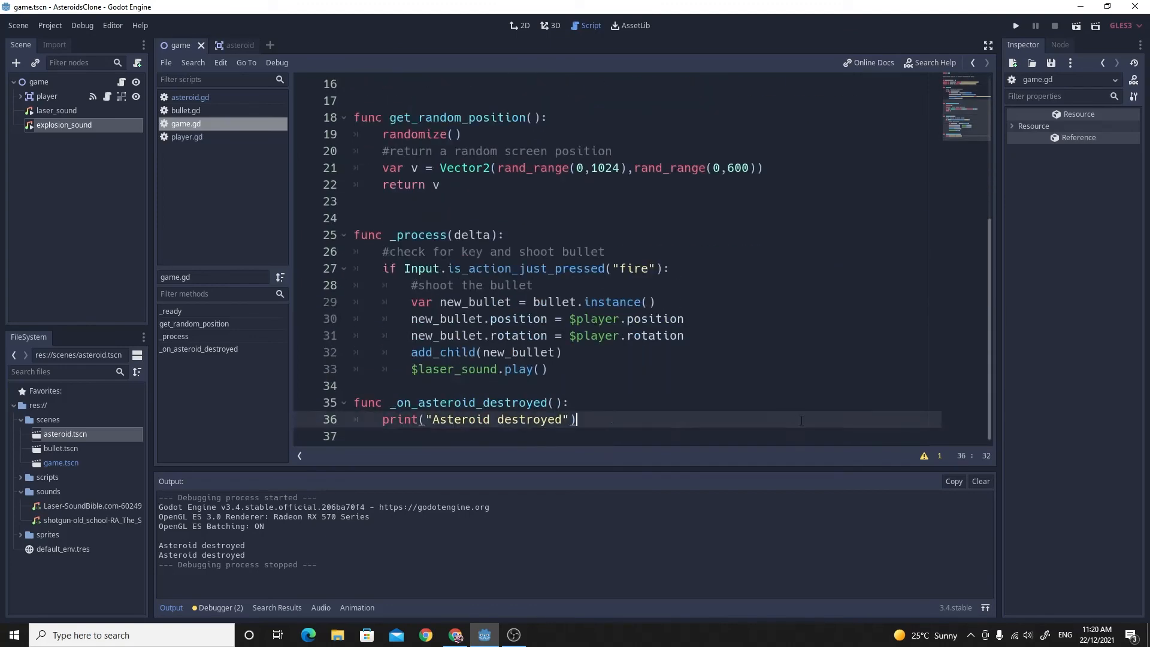
key("BackSpace")
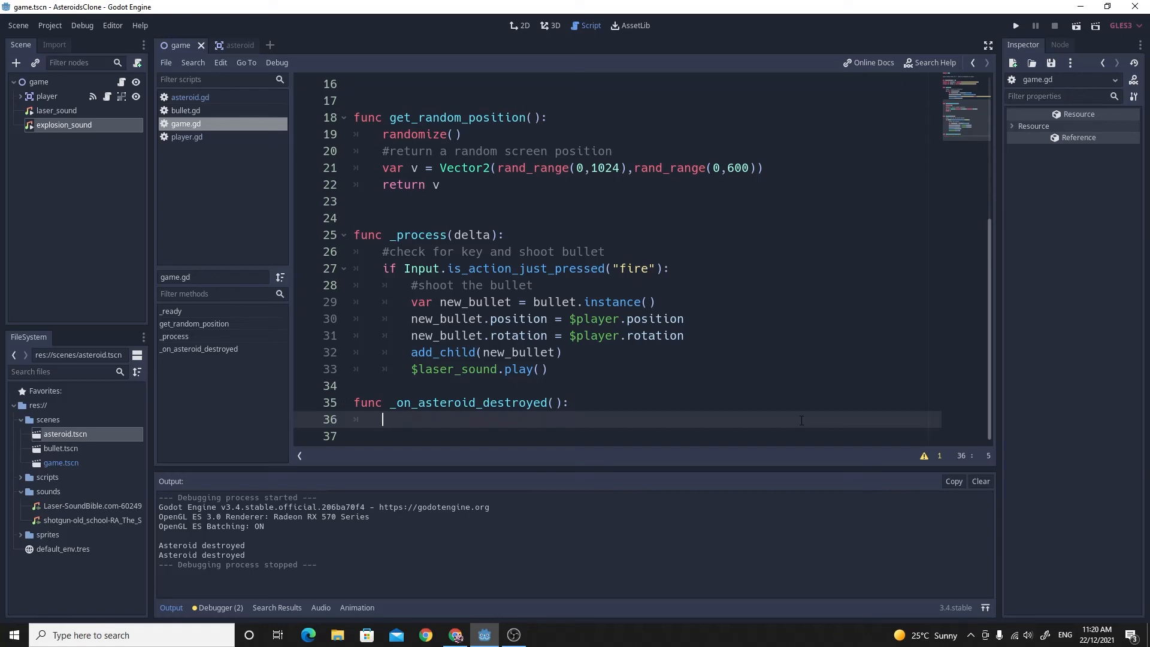
key("Return")
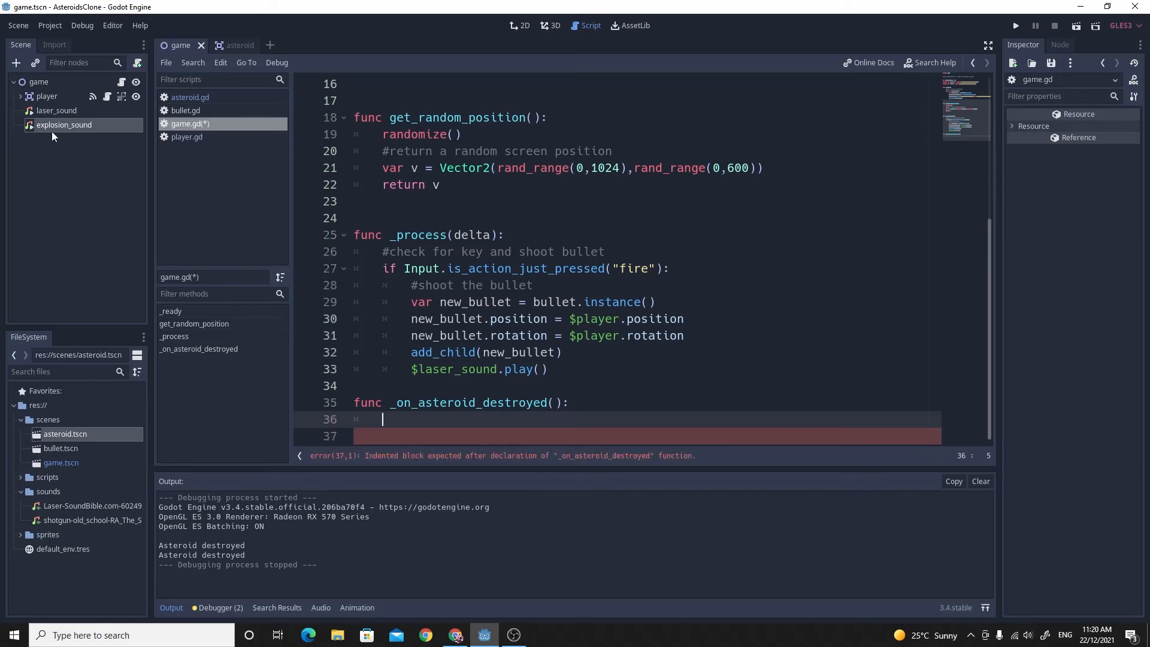
Make _on_asteroid_destroyed call $explosion_sound.play() and save game.gd.
left_click(65, 125)
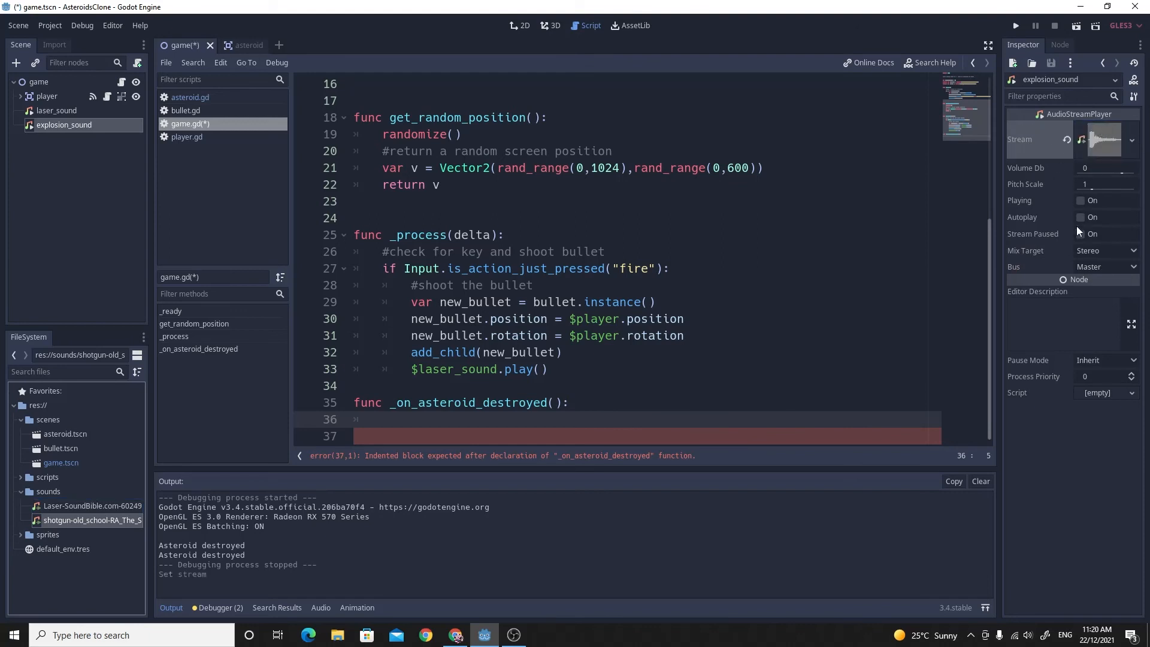
mouse_move(1031, 227)
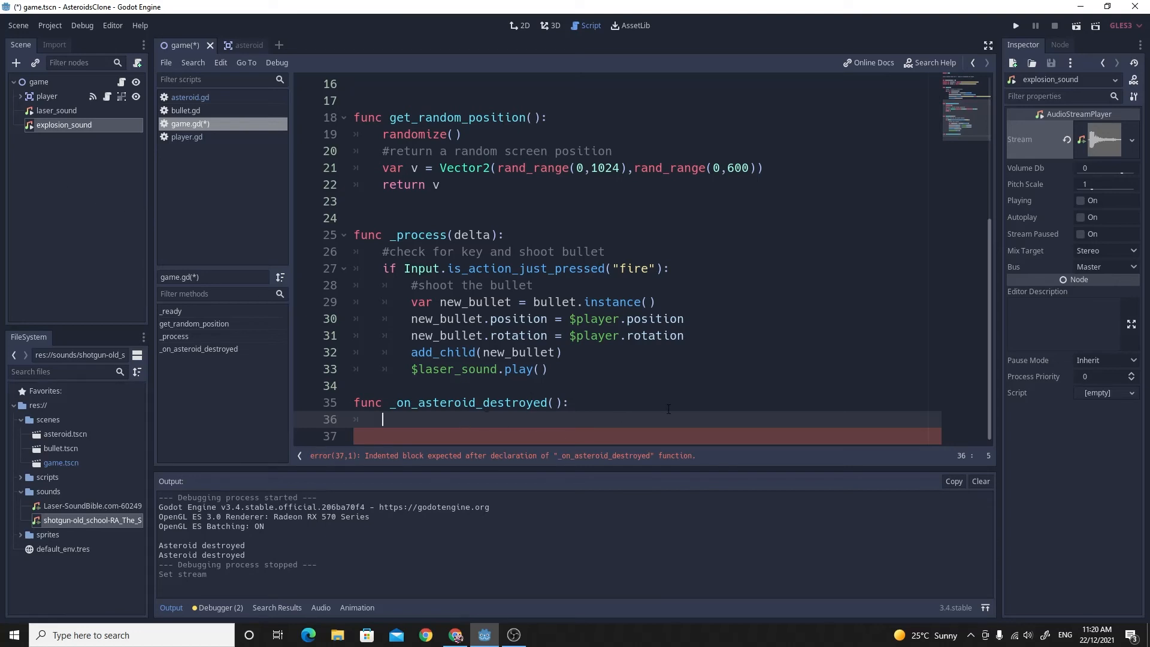
type("$explosion_sound.p")
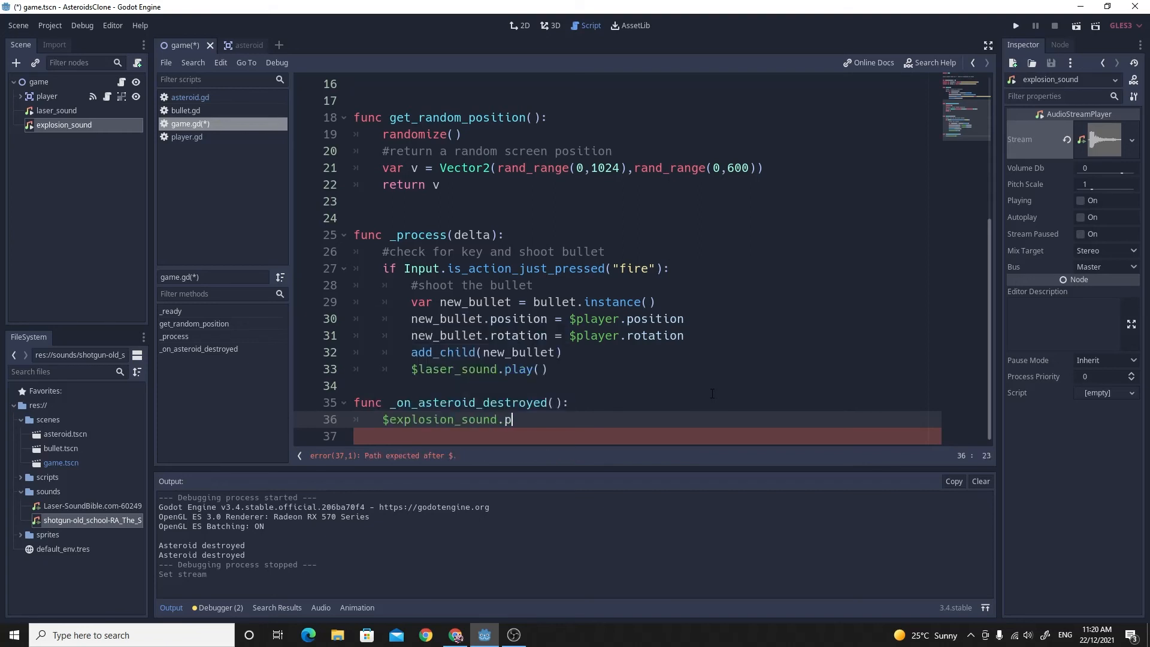
type("lay()")
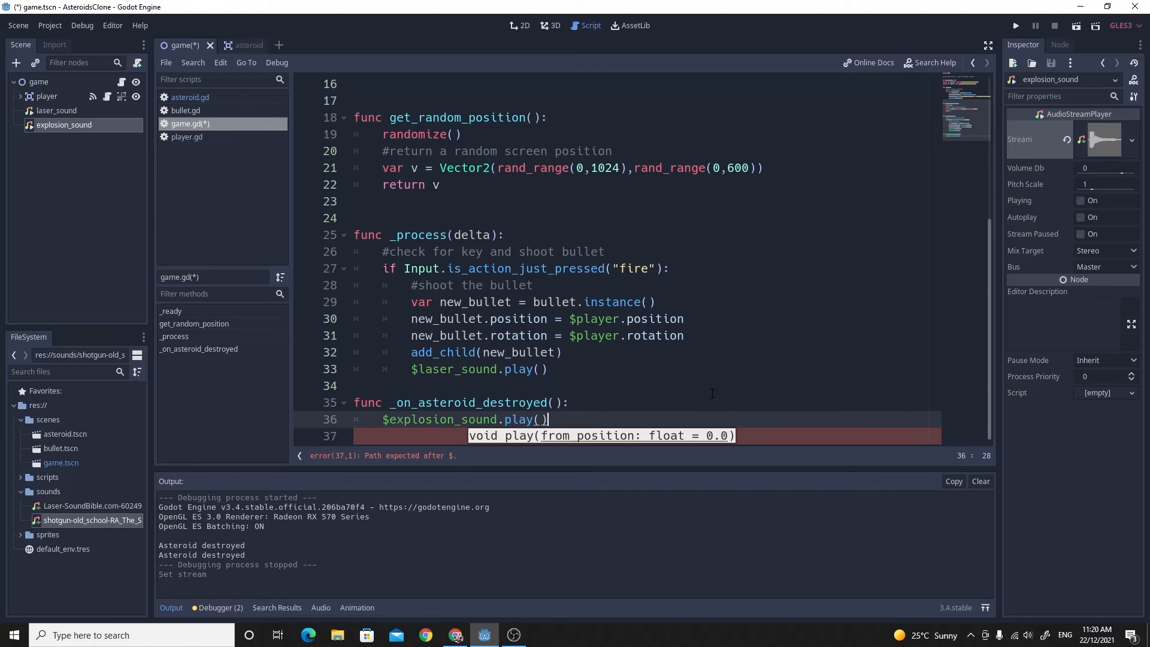
key("ctrl+s")
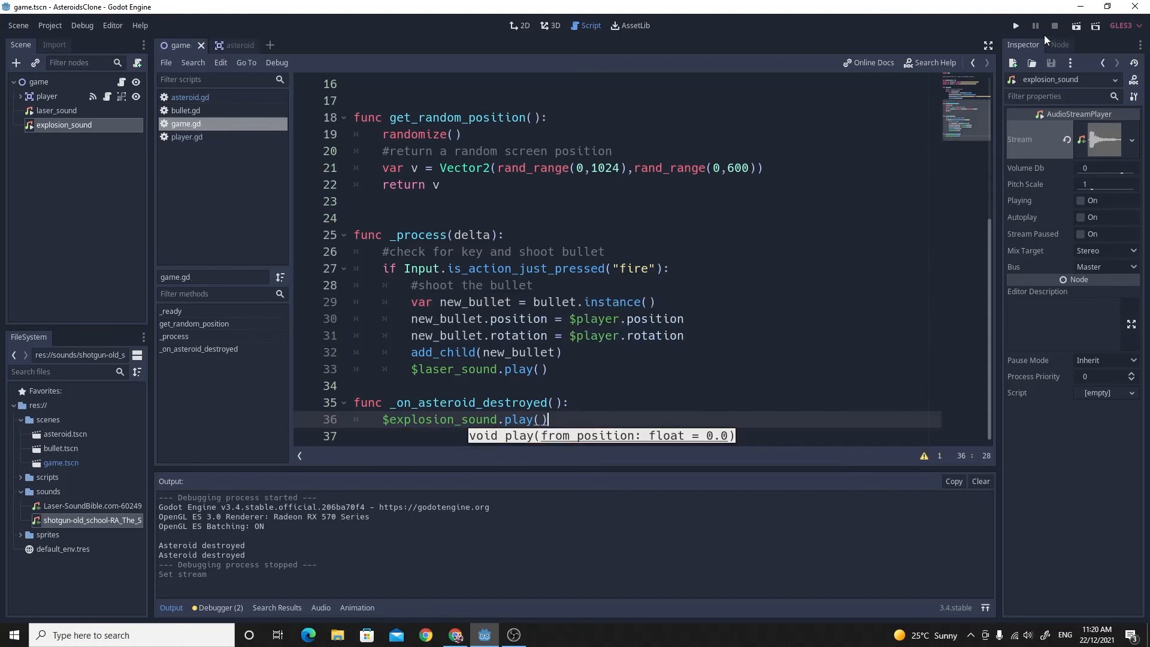
Run the game to hear the explosion sound when asteroids are destroyed.
left_click(1015, 25)
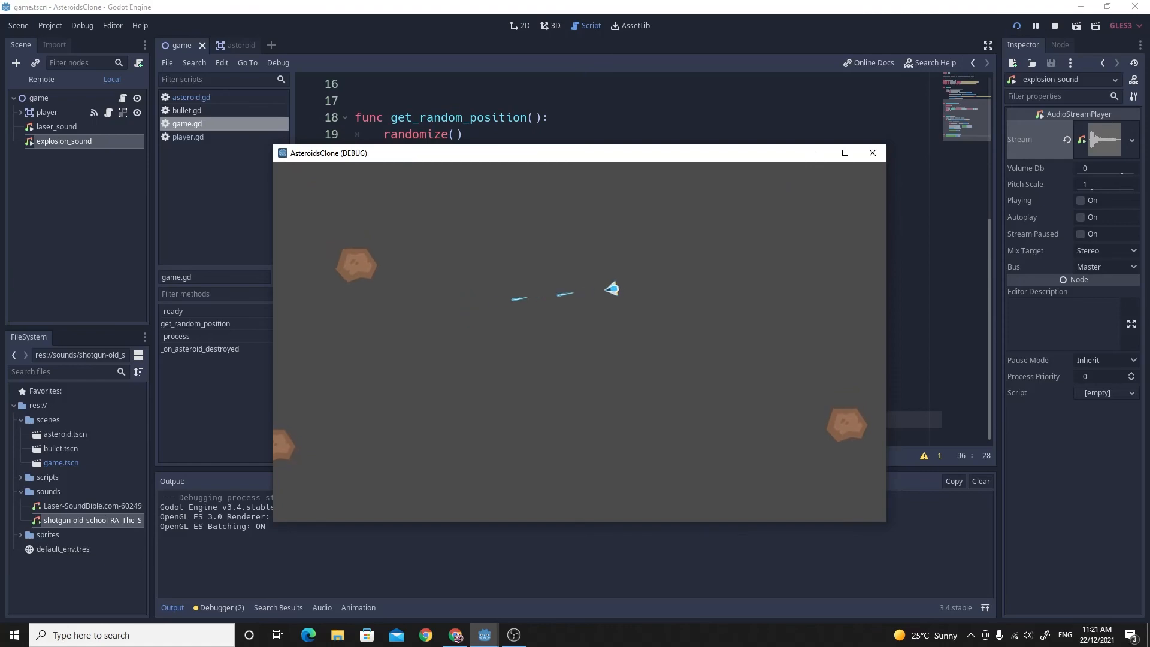
left_click(423, 634)
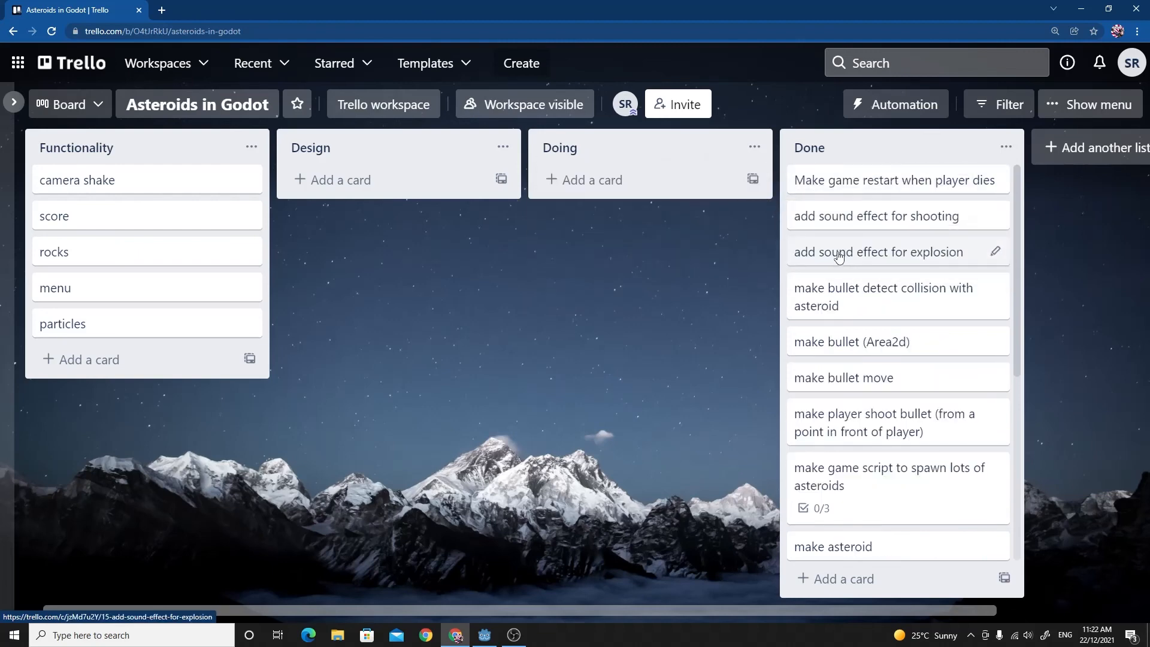
mouse_move(875, 255)
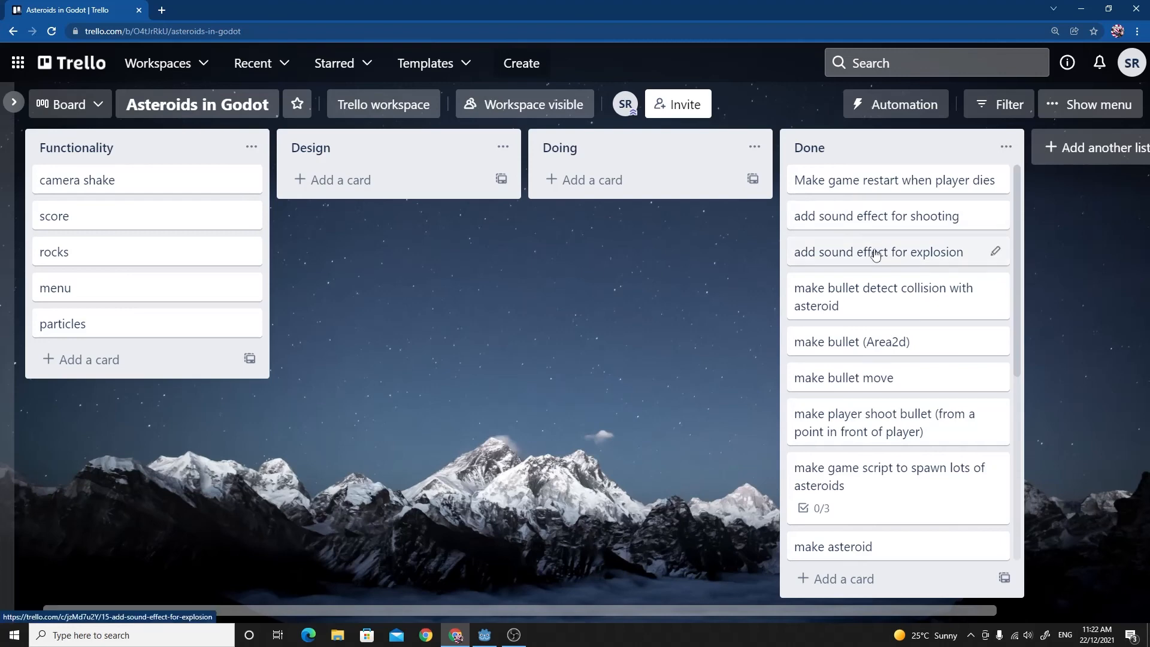
mouse_move(731, 251)
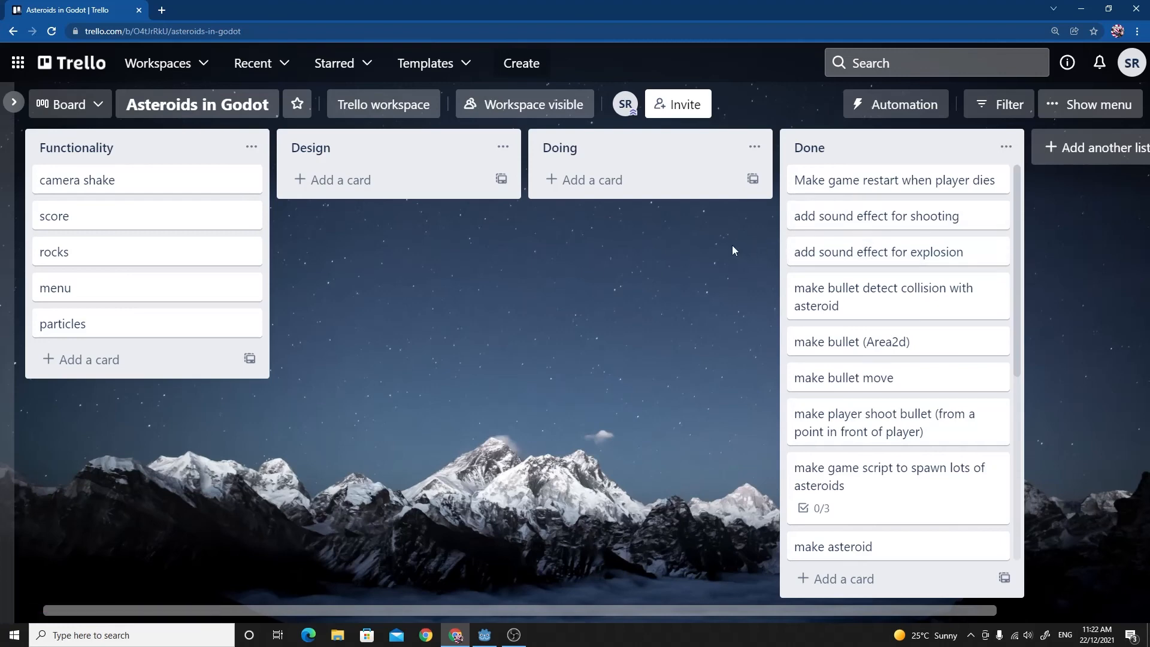
mouse_move(632, 257)
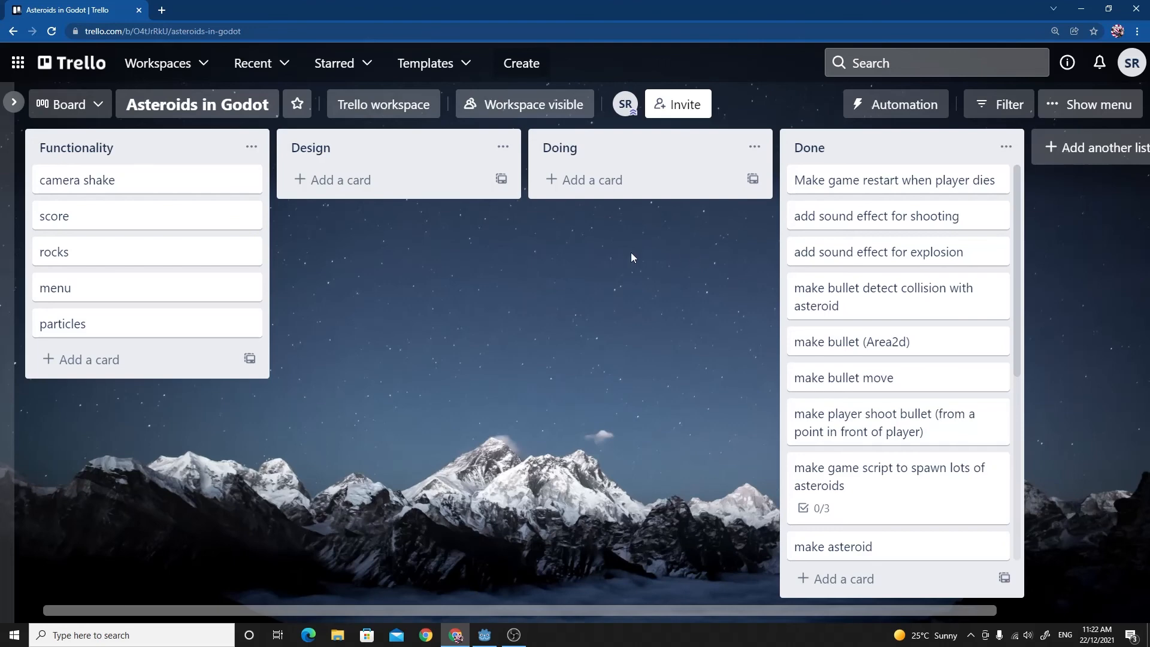
mouse_move(146, 182)
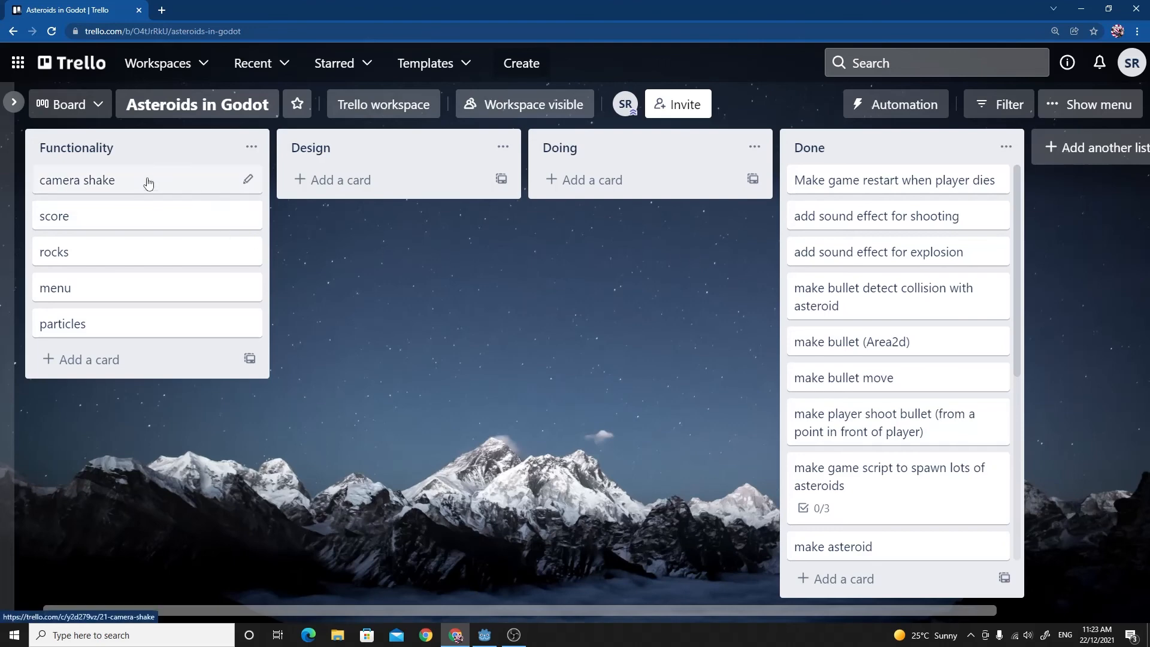
mouse_move(100, 215)
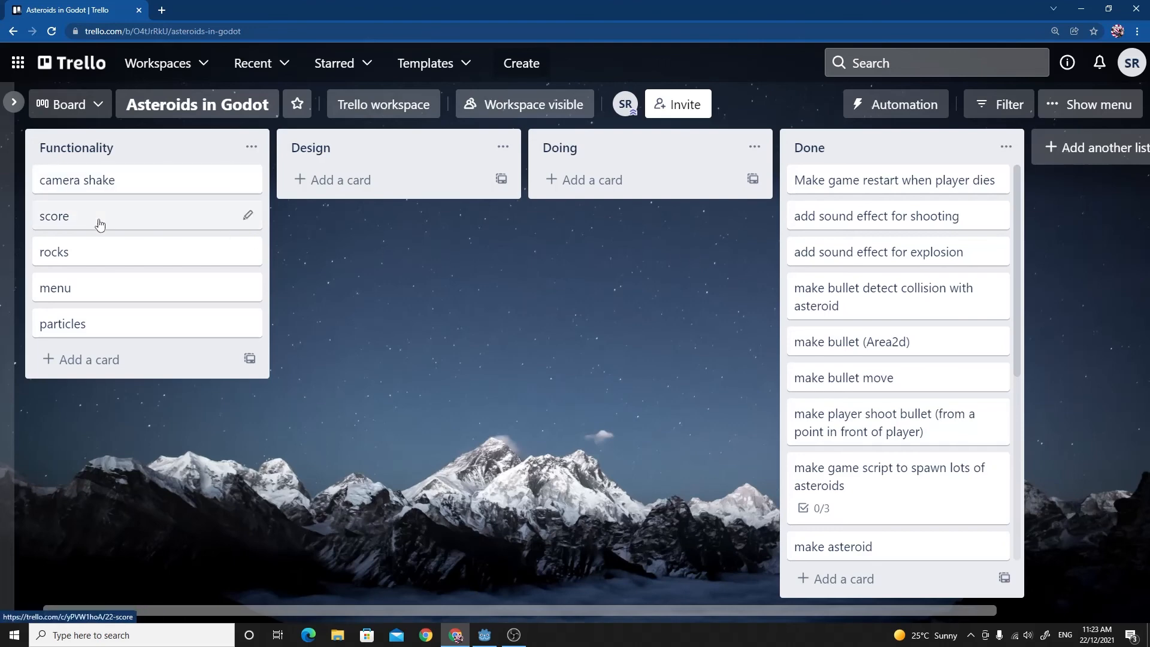
mouse_move(124, 181)
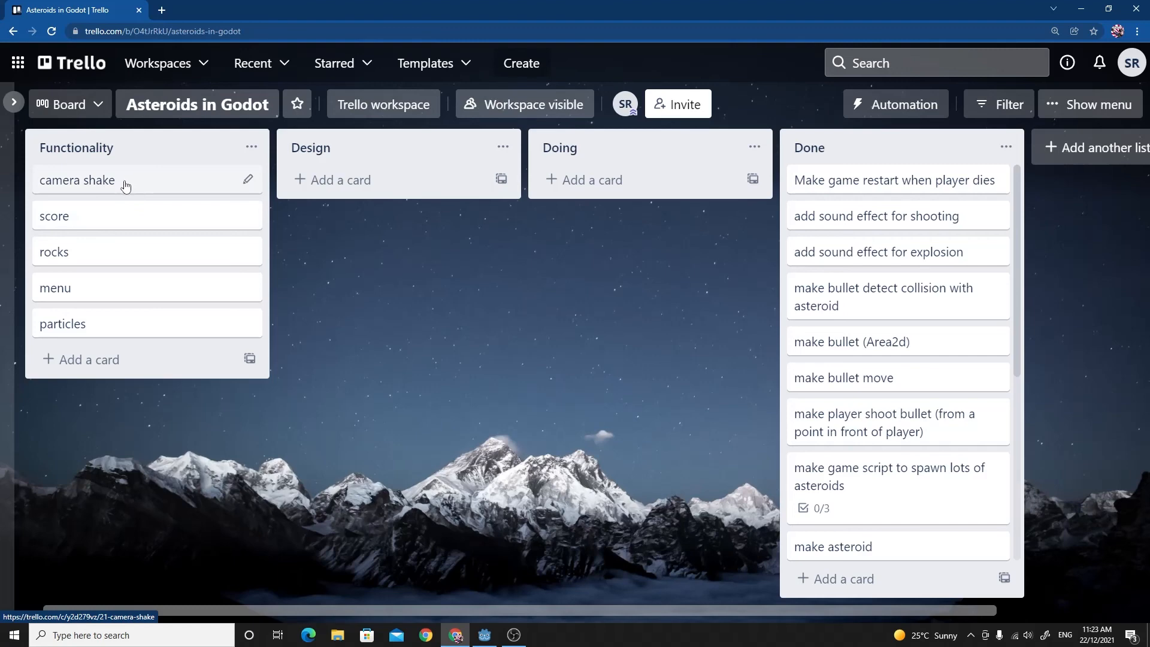
mouse_move(105, 218)
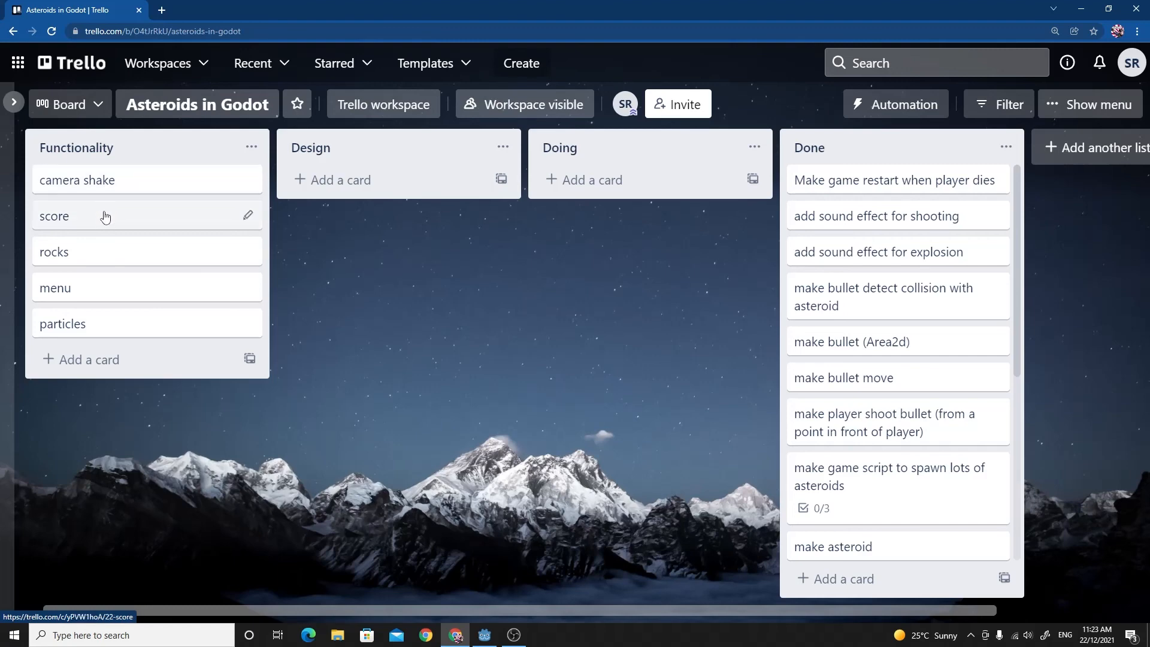
mouse_move(68, 324)
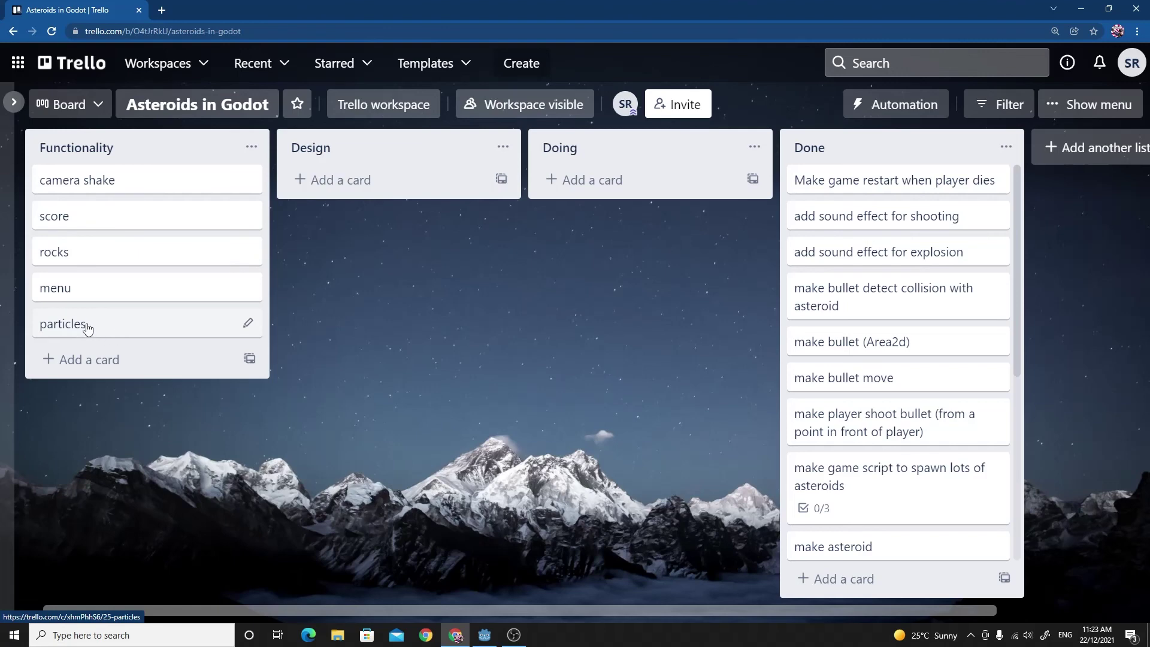
mouse_move(87, 260)
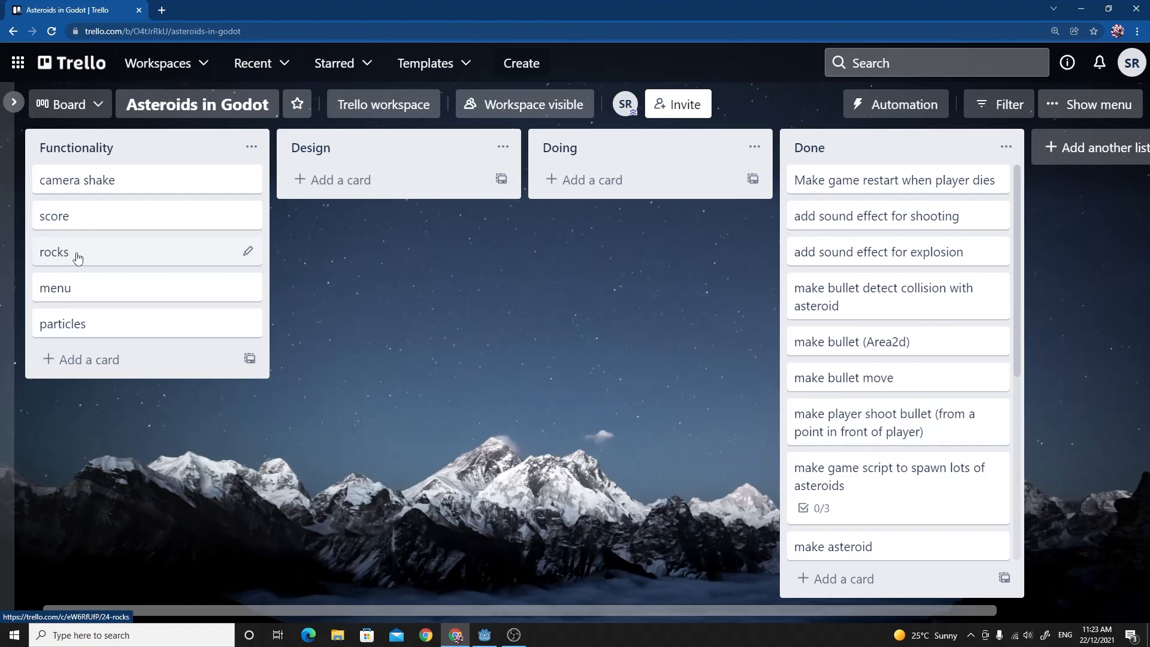
mouse_move(72, 227)
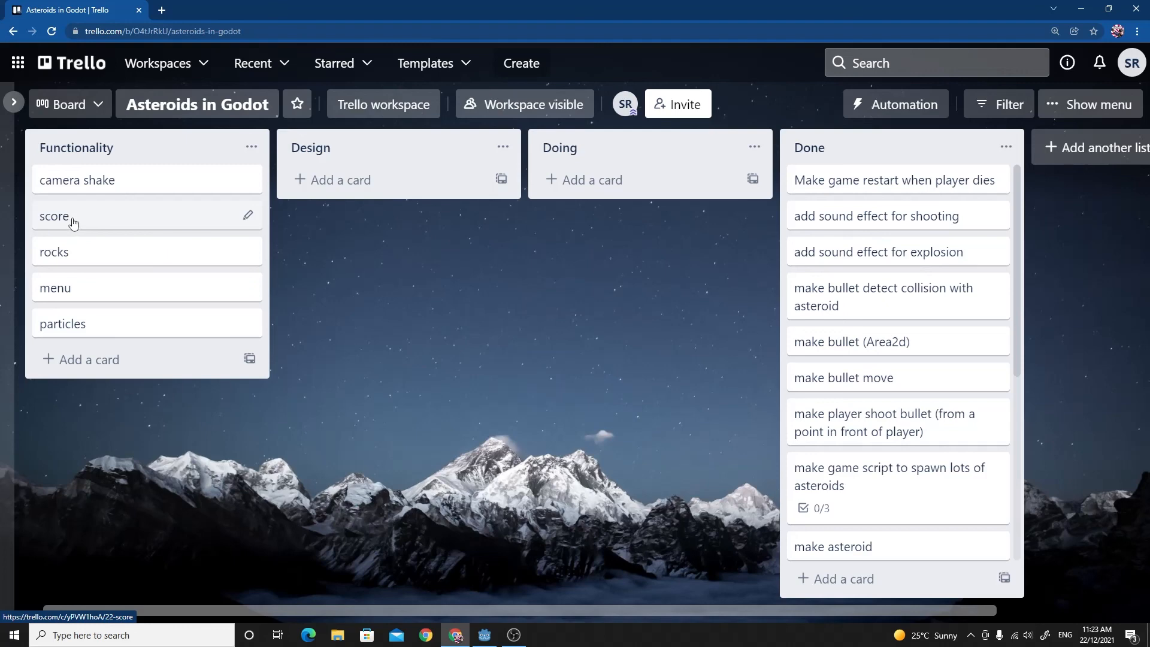
Add a 'level progression' card to the Functionality list and close the card form.
left_click(88, 360)
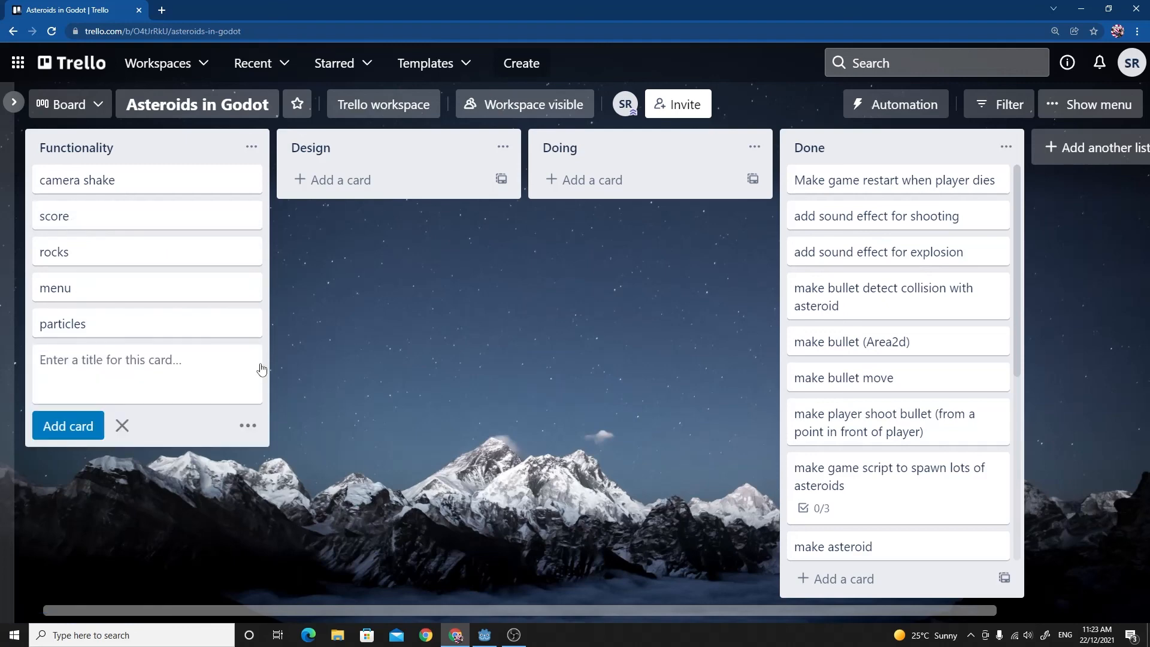
type("level")
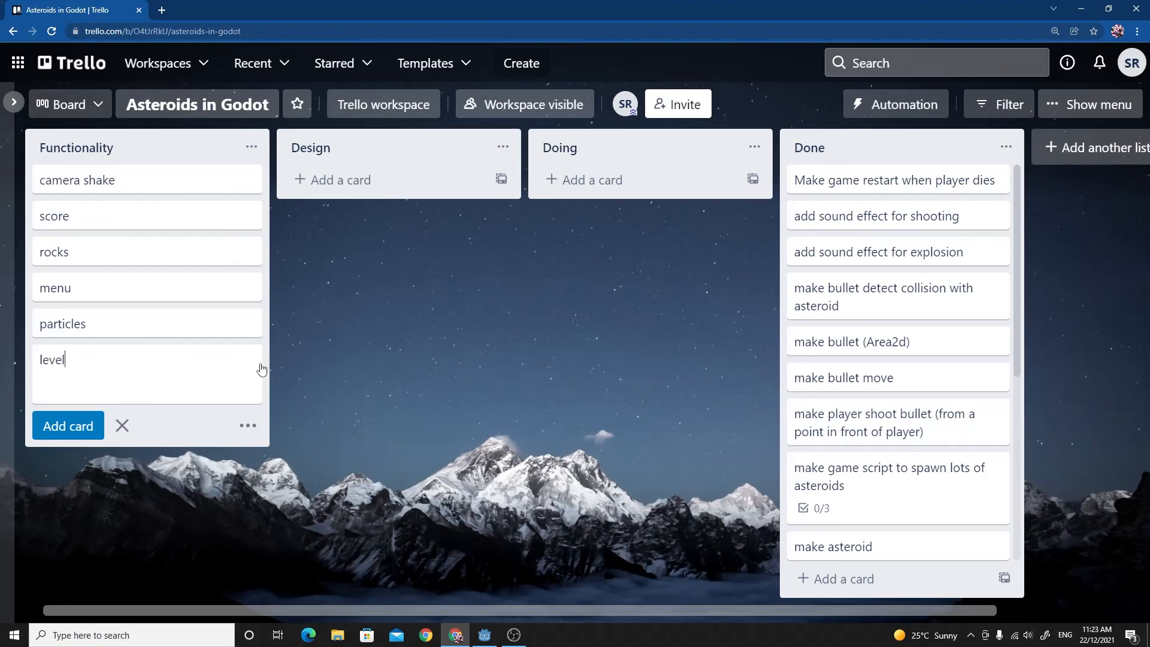
type("progressi")
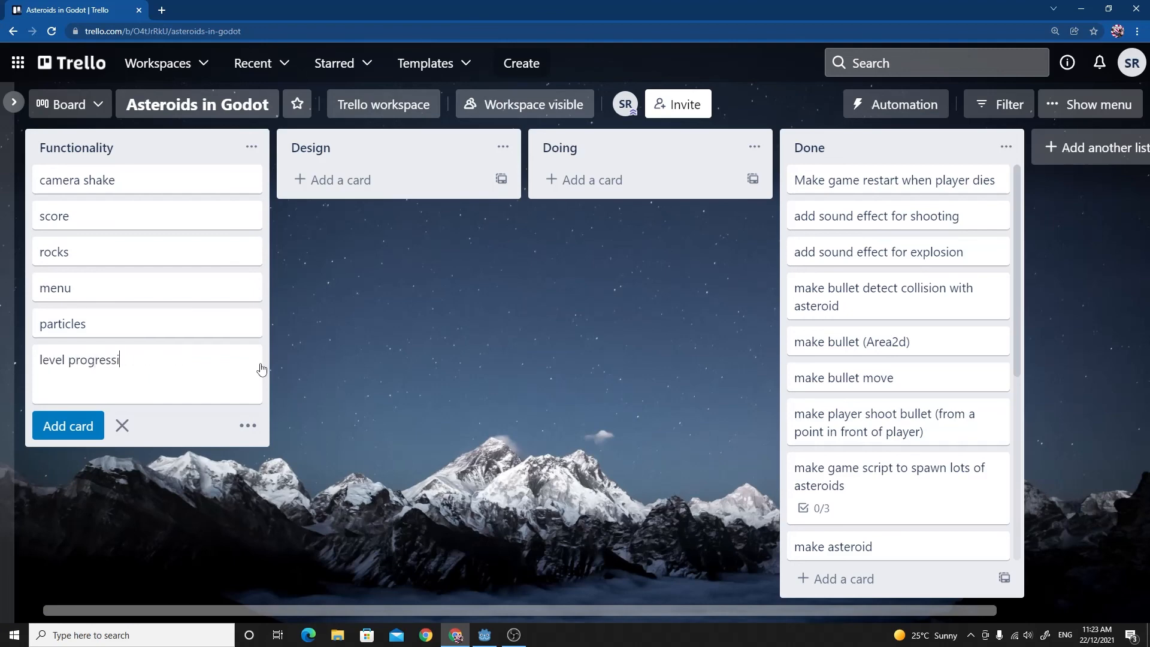
key("Return")
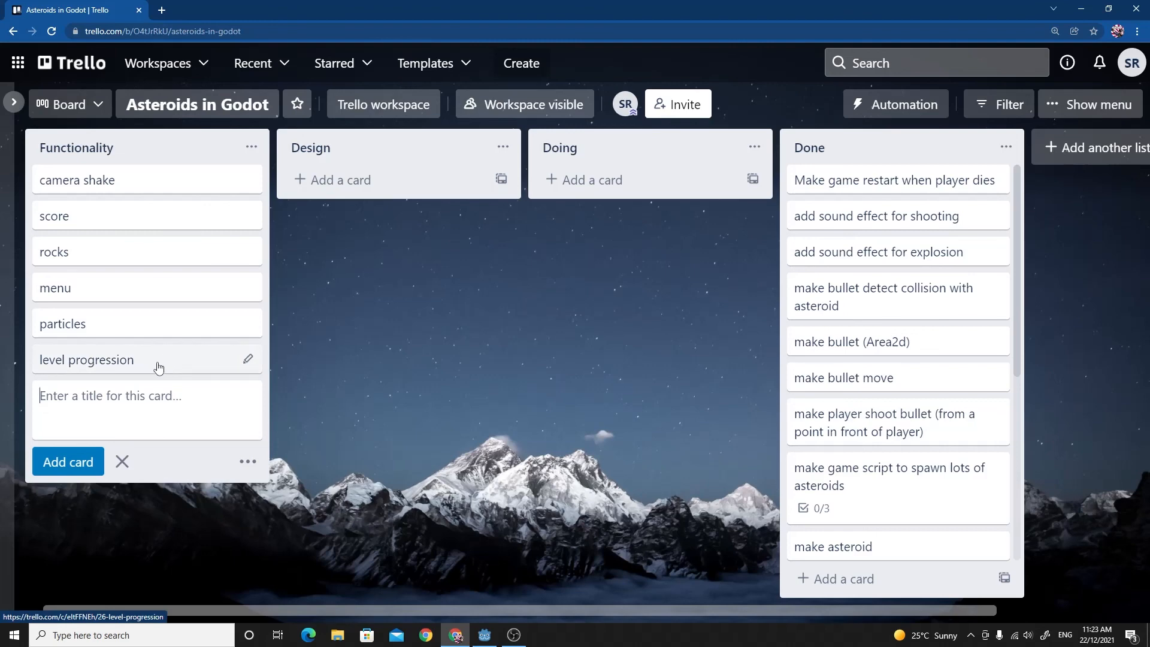
mouse_move(145, 364)
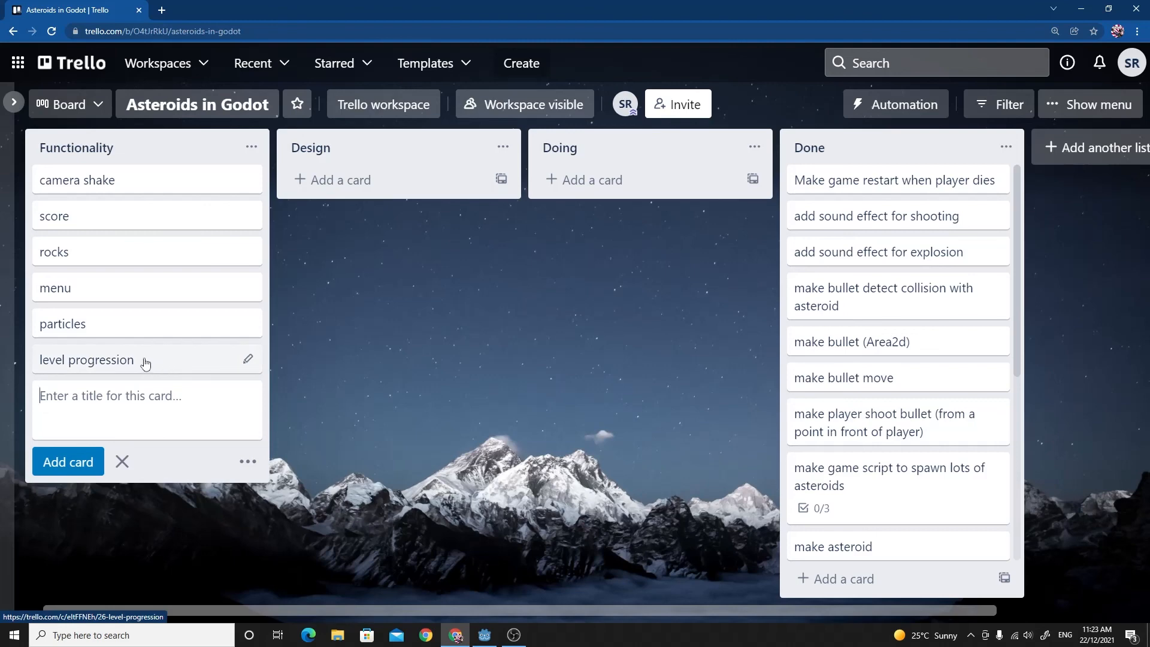
left_click(122, 461)
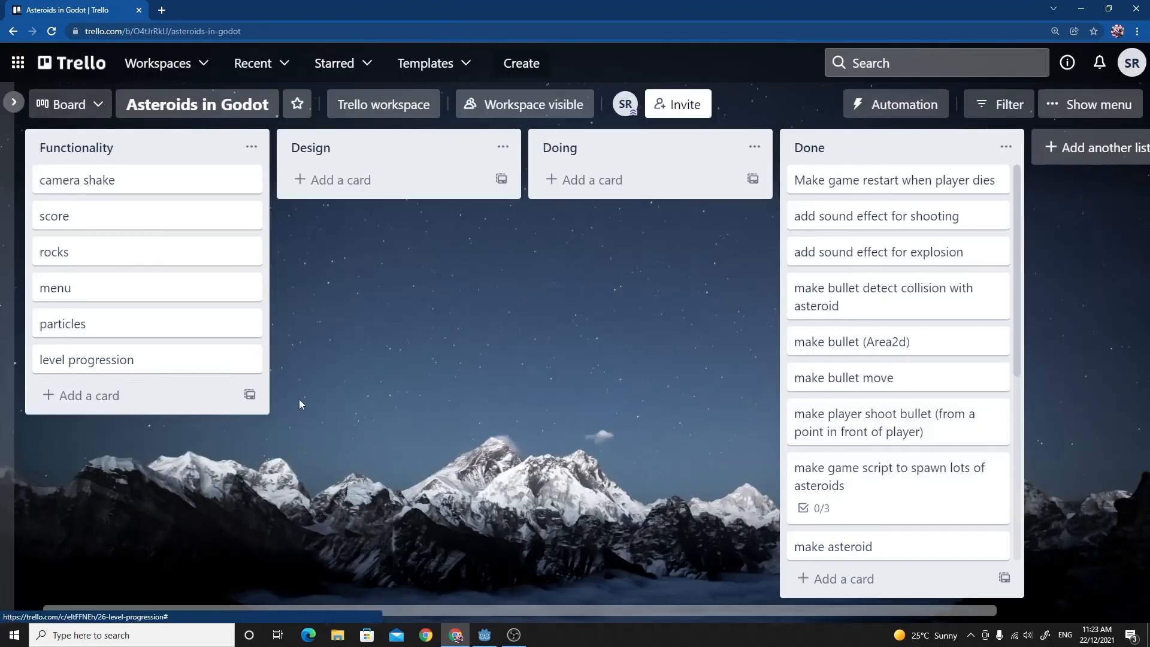
mouse_move(134, 370)
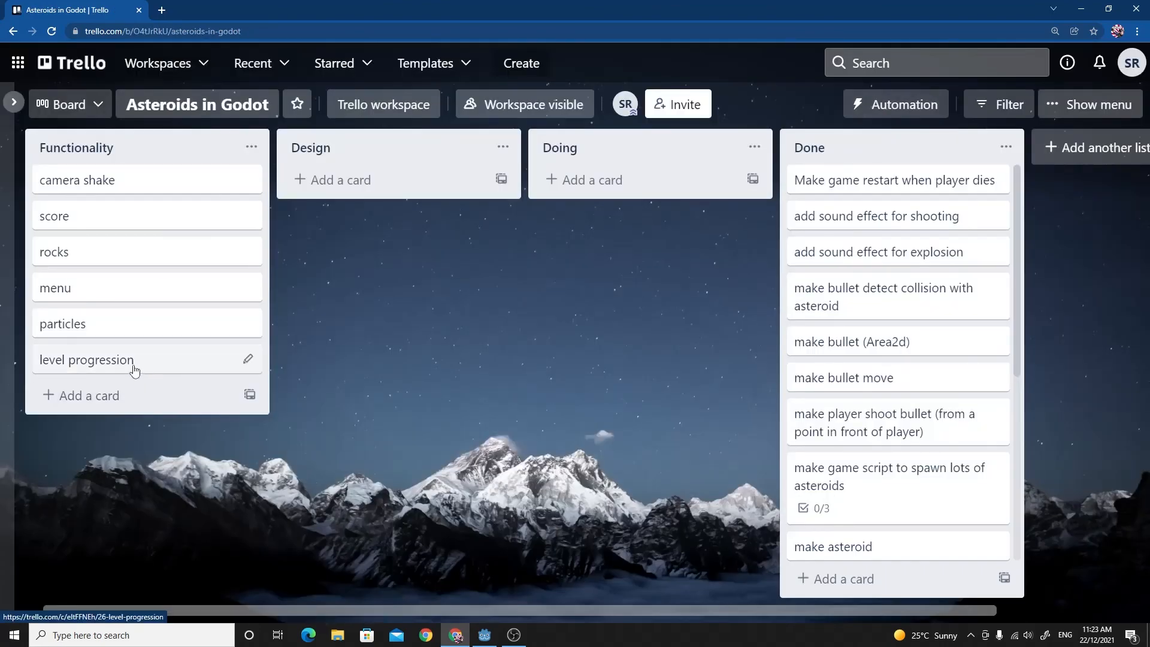
mouse_move(145, 367)
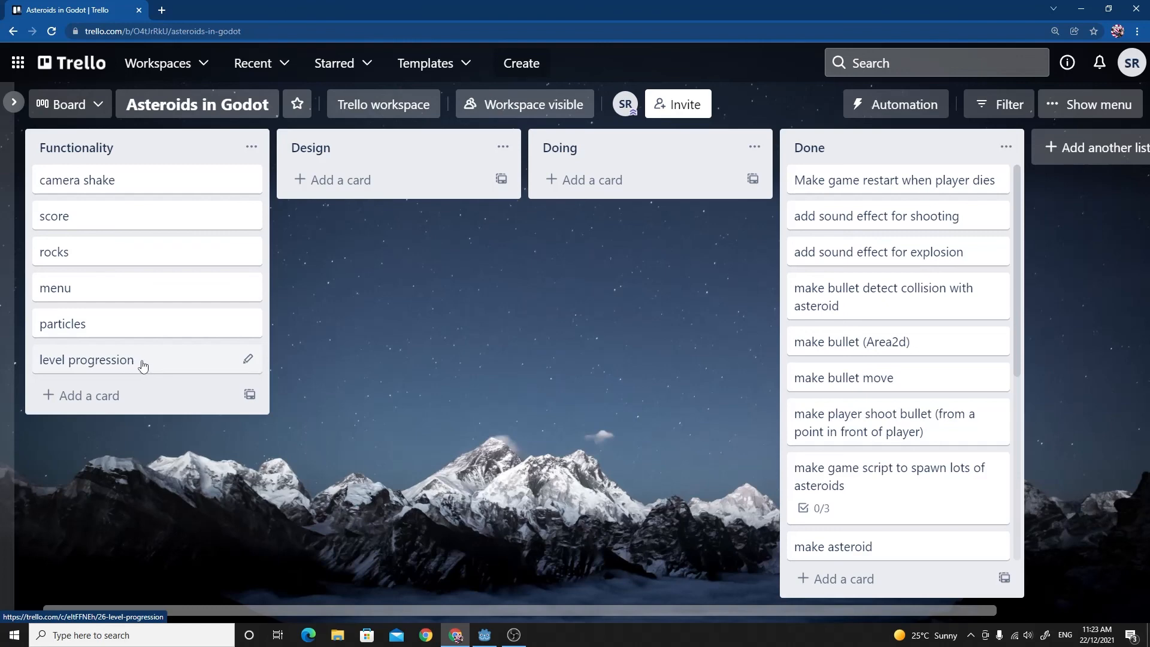
mouse_move(152, 366)
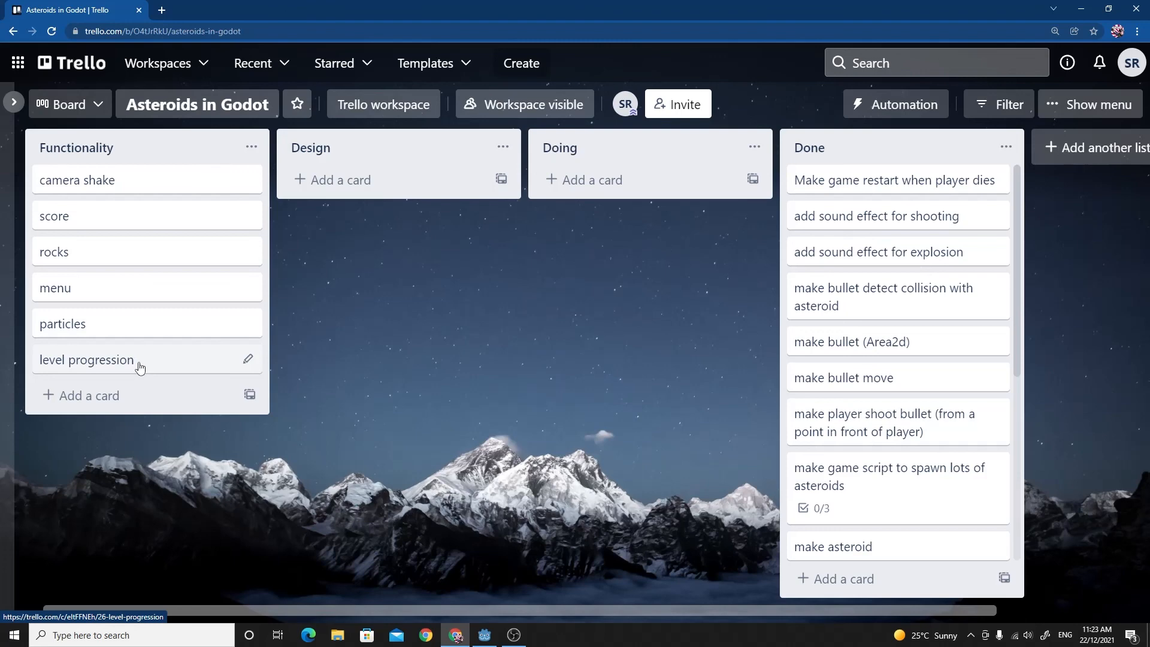
mouse_move(424, 339)
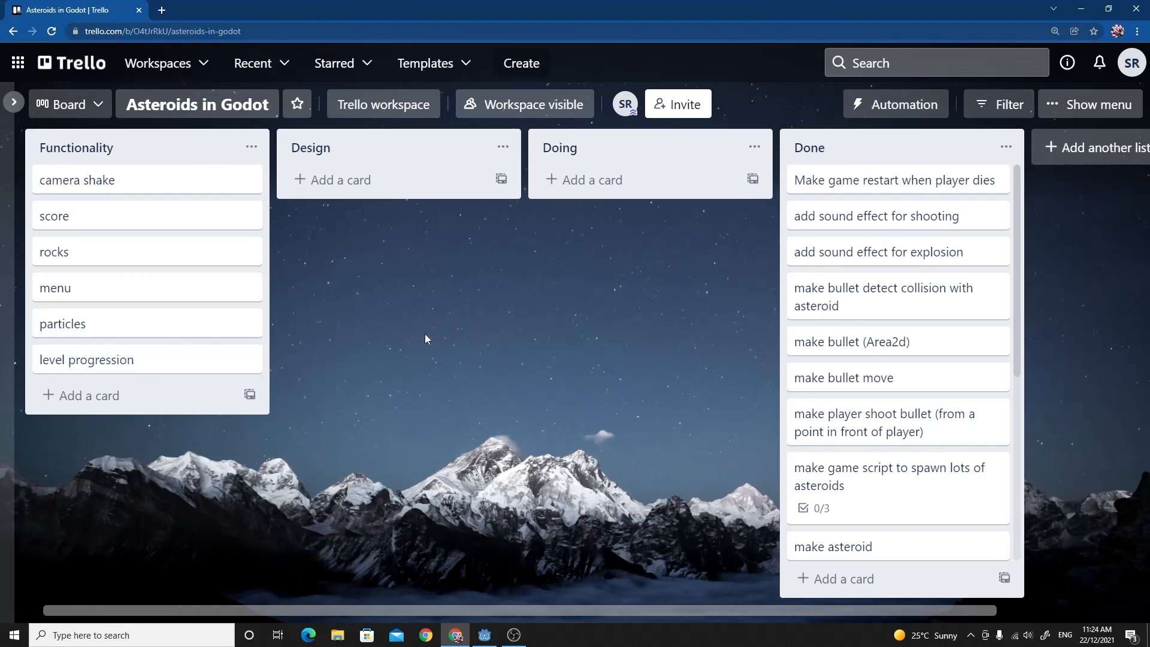